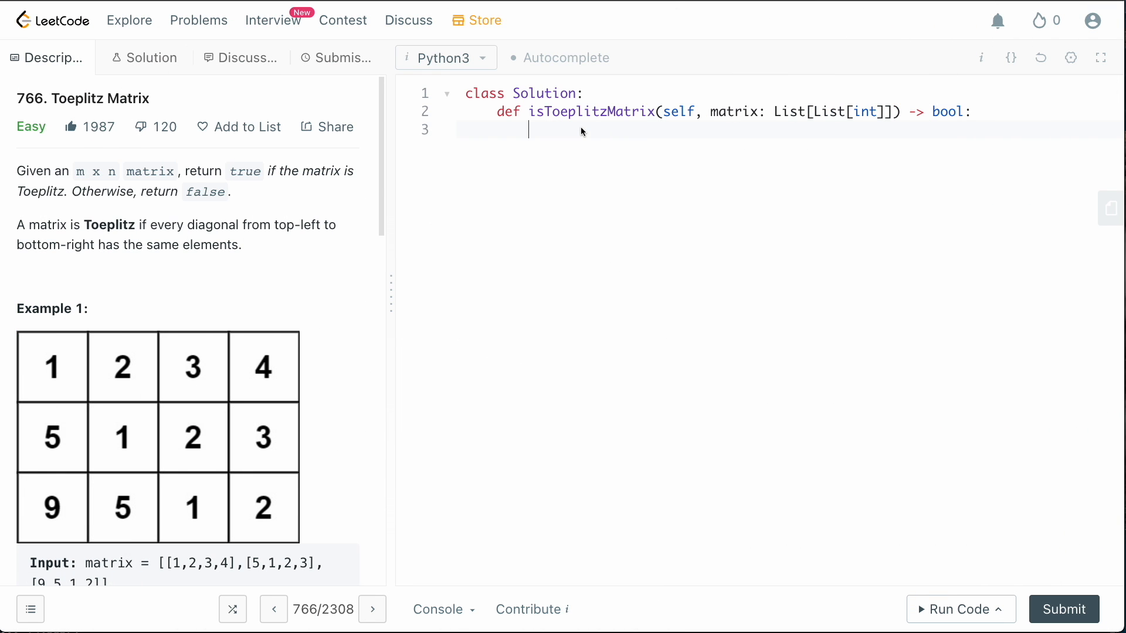
mouse_move(45, 367)
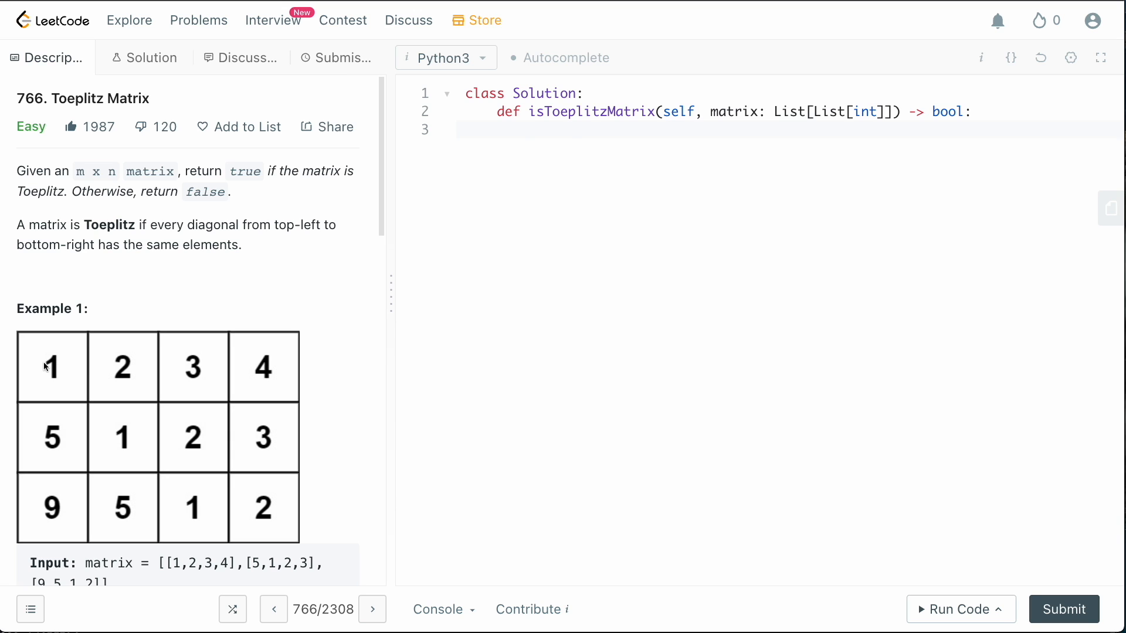
Declare the nested helper def is_diagonal_univalue(row, col) inside isToeplitzMatrix on line 3
click(529, 130)
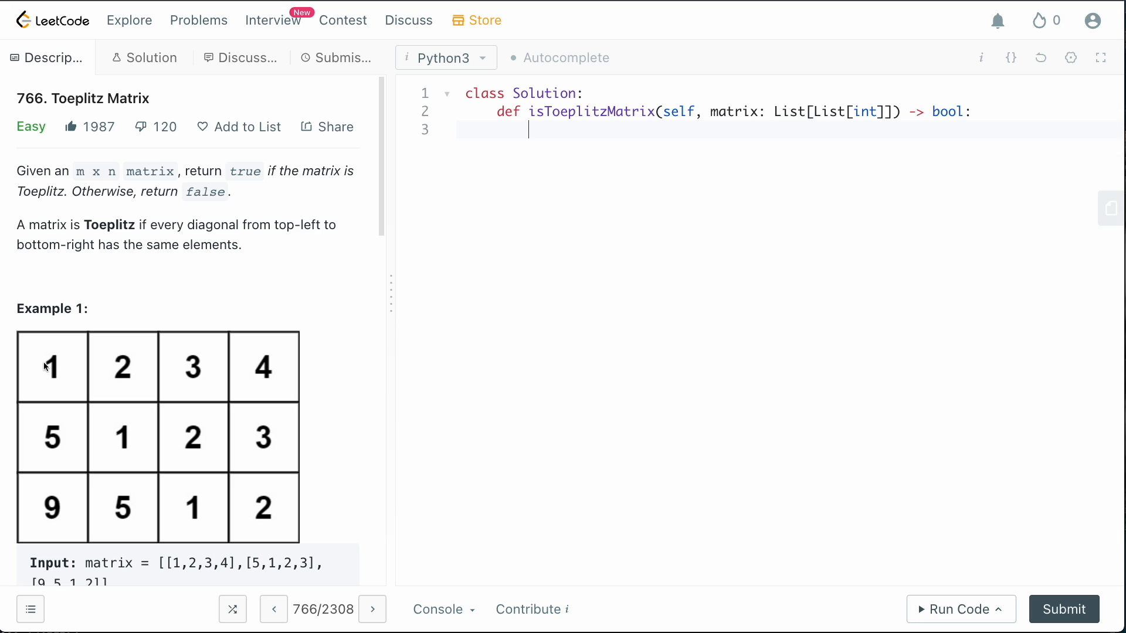
text(def)
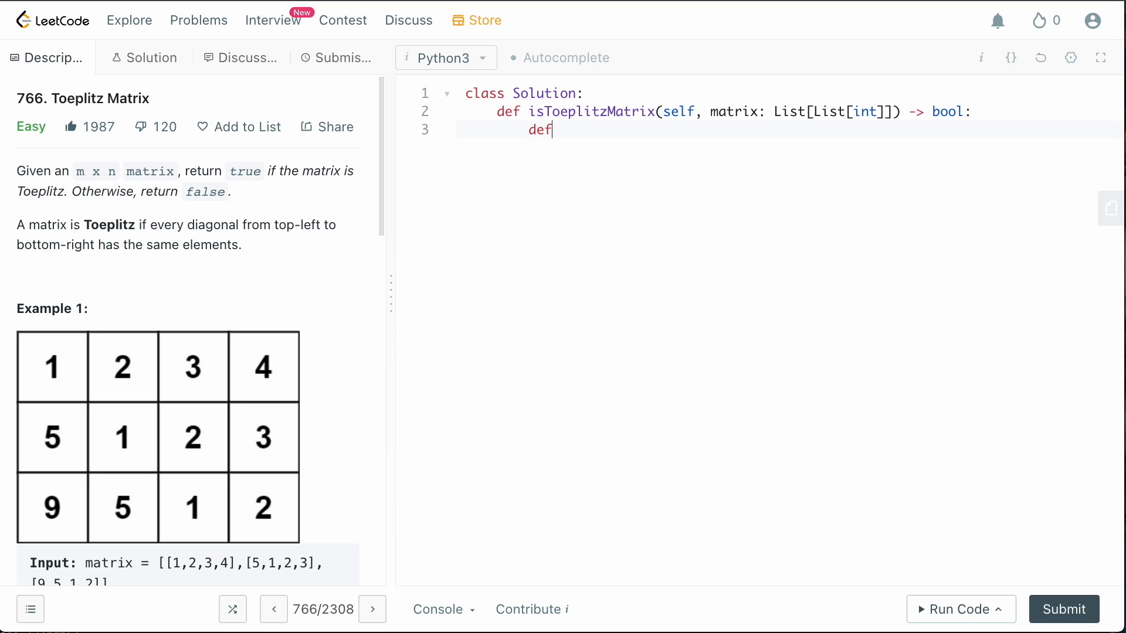
text(is_di)
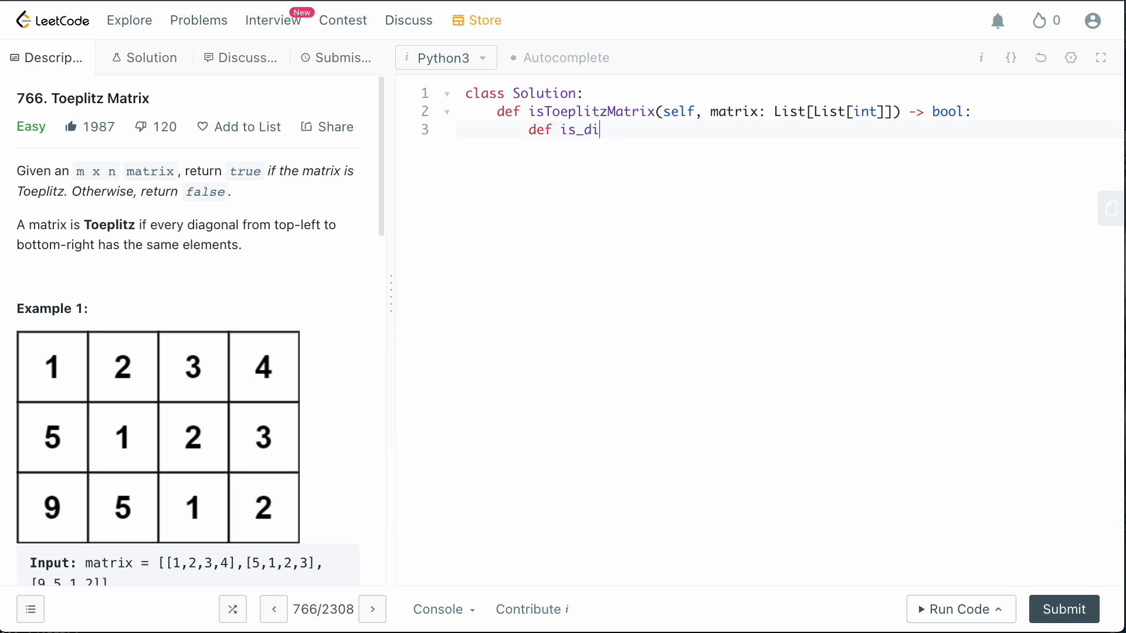
text(agonal)
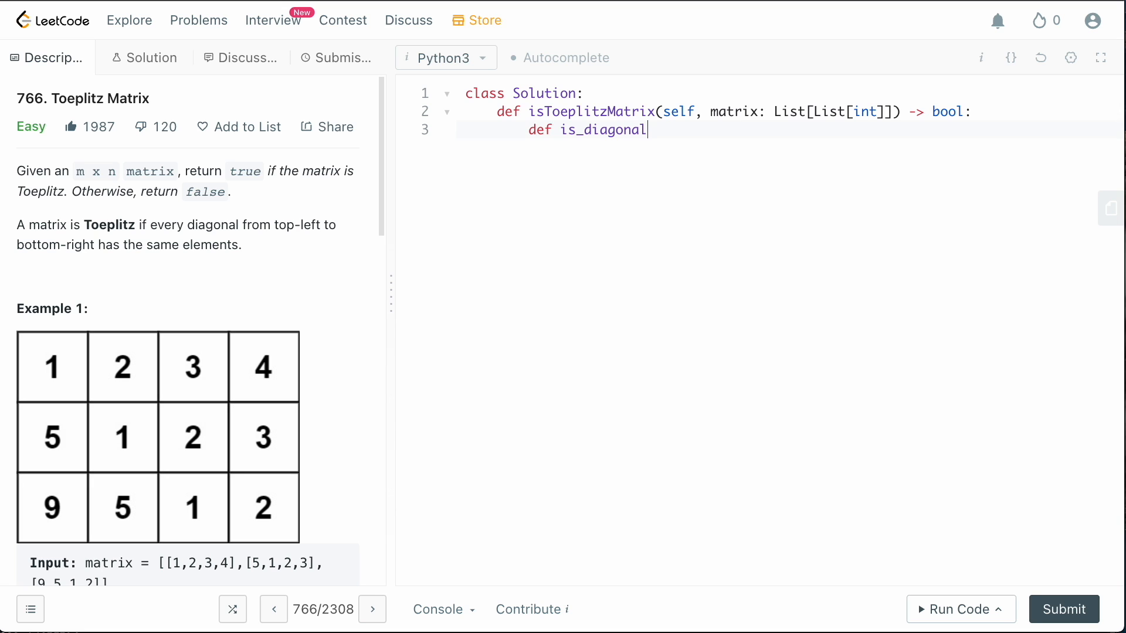
text(_univalue())
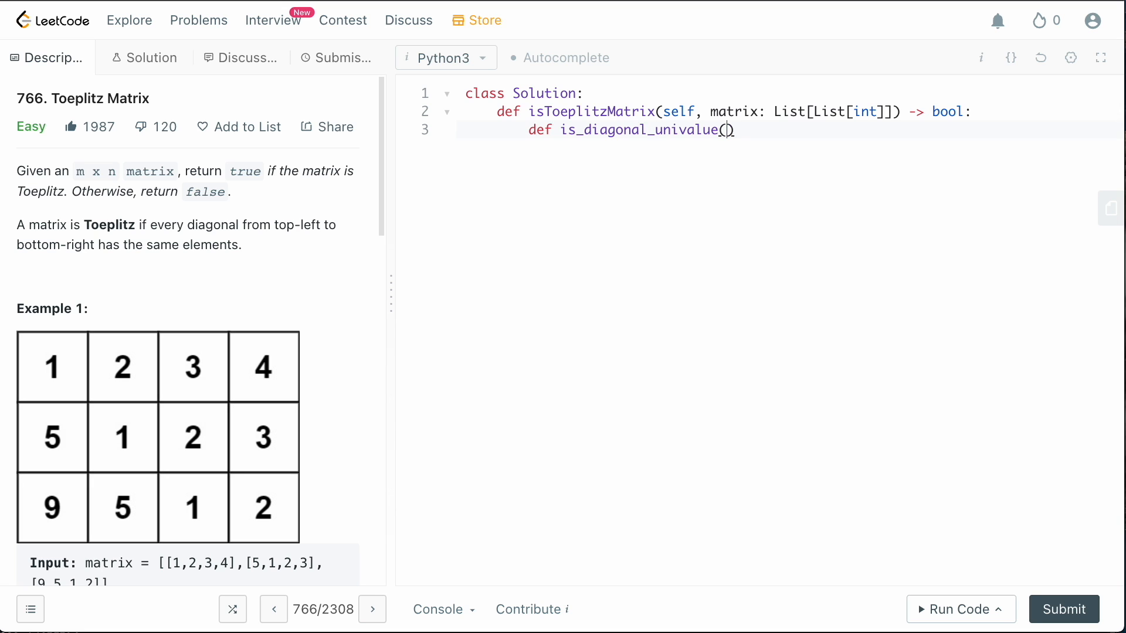
mouse_move(104, 441)
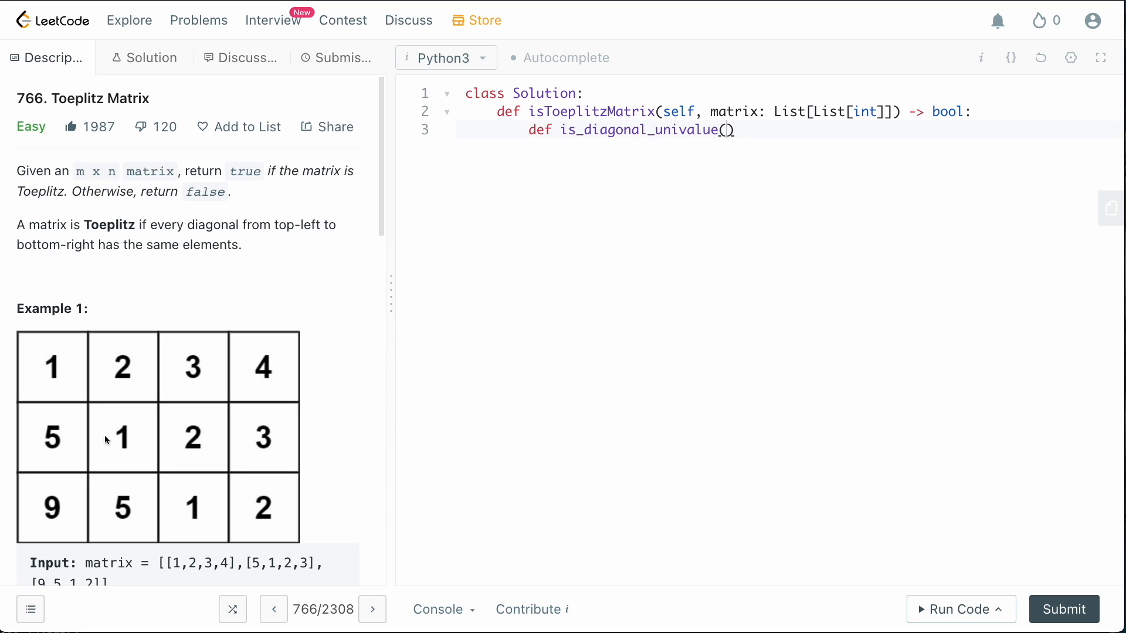
mouse_move(64, 372)
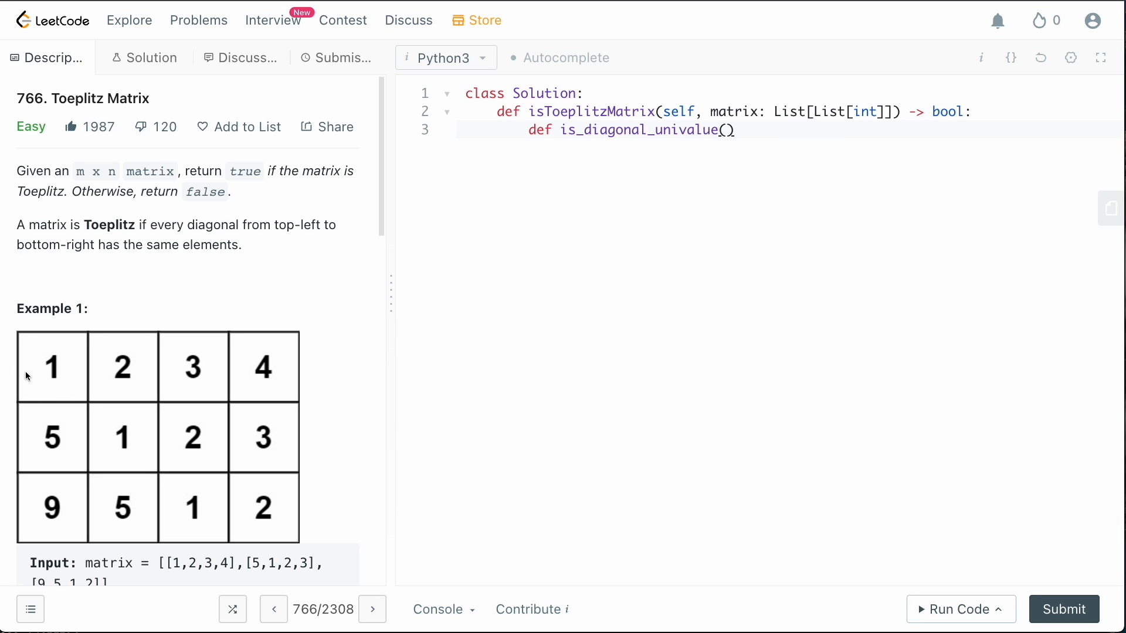
mouse_move(50, 384)
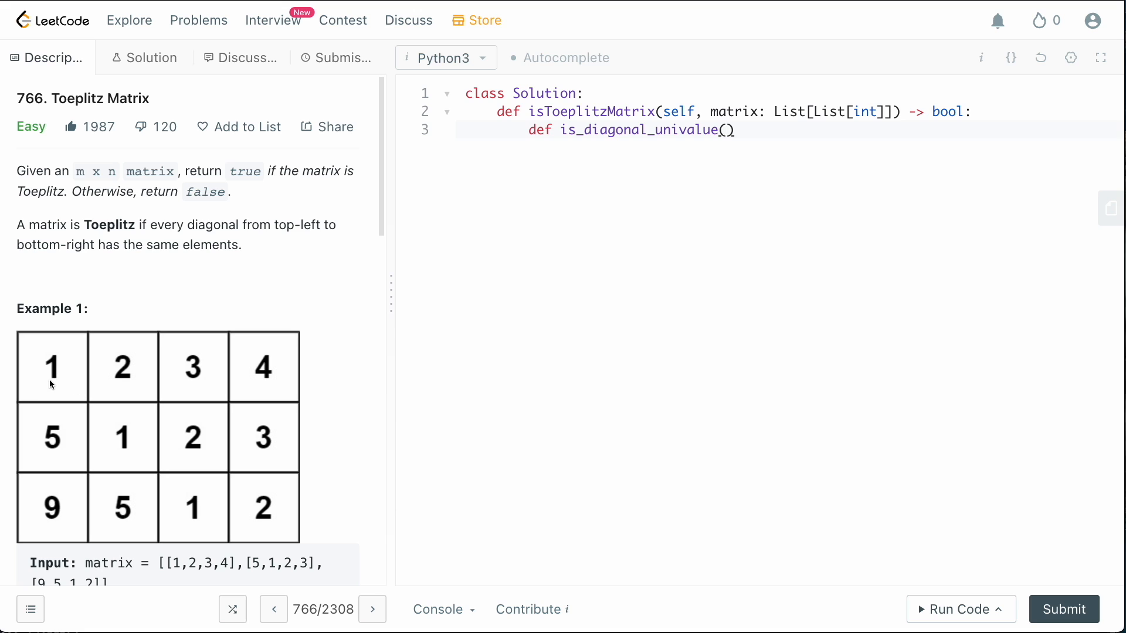
text(row, col)
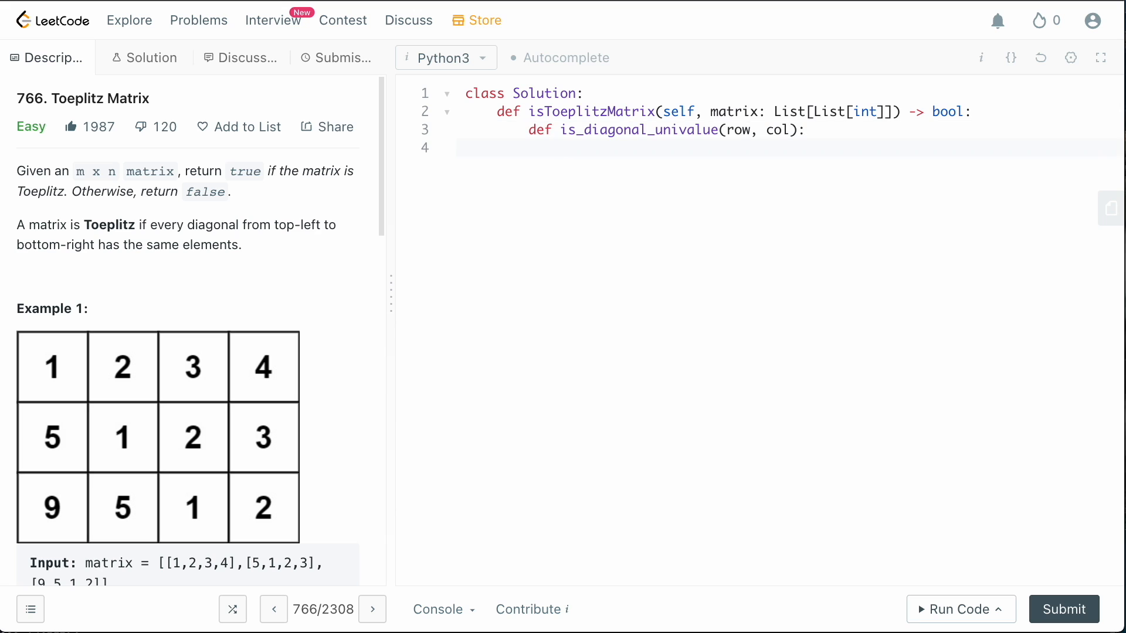
Start the helper body with val = matrix[row][col] as the diagonal's starting value
text(val =)
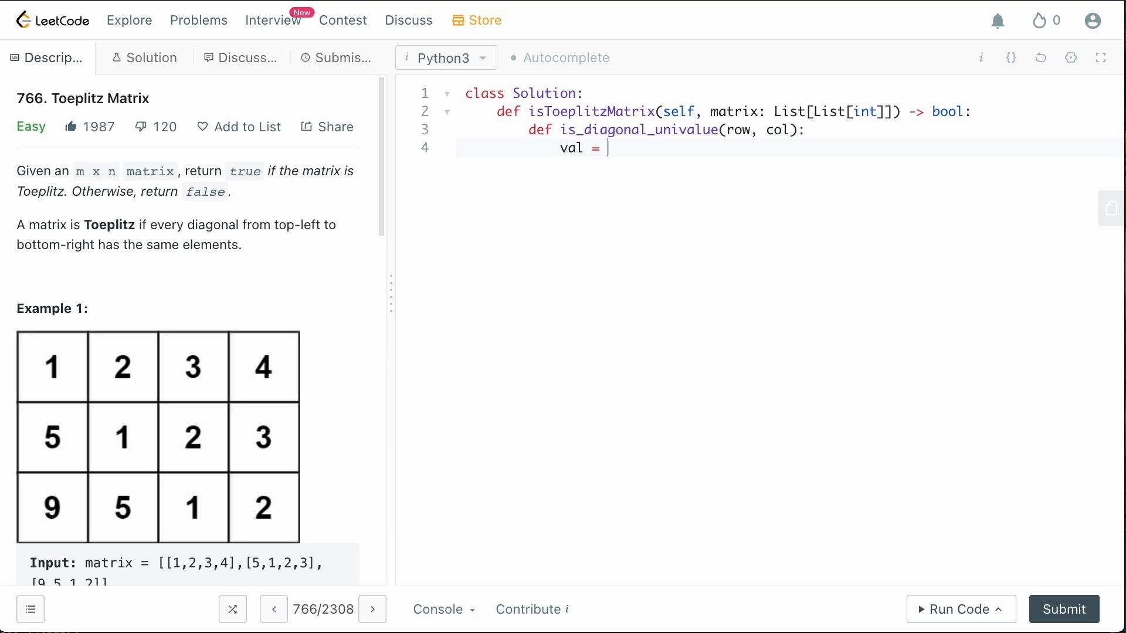
text(matrix[row][col)
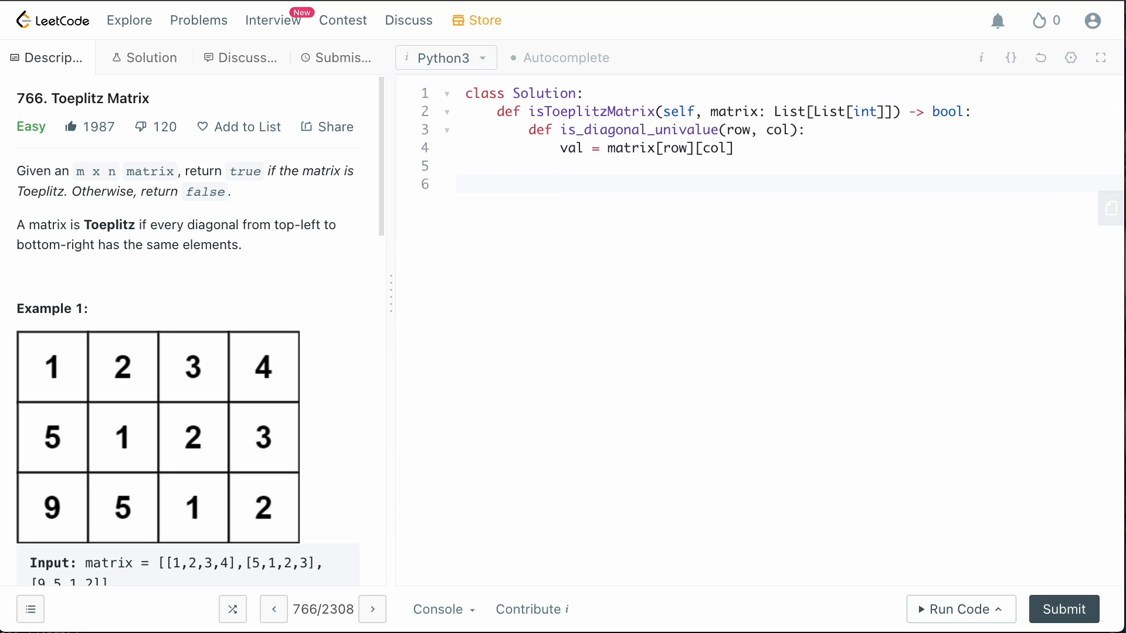
click(560, 184)
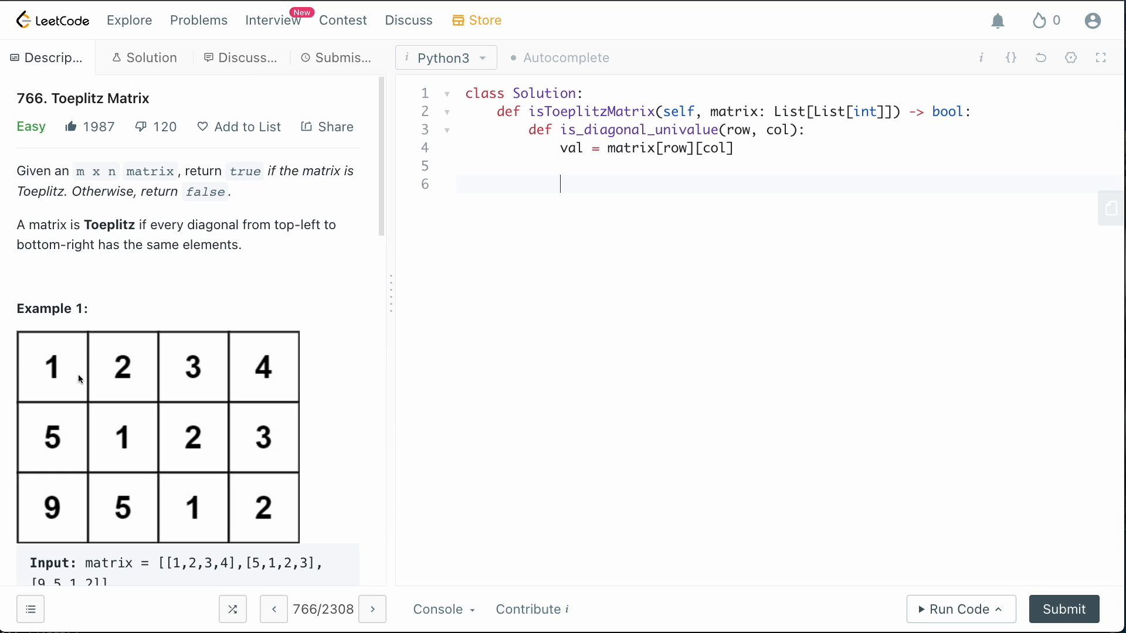
mouse_move(57, 367)
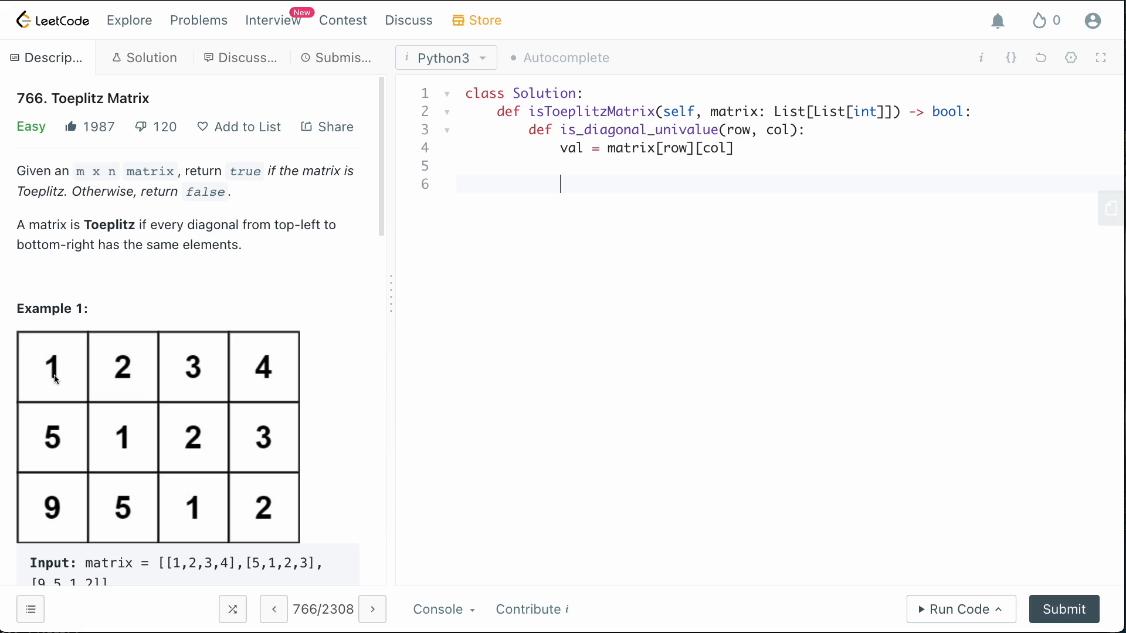
mouse_move(55, 422)
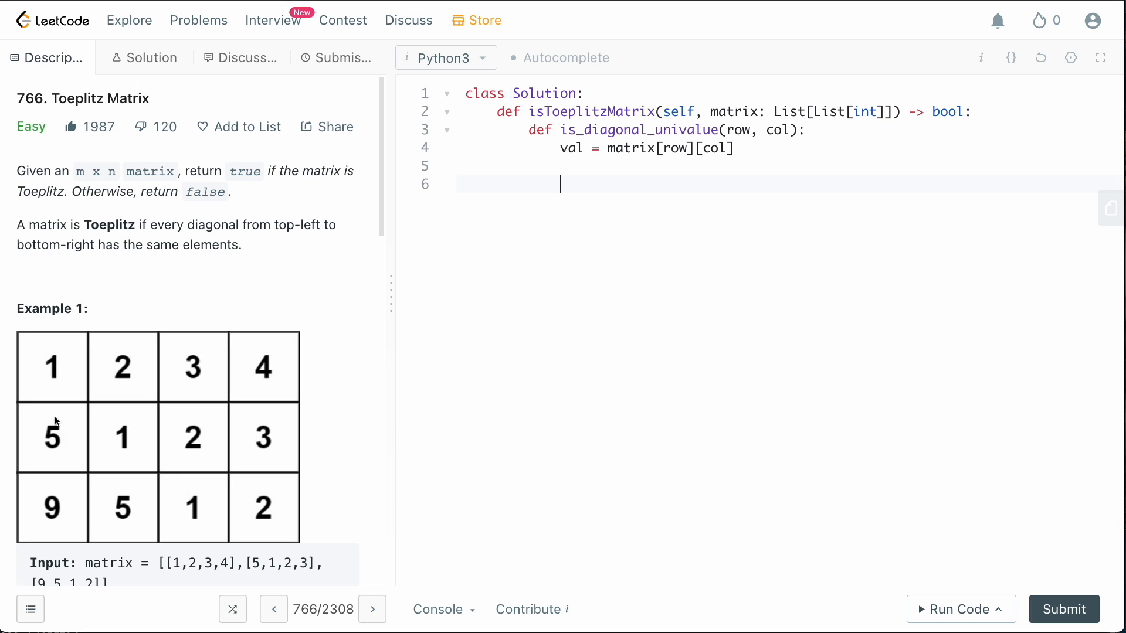
mouse_move(63, 379)
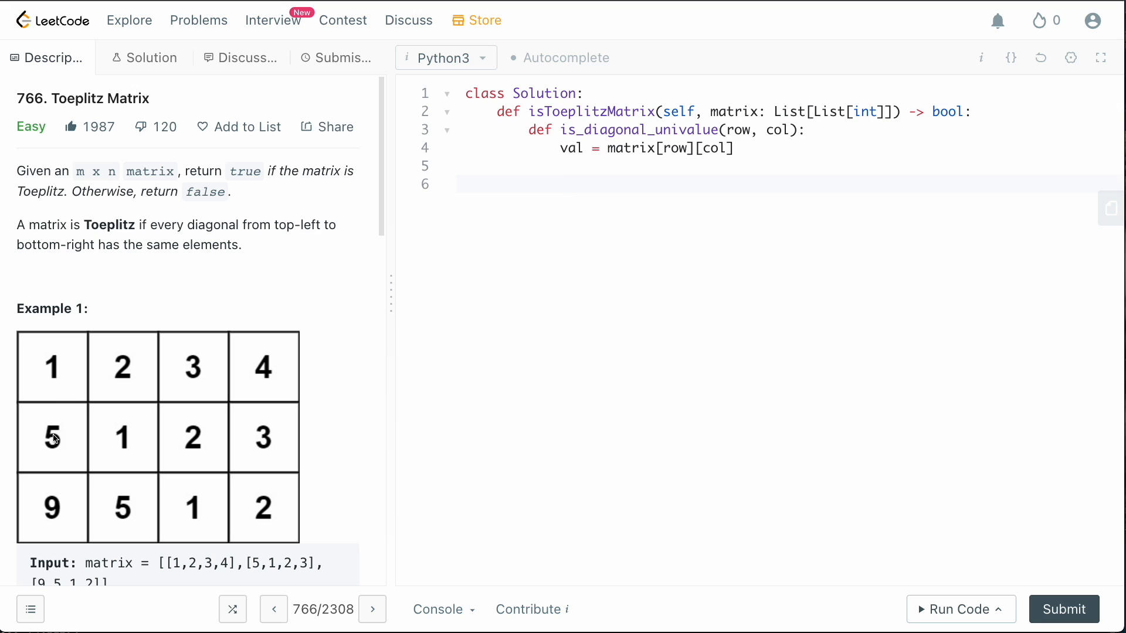
mouse_move(144, 441)
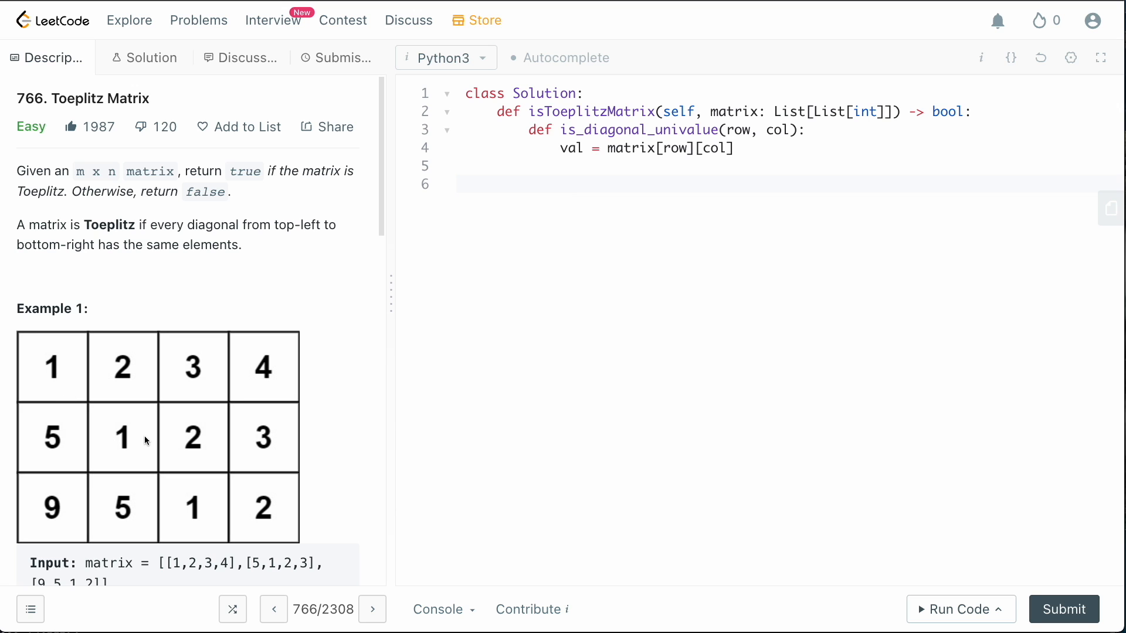
mouse_move(215, 520)
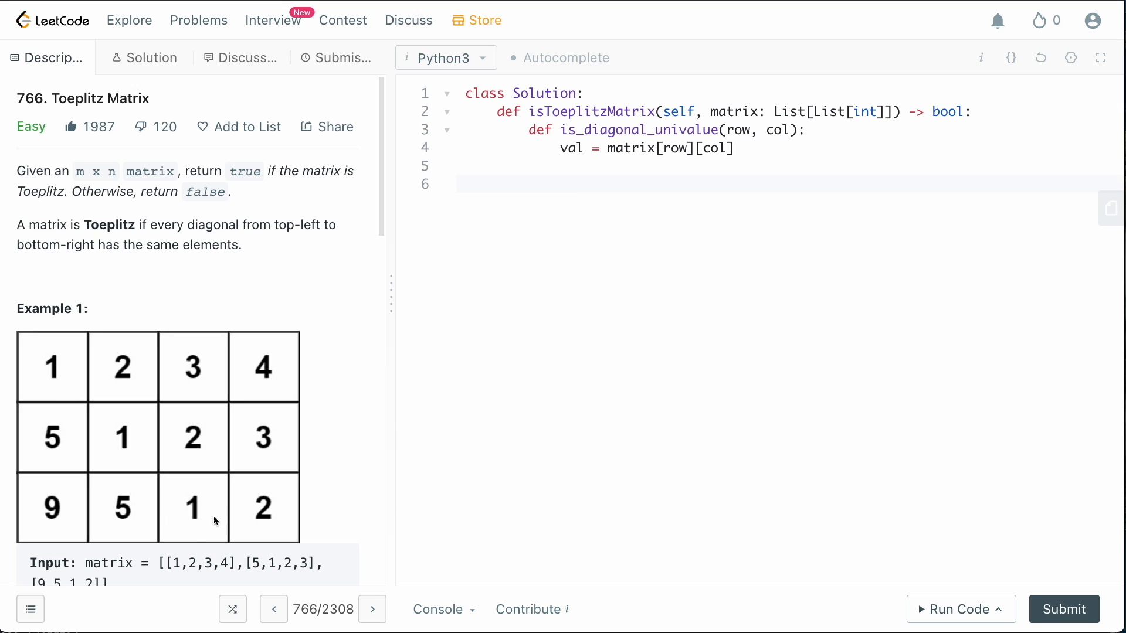
mouse_move(731, 161)
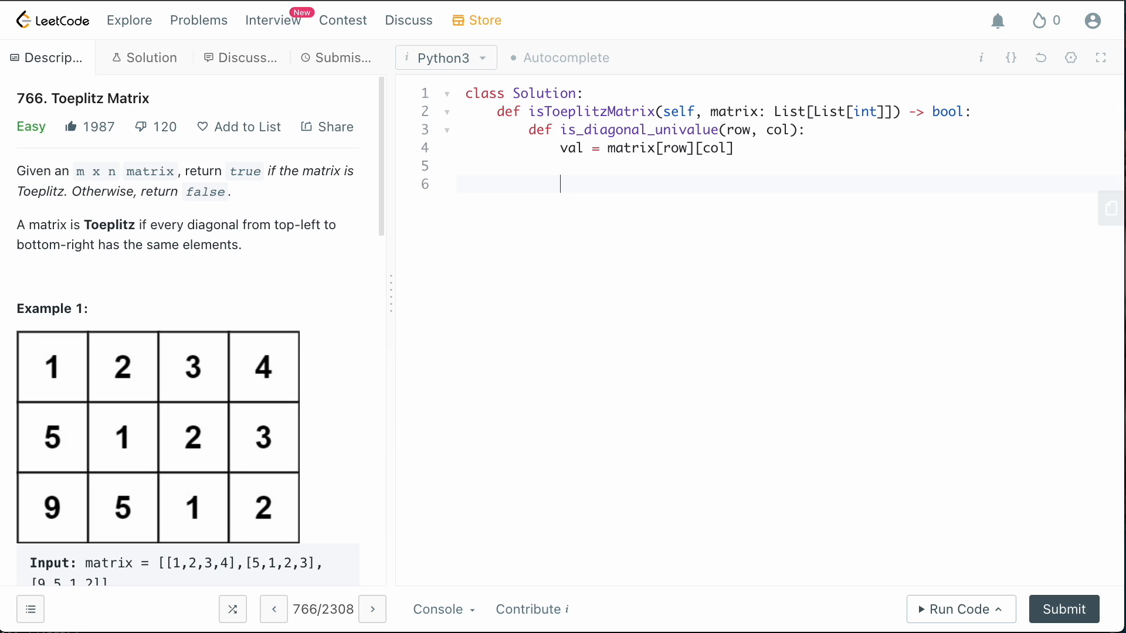
Write the loop header while row < len(matrix) and col < len(matrix[0])
text(while row <)
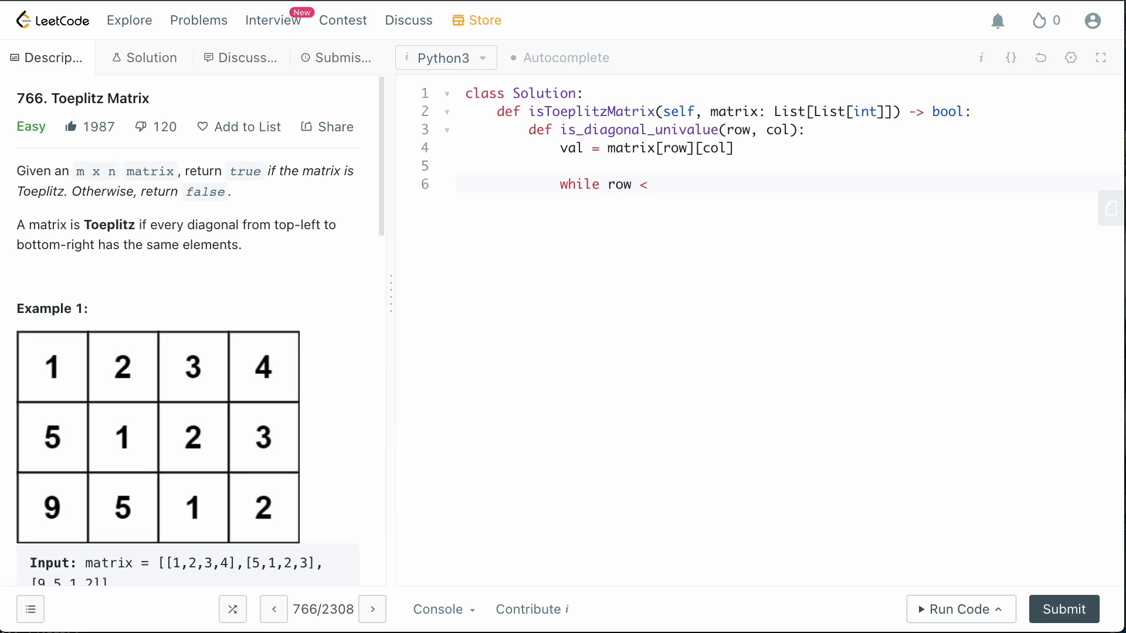
text(lem)
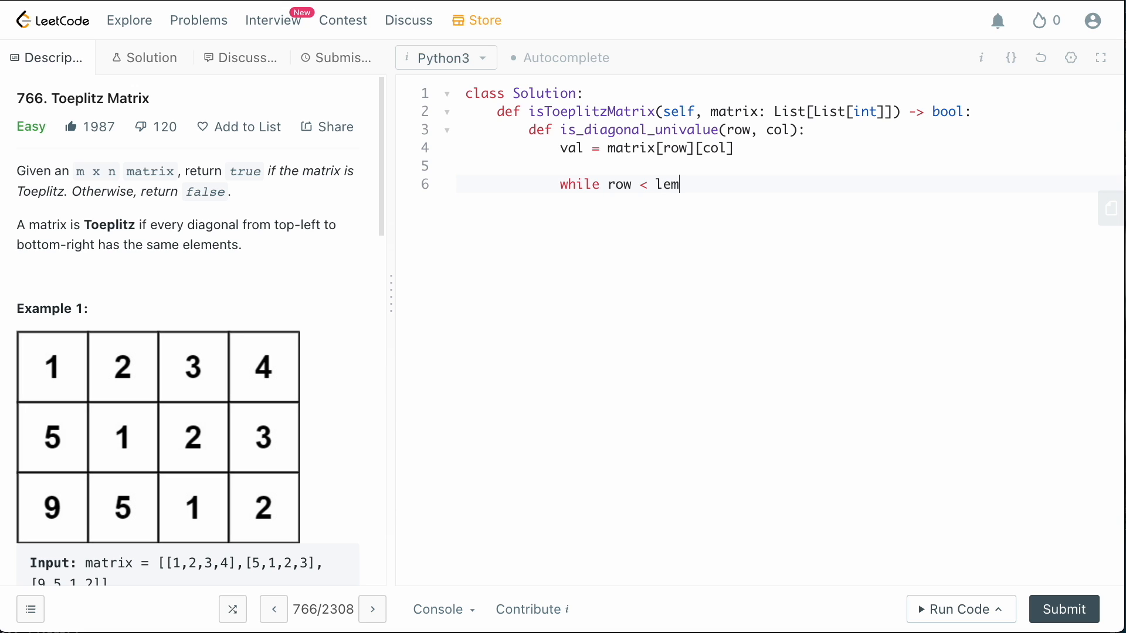
text((matrix))
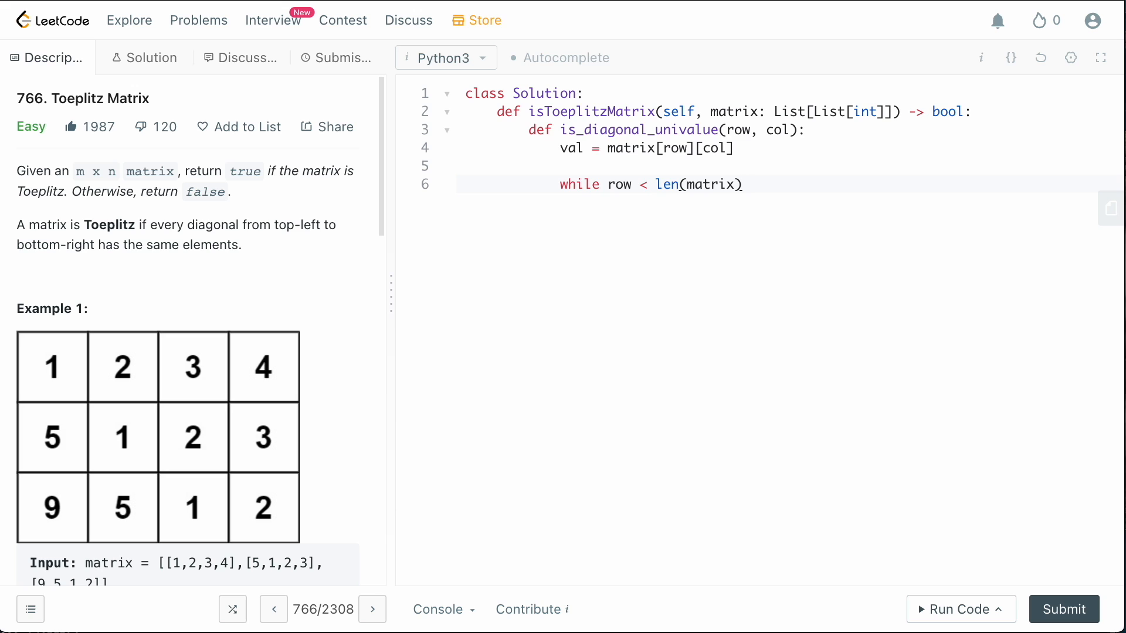
text(and col < len()
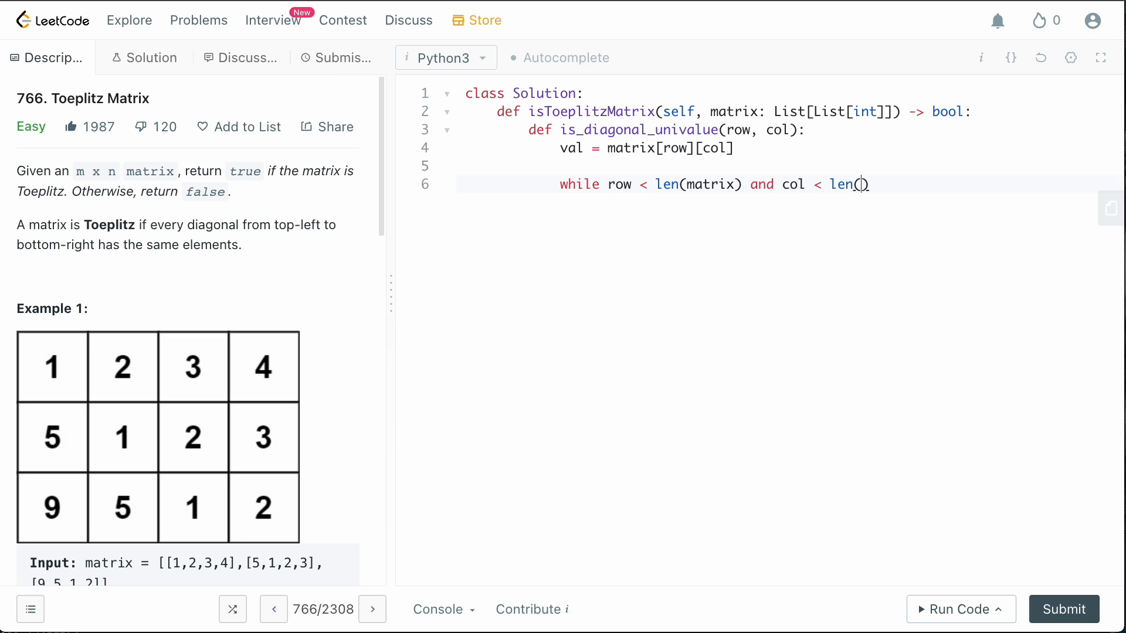
text(matrix)
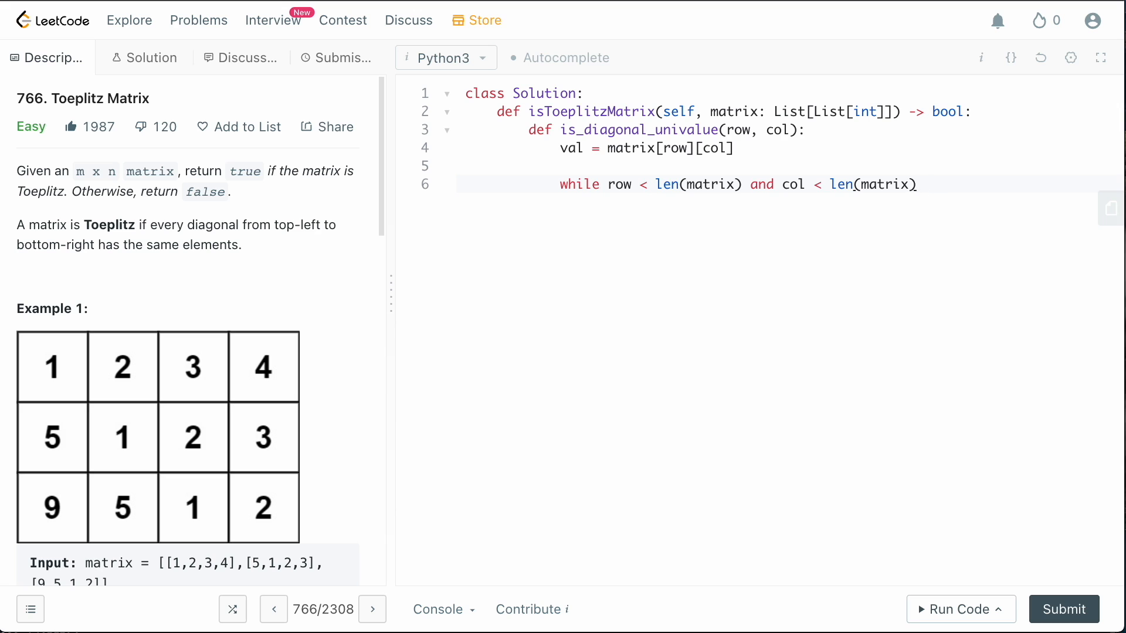
text([0])
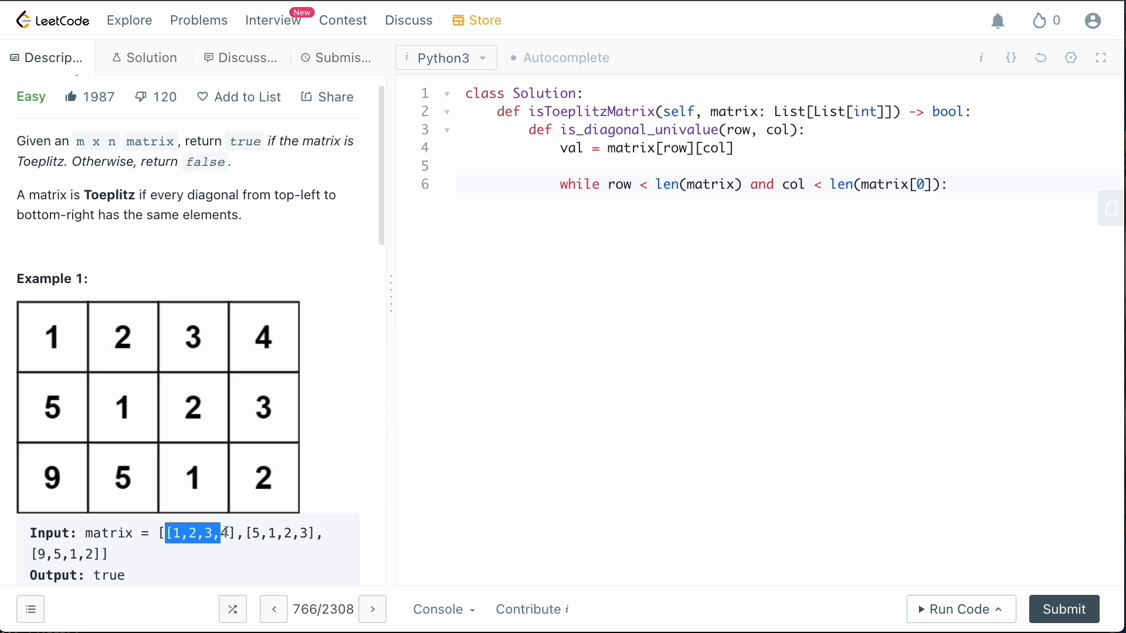
Add the mismatch check: if matrix[row][col] != val: return False
click(122, 555)
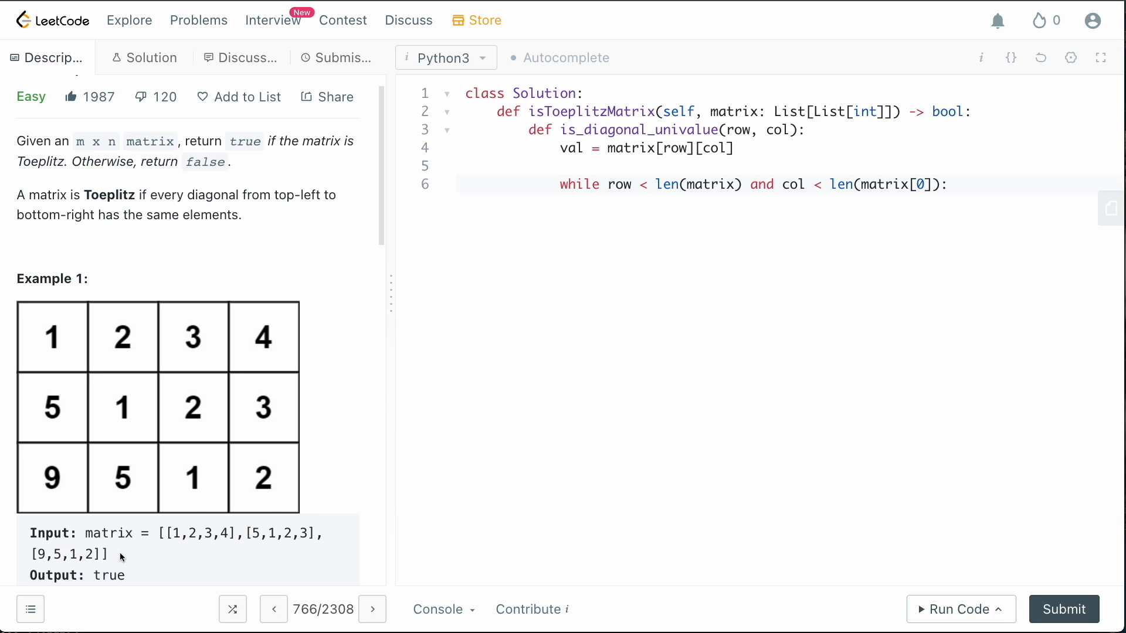
mouse_move(192, 541)
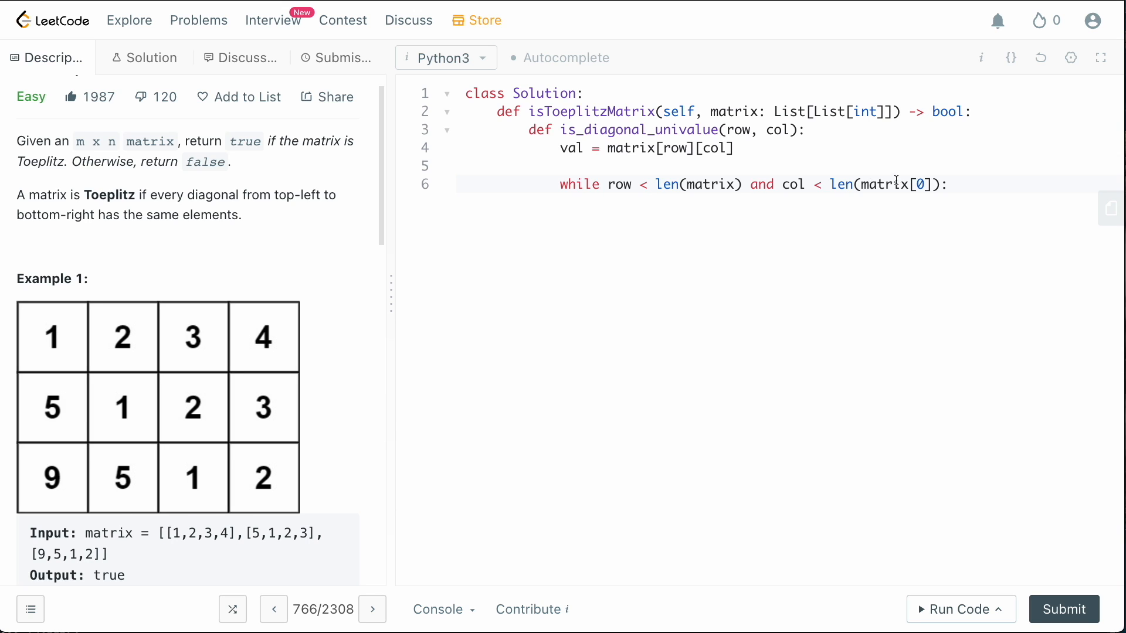
double_click(199, 534)
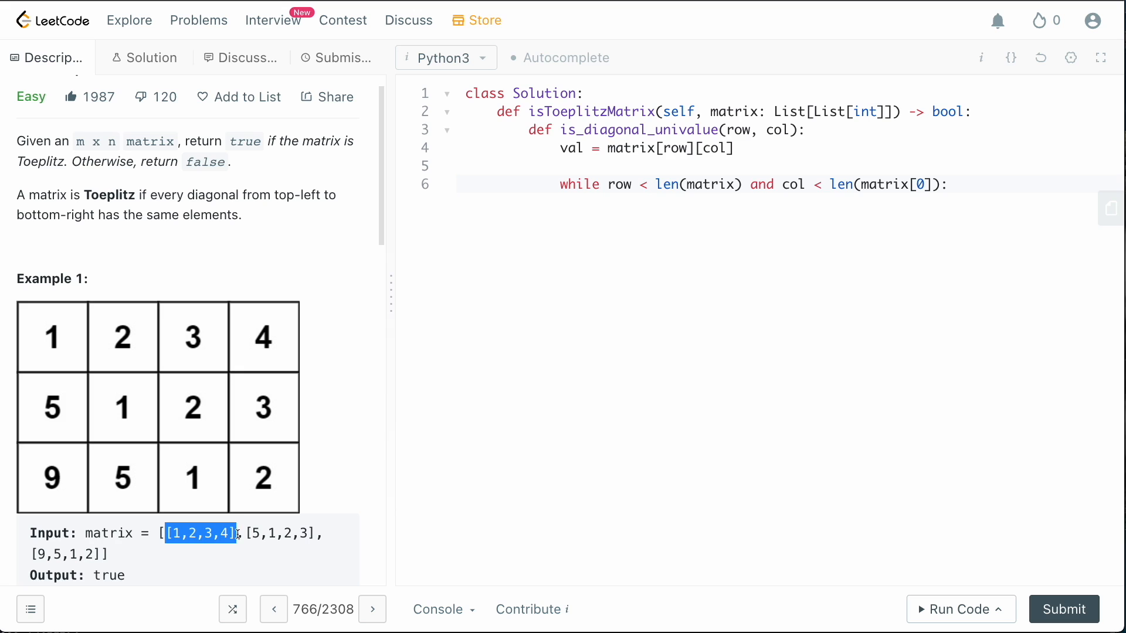
click(218, 533)
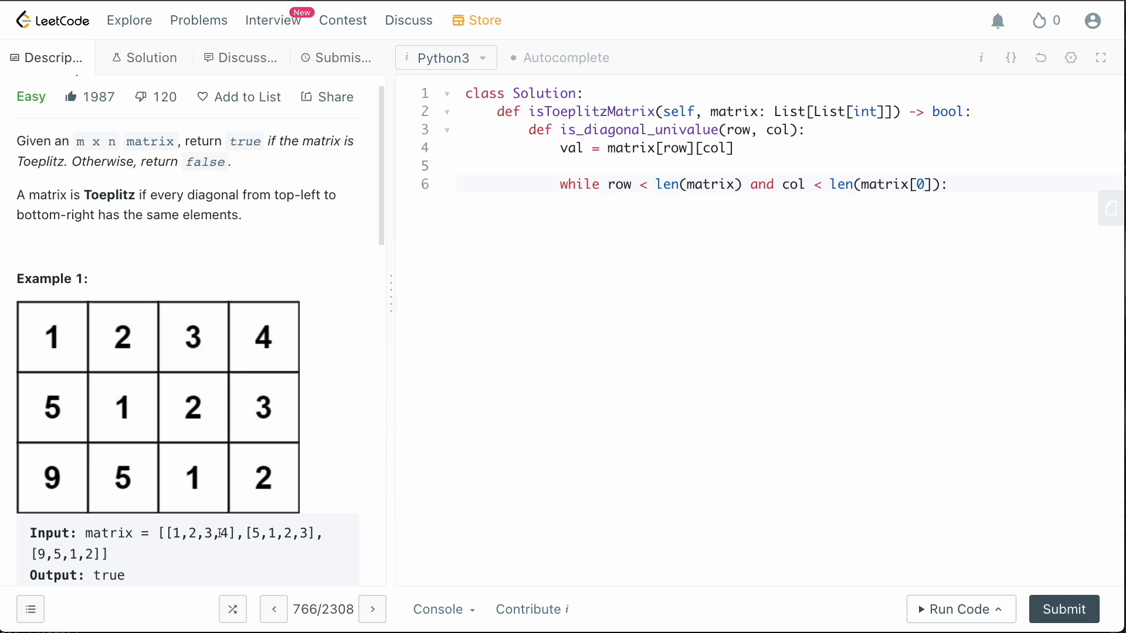
double_click(900, 184)
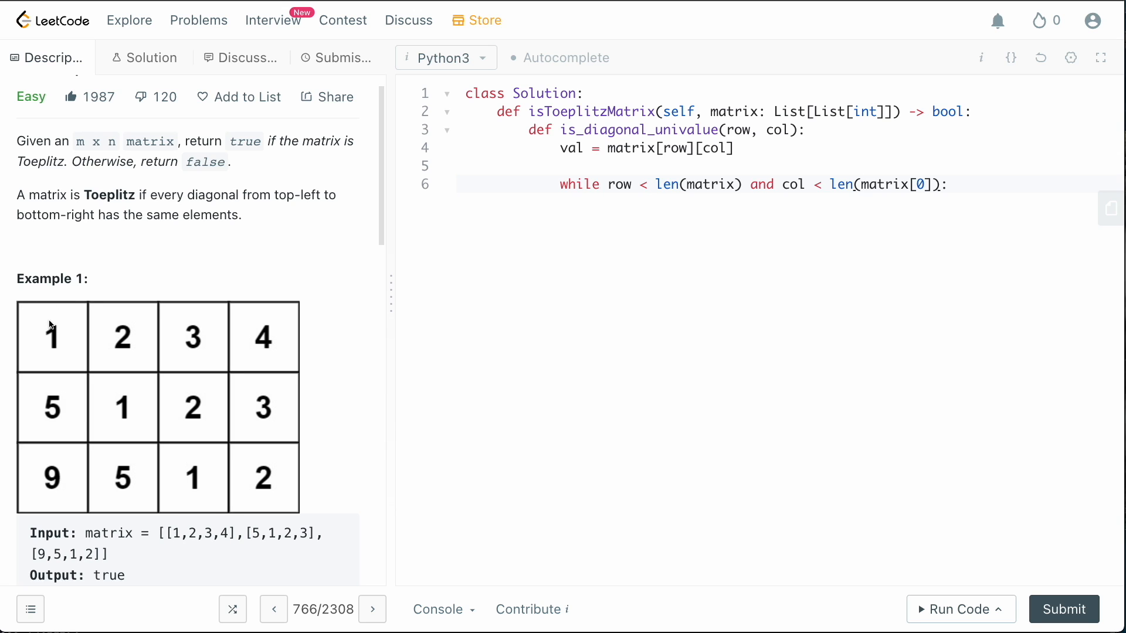
mouse_move(136, 351)
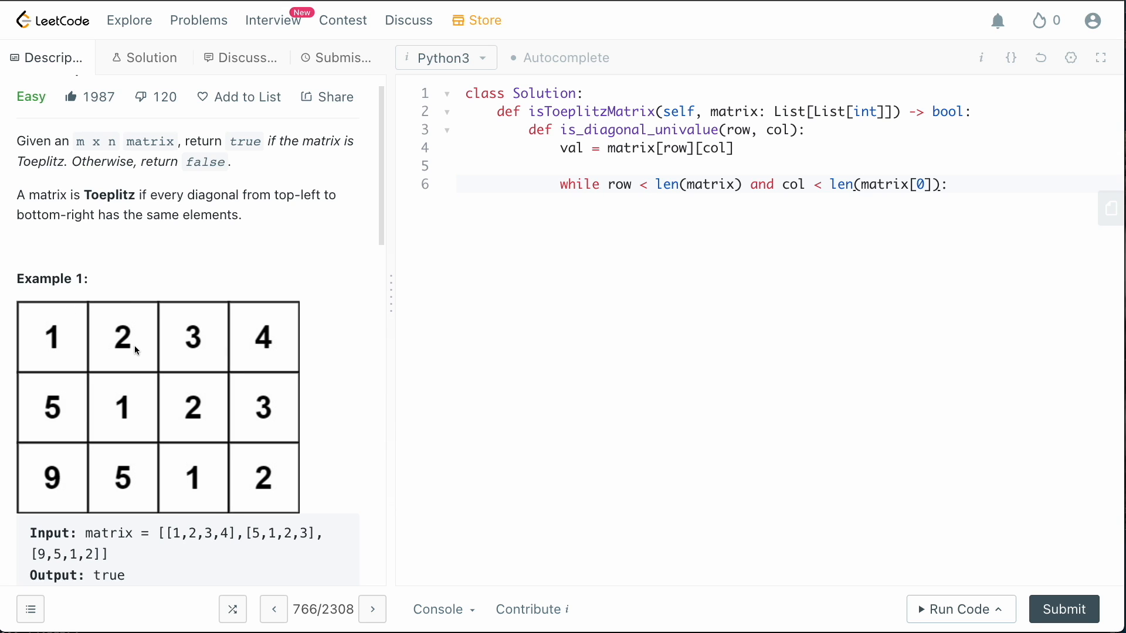
mouse_move(256, 344)
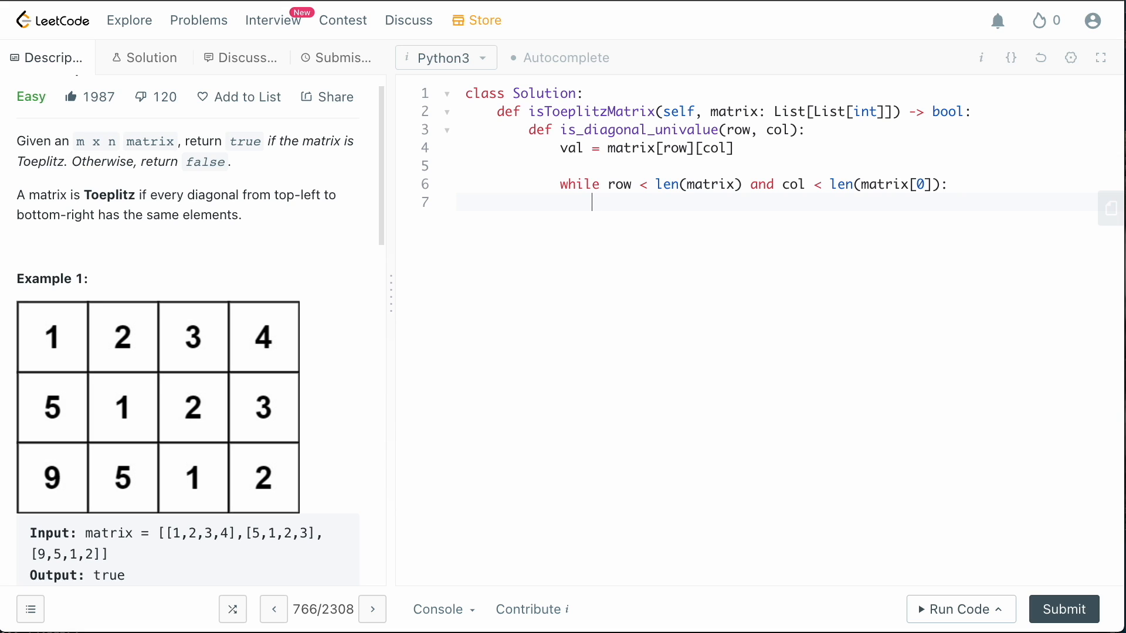
text(if matri)
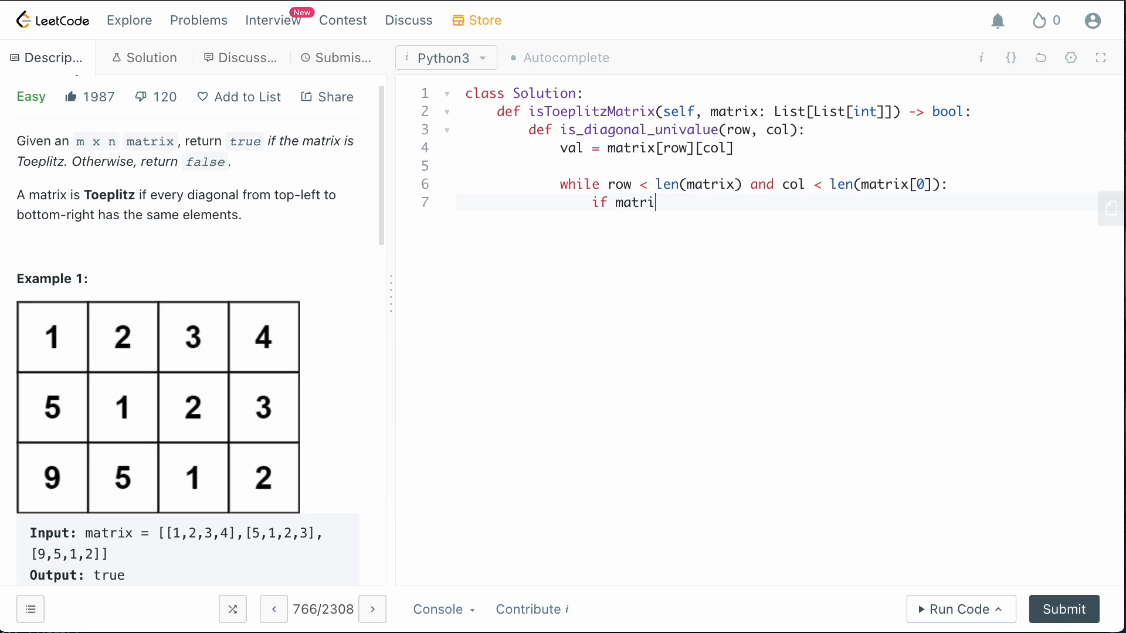
text(x[row][col)
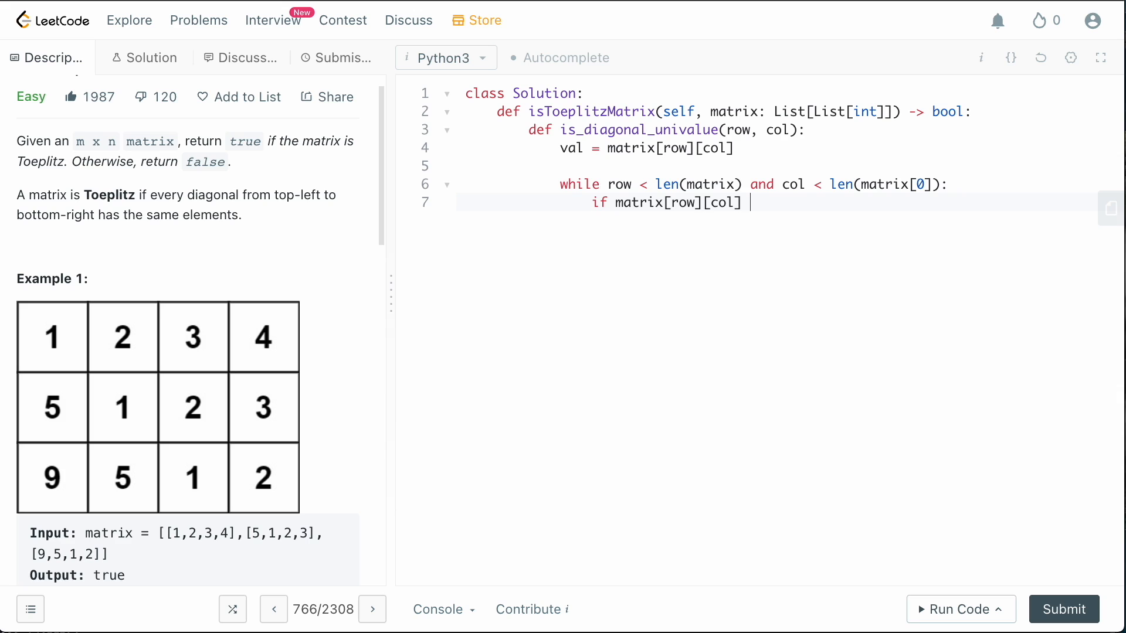
text(!= val:)
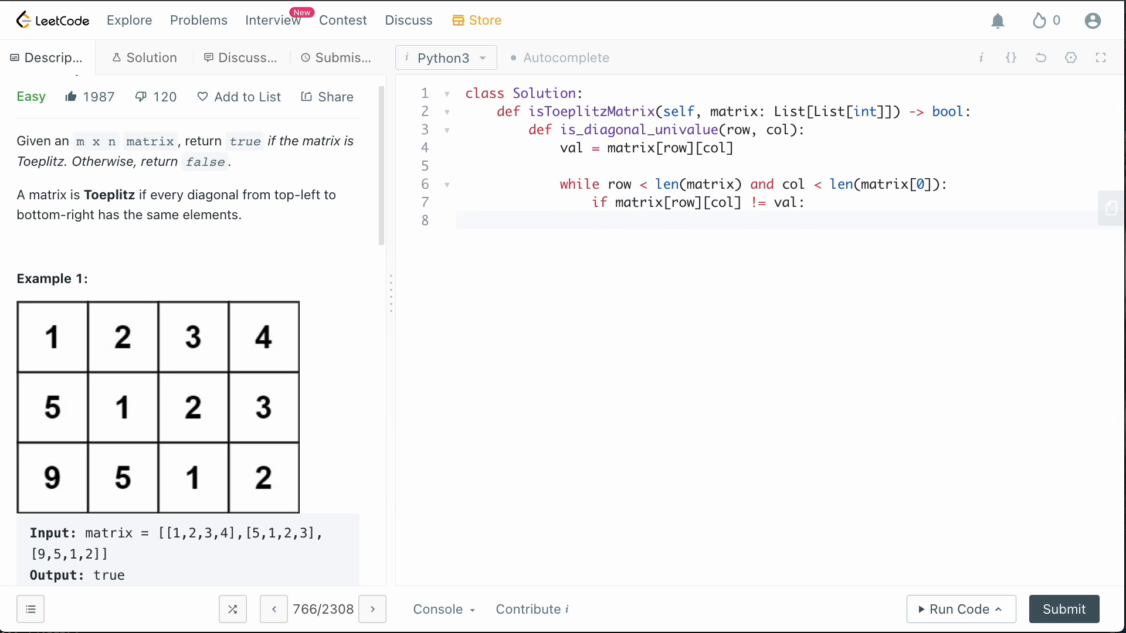
text(return F)
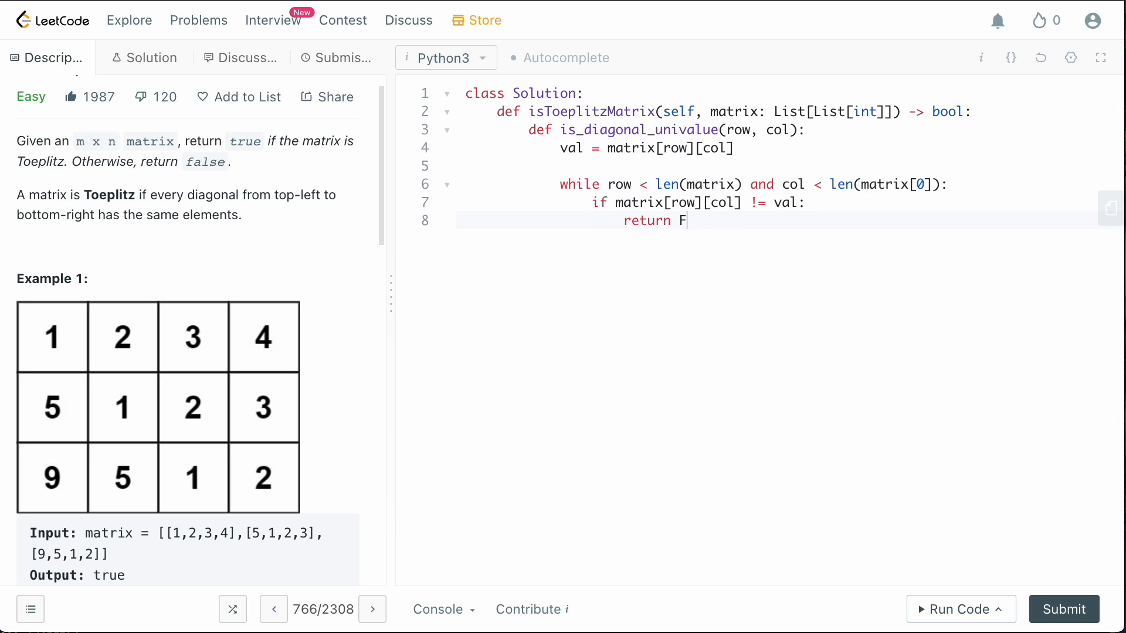
text(alse)
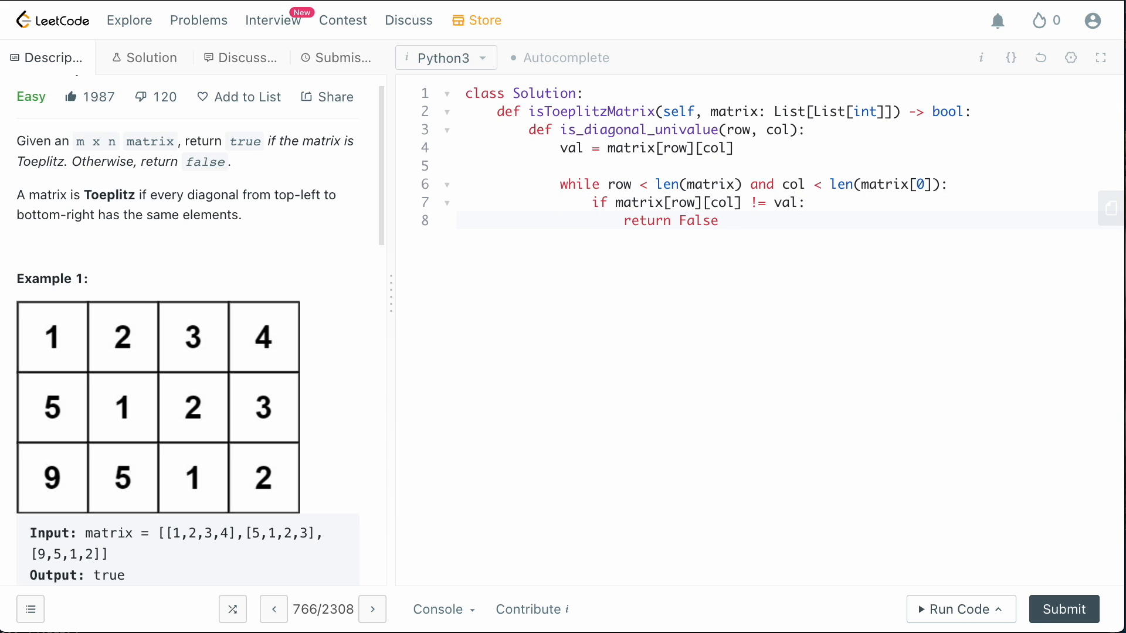
key(Enter)
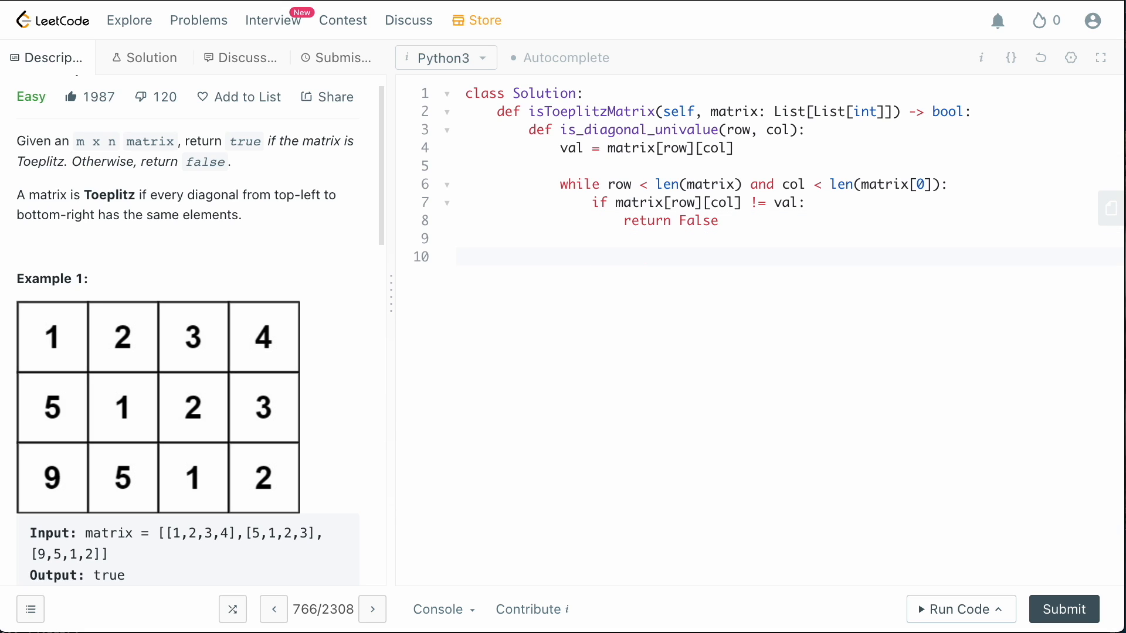
Step row += 1 and col += 1 inside the loop, then return True after it
click(735, 149)
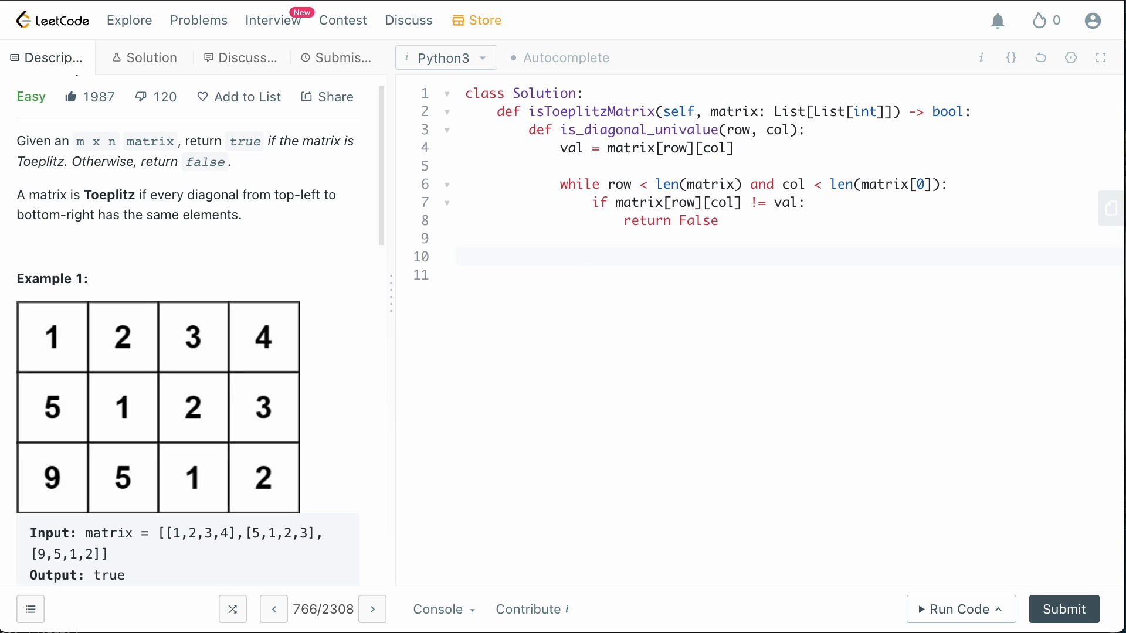
text(row _=)
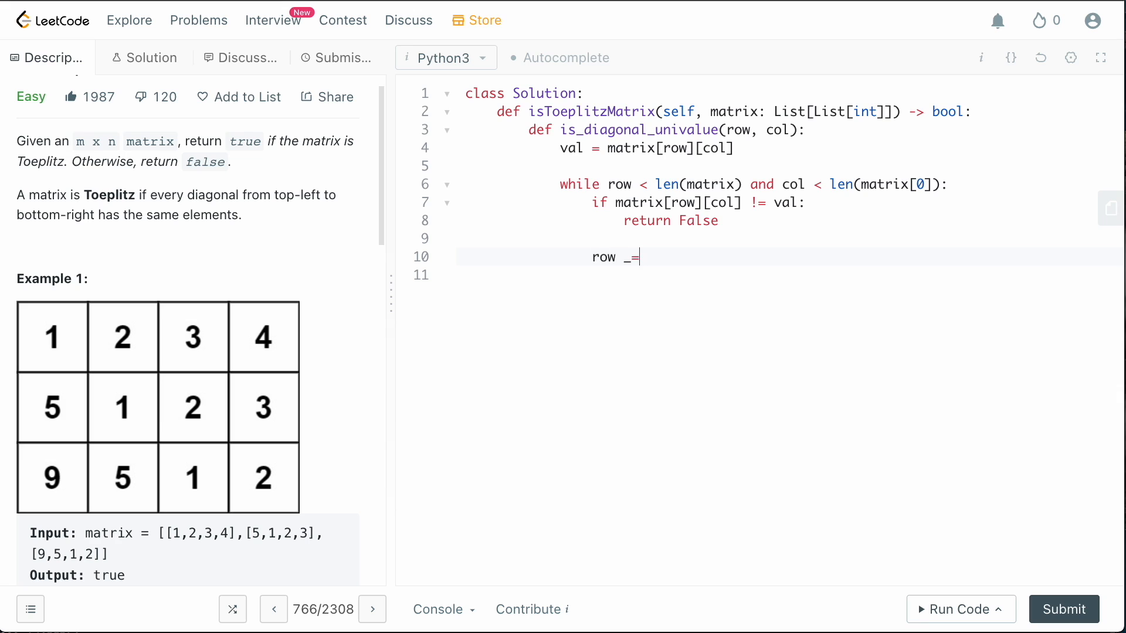
text(= 1)
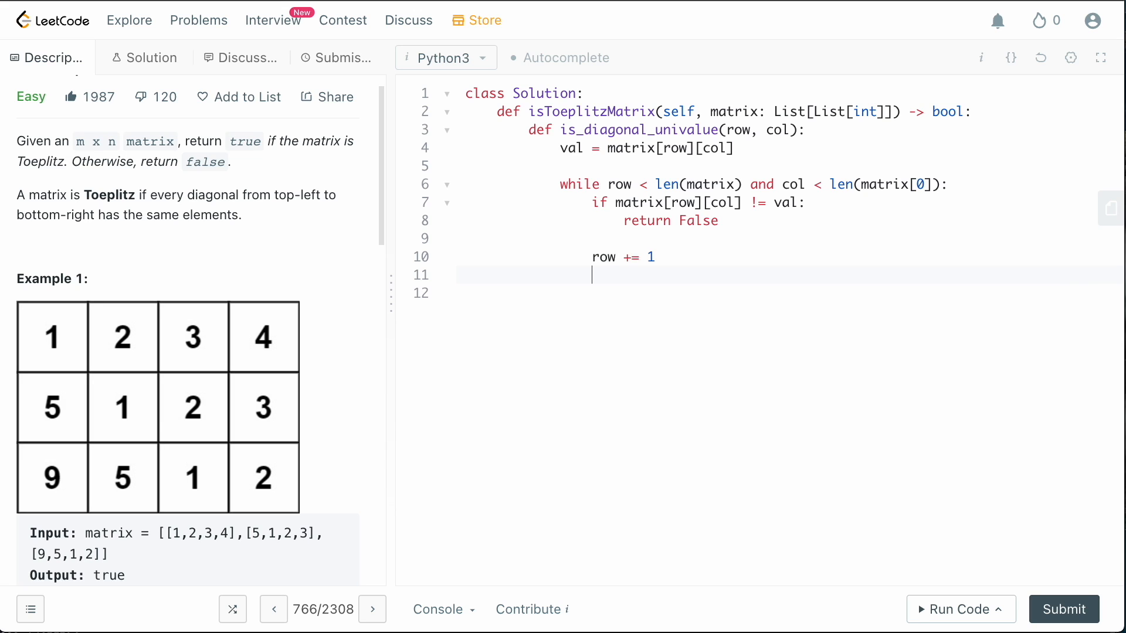
text(col)
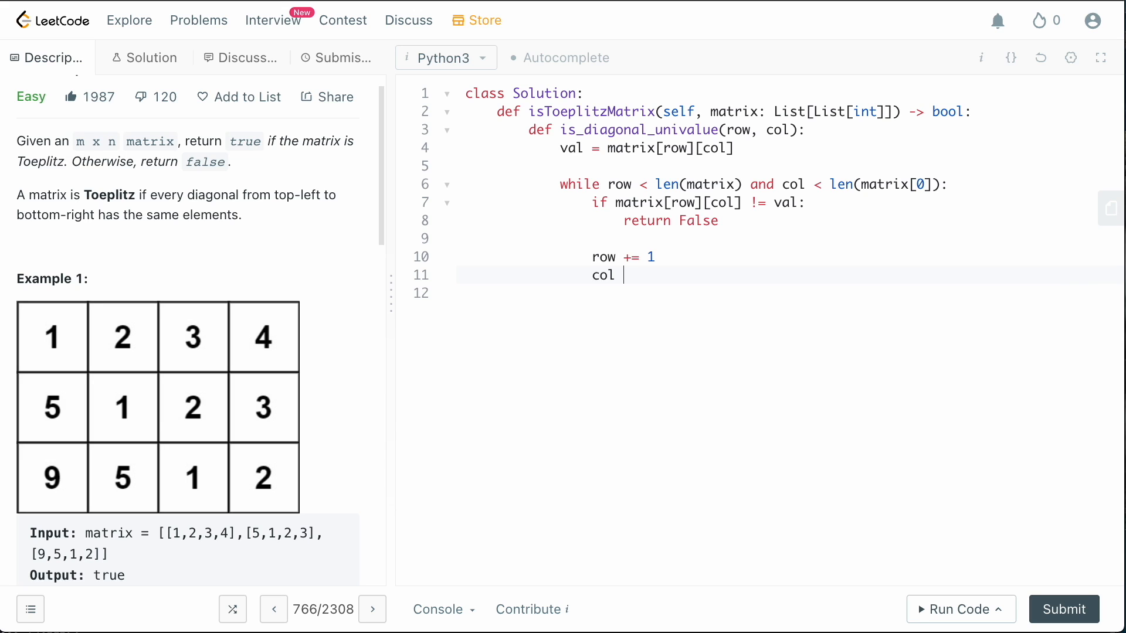
text(+= 1)
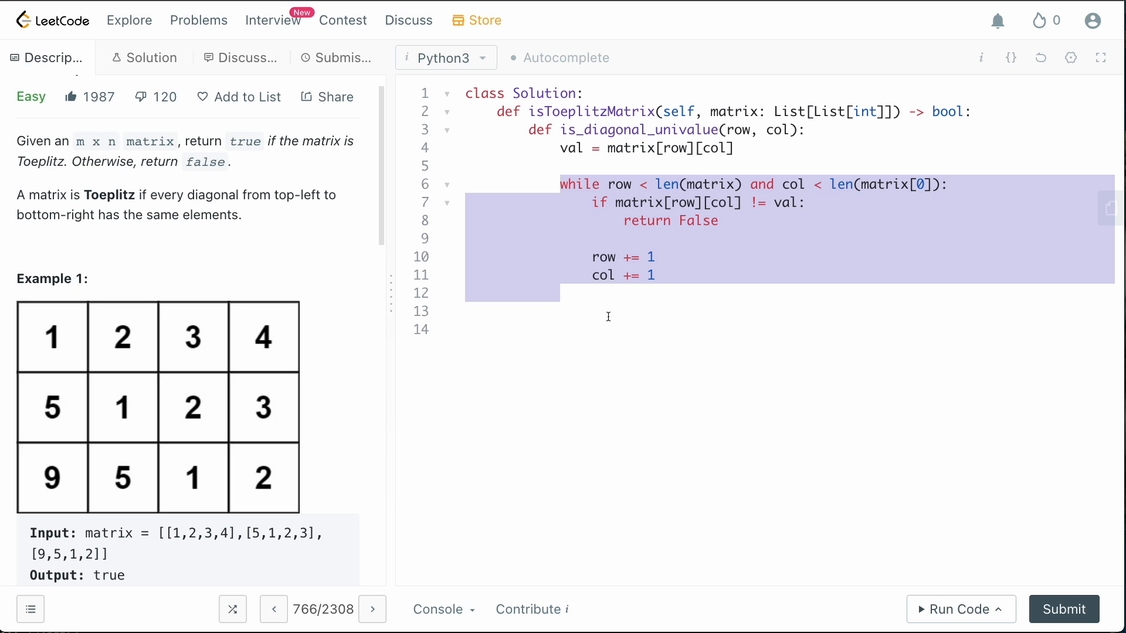
text(return)
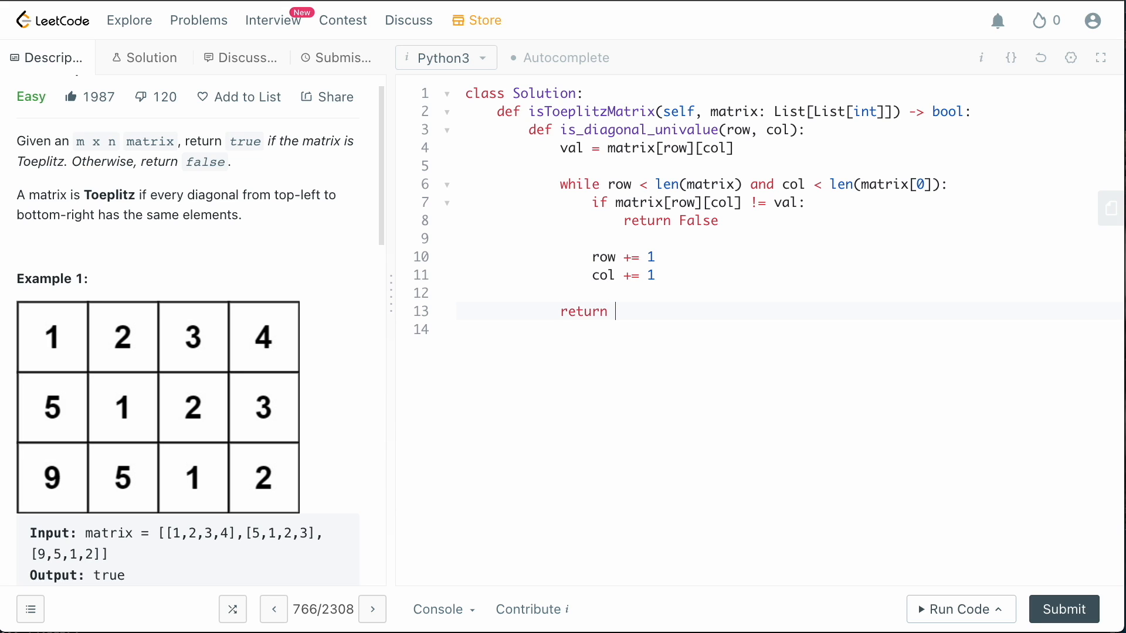
text(True)
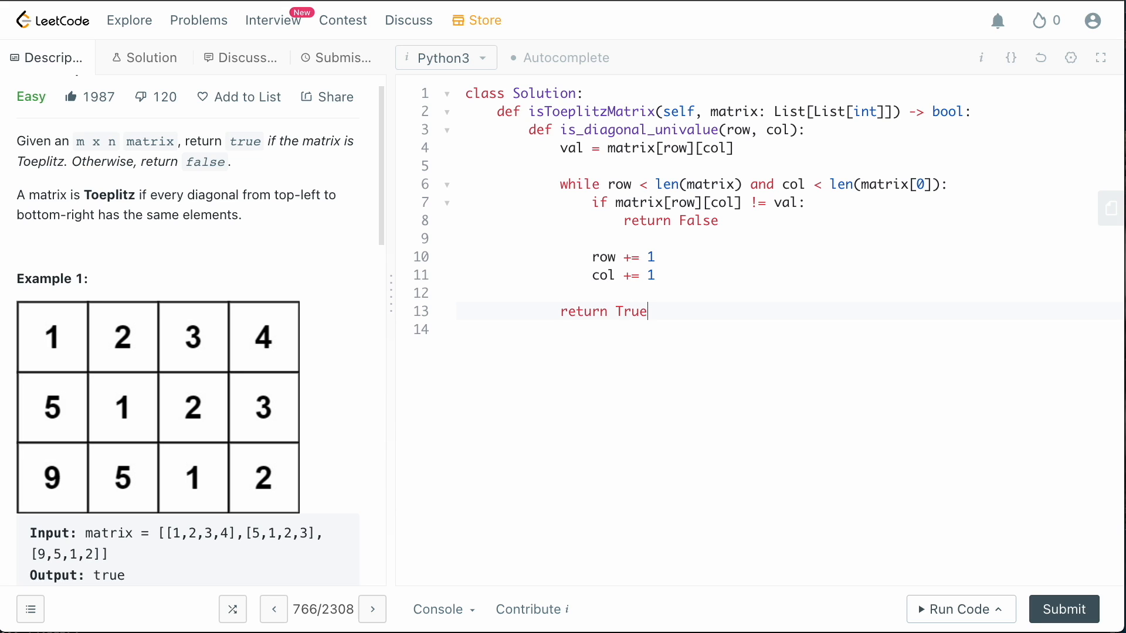
key(enter)
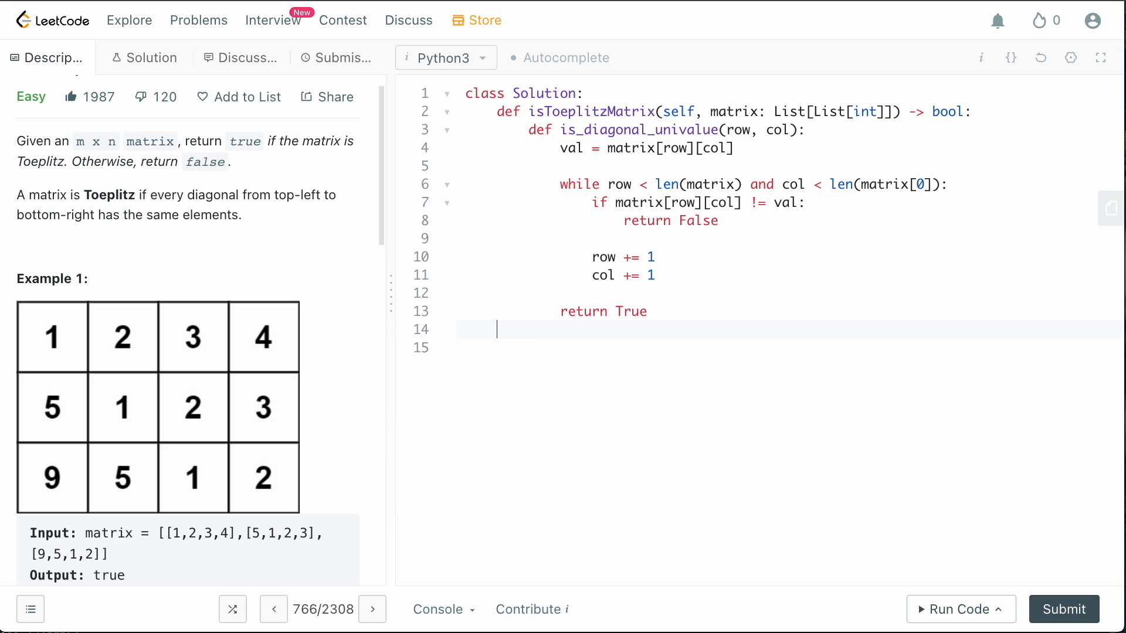
key(enter)
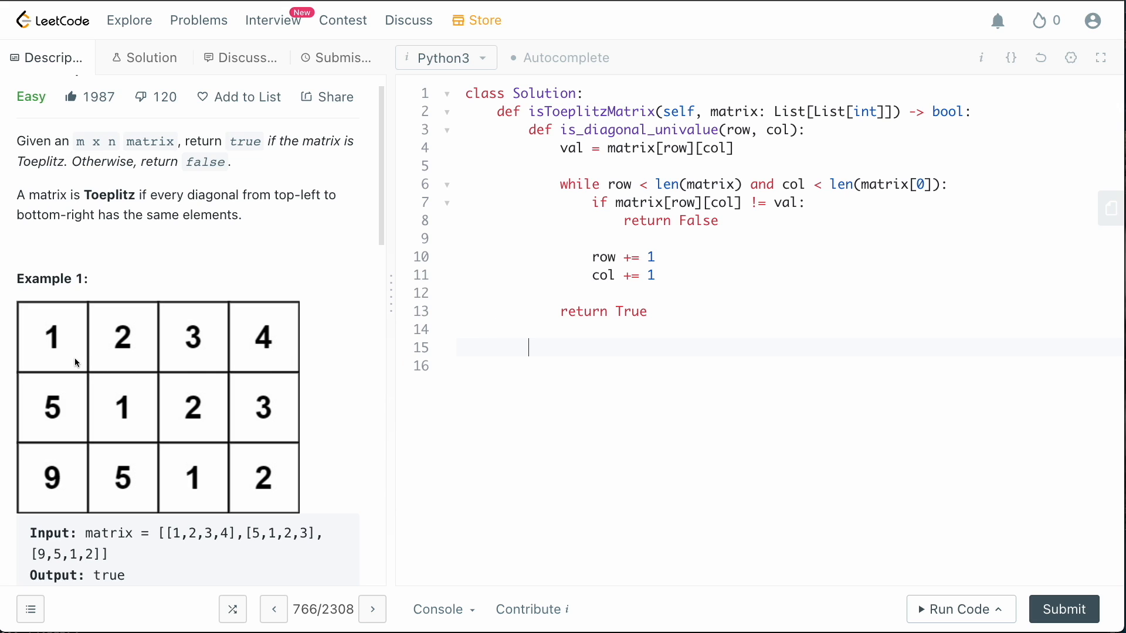
mouse_move(139, 371)
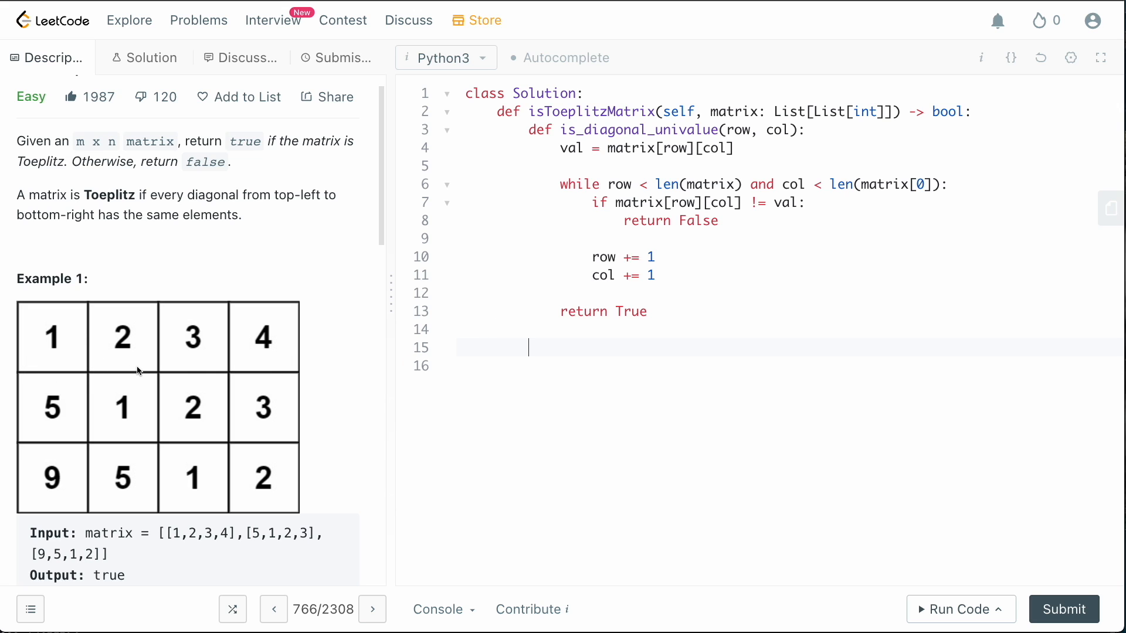
mouse_move(49, 355)
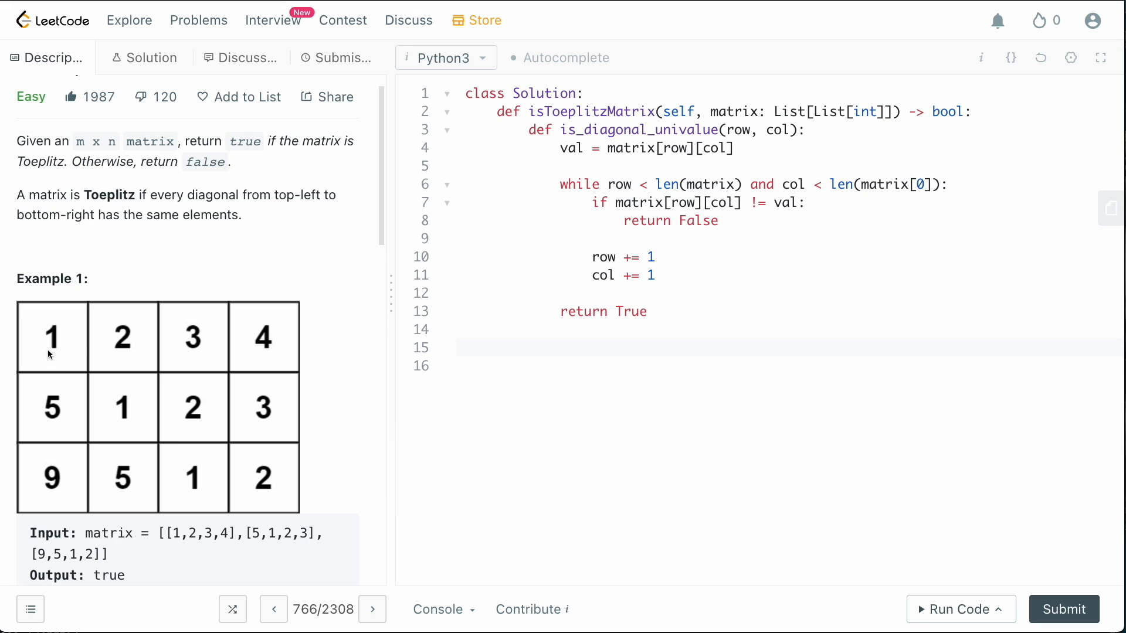
mouse_move(149, 319)
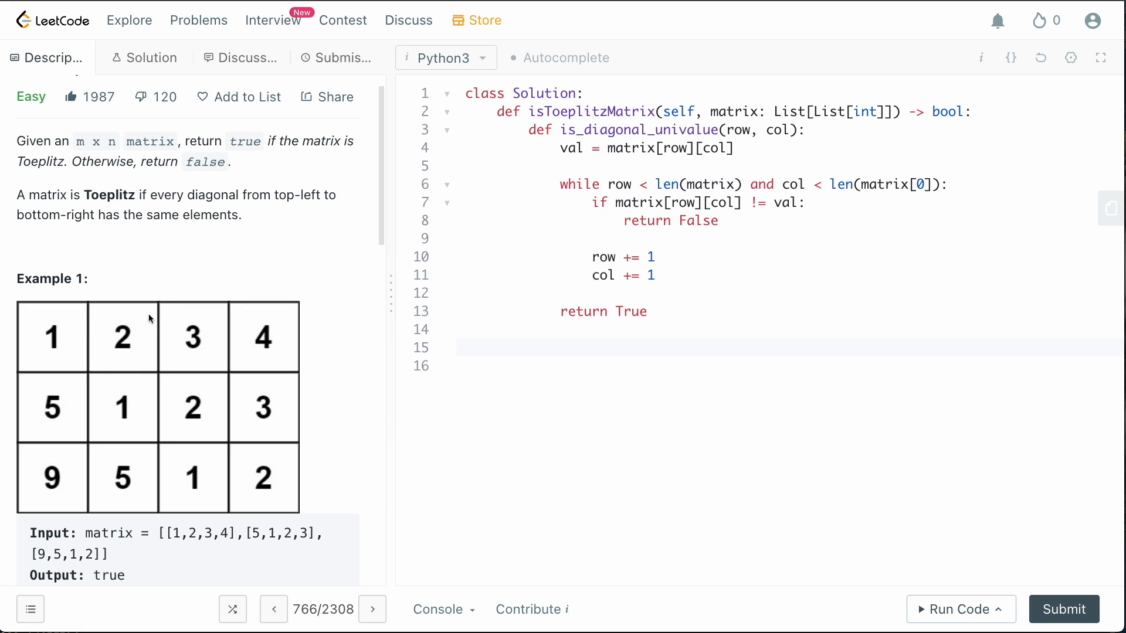
mouse_move(187, 407)
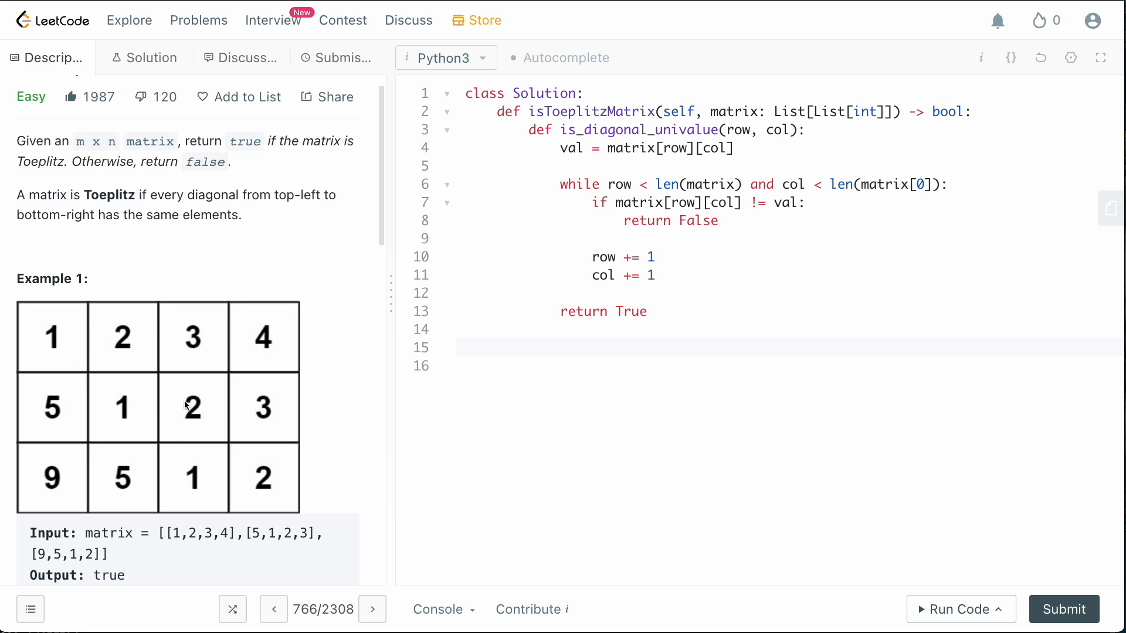
mouse_move(56, 433)
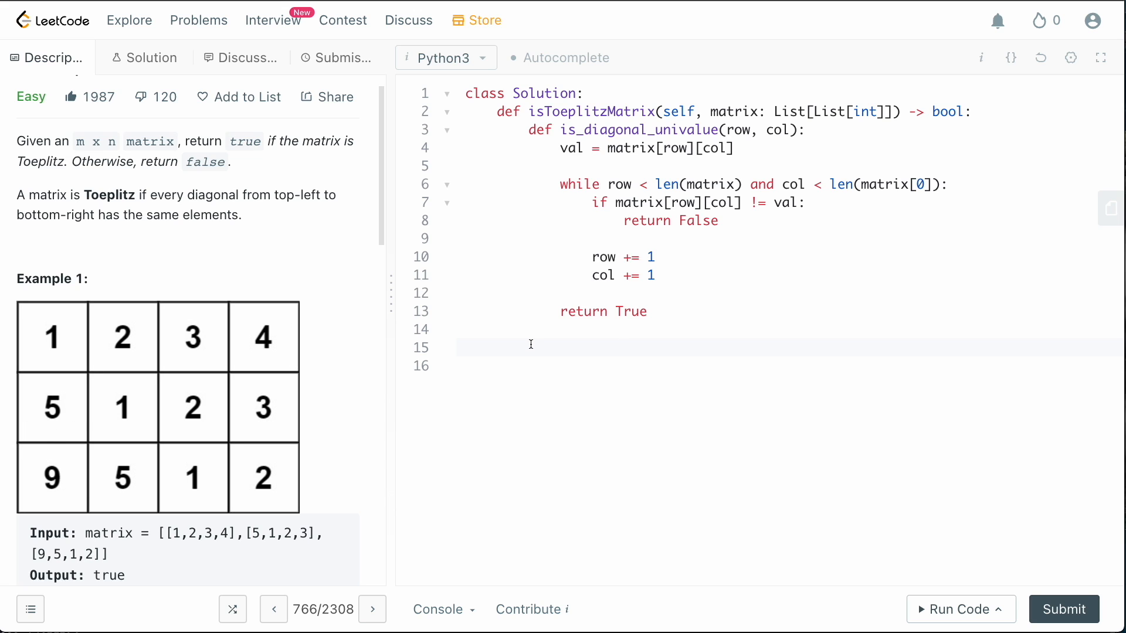
mouse_move(639, 352)
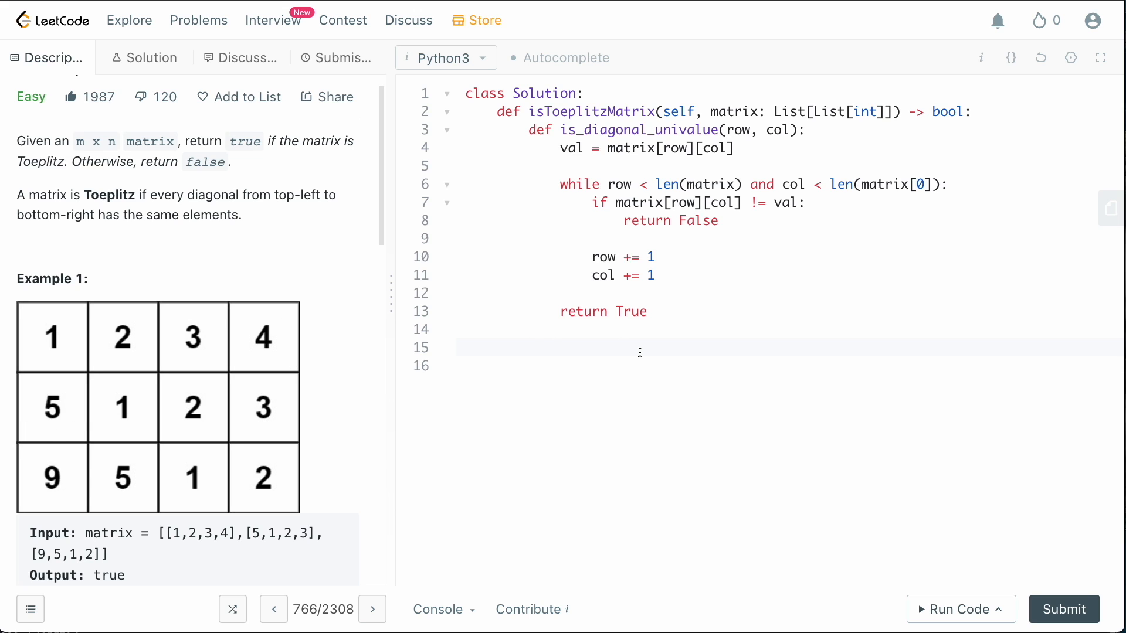
Write for col in range(...) with if not is_diagonal_univalue(0) over the first row's columns
text(for col)
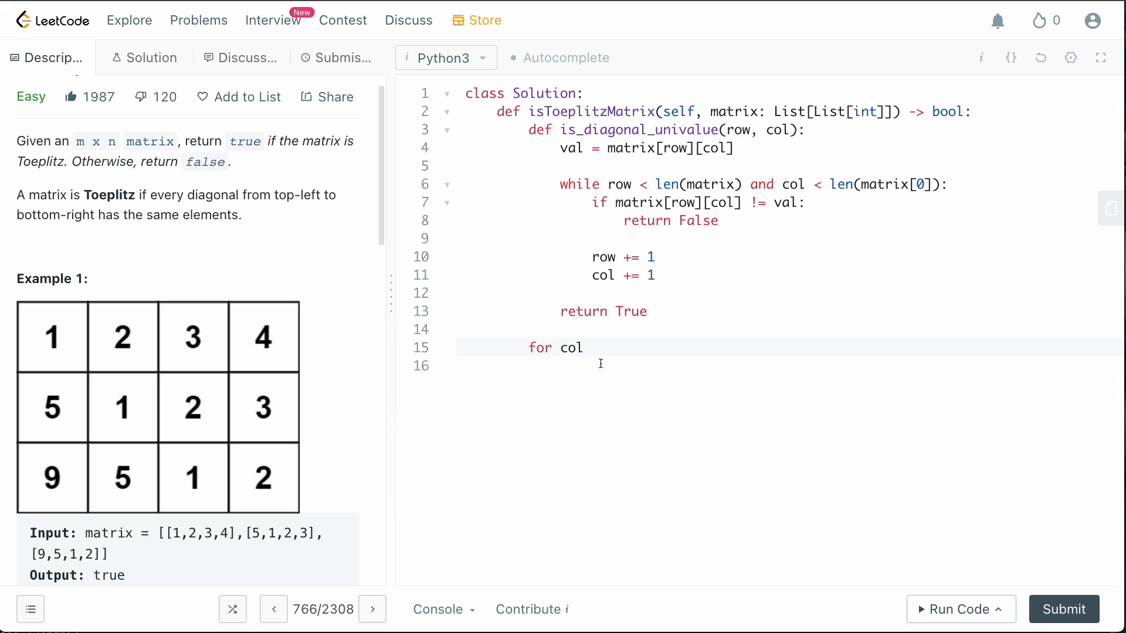
text(in ra)
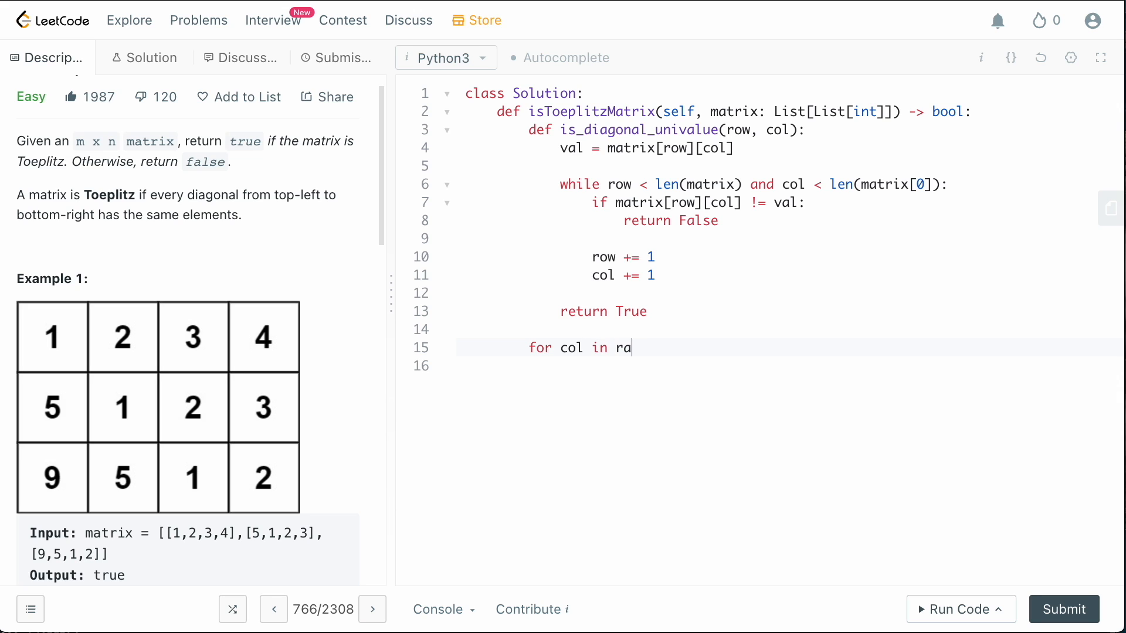
text(nge())
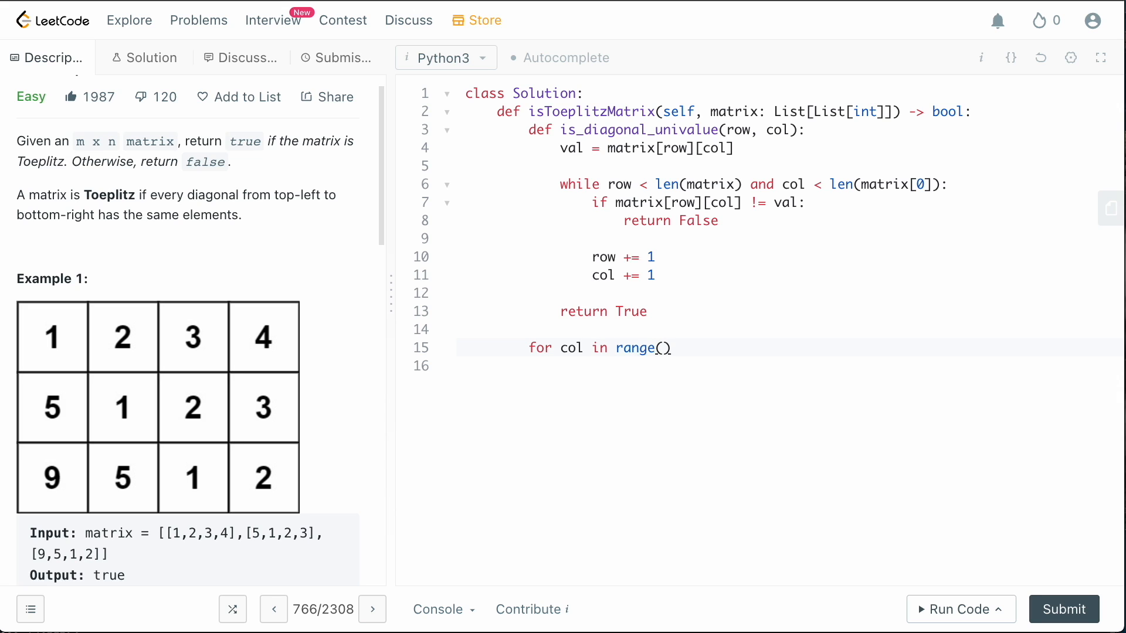
text(en(matrix[0)
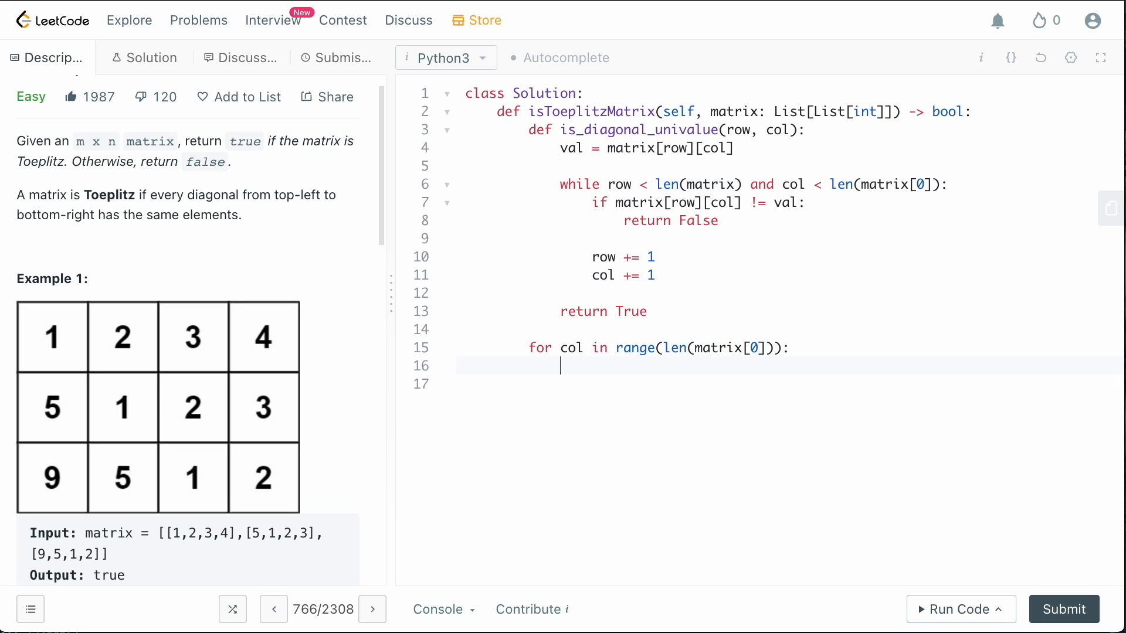
text(if not)
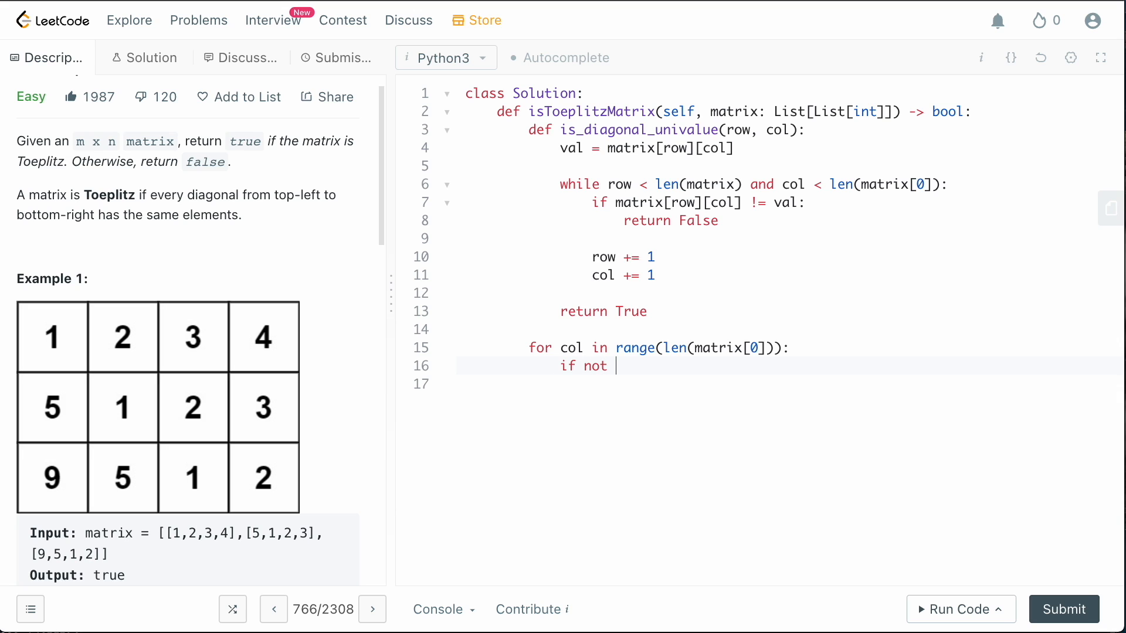
text(is_dia)
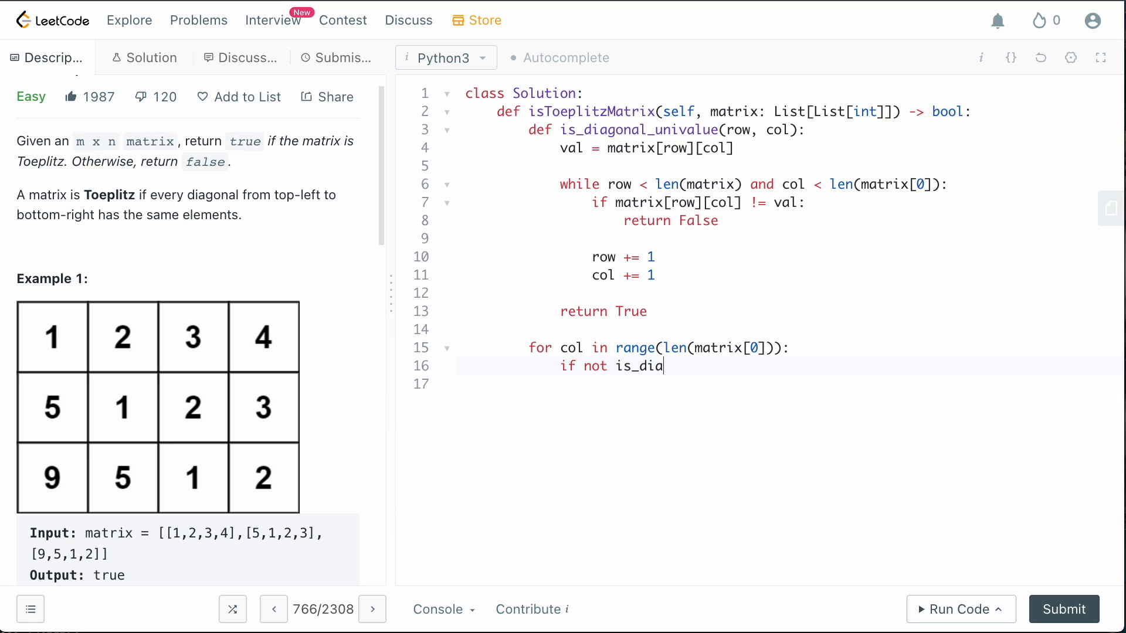
text(gonal_univalue(0)
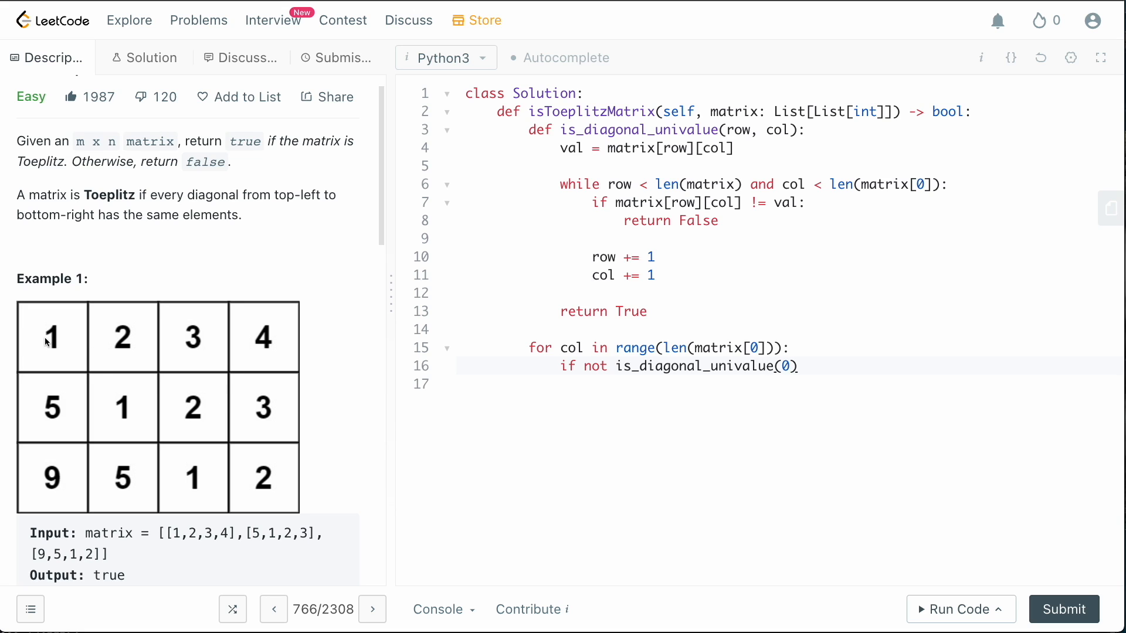
mouse_move(467, 368)
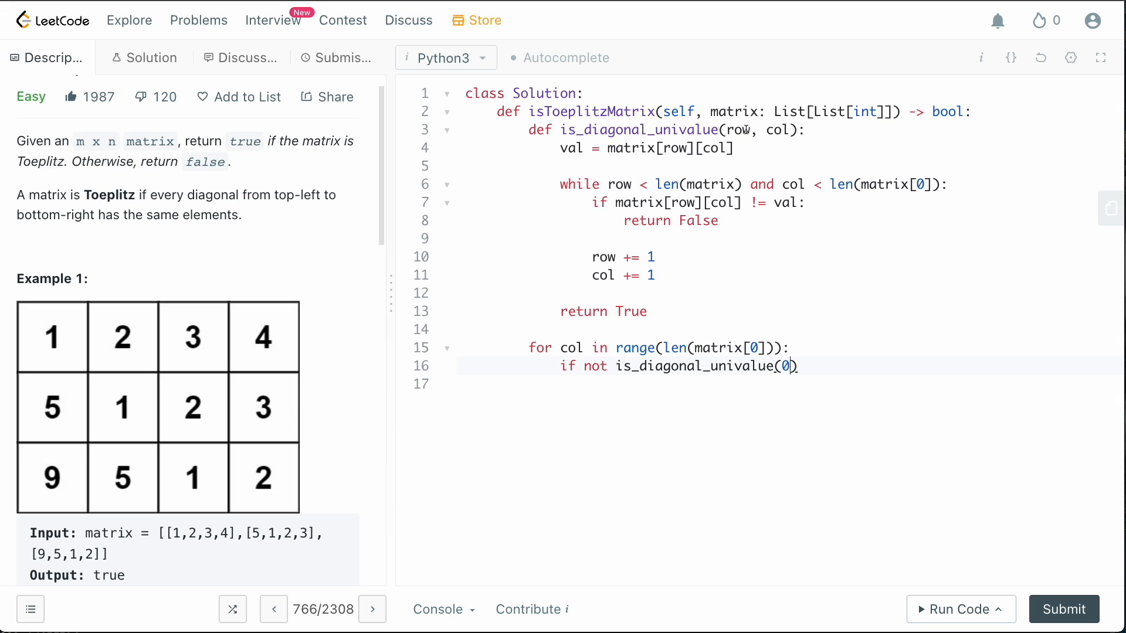
mouse_move(280, 345)
text(:)
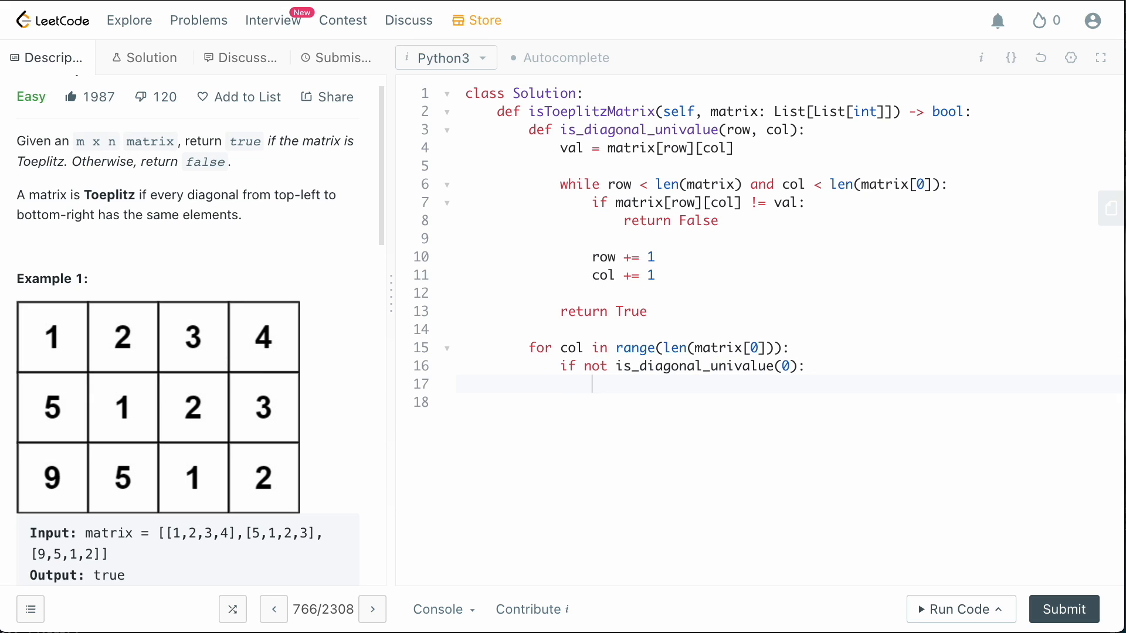
Return False inside that check and leave a fresh line below the column loop
text(return)
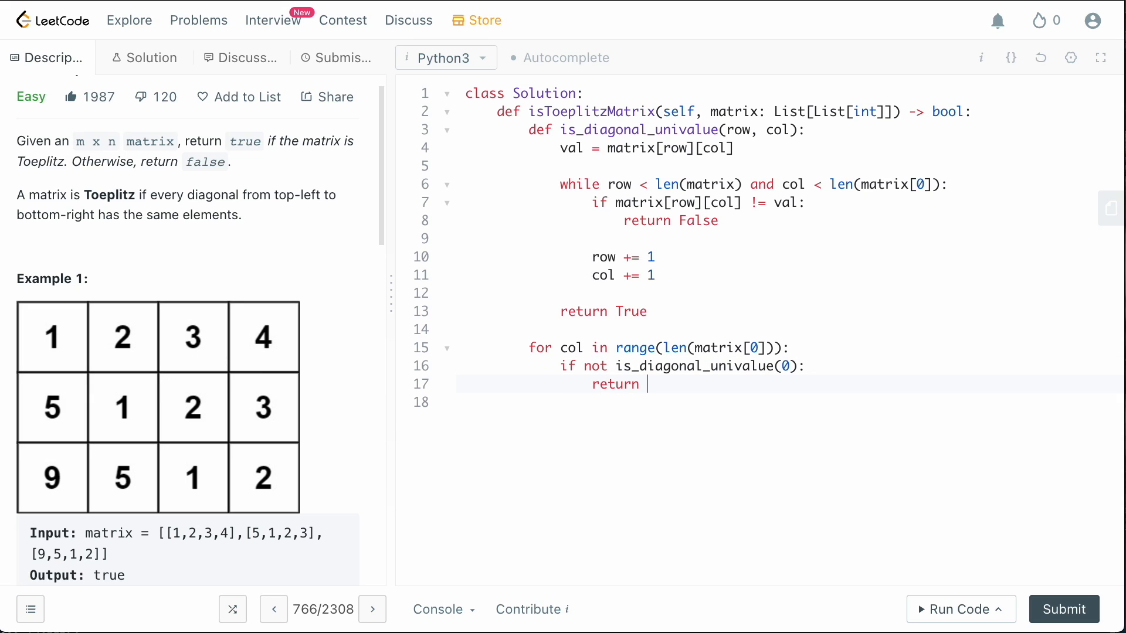
text(False)
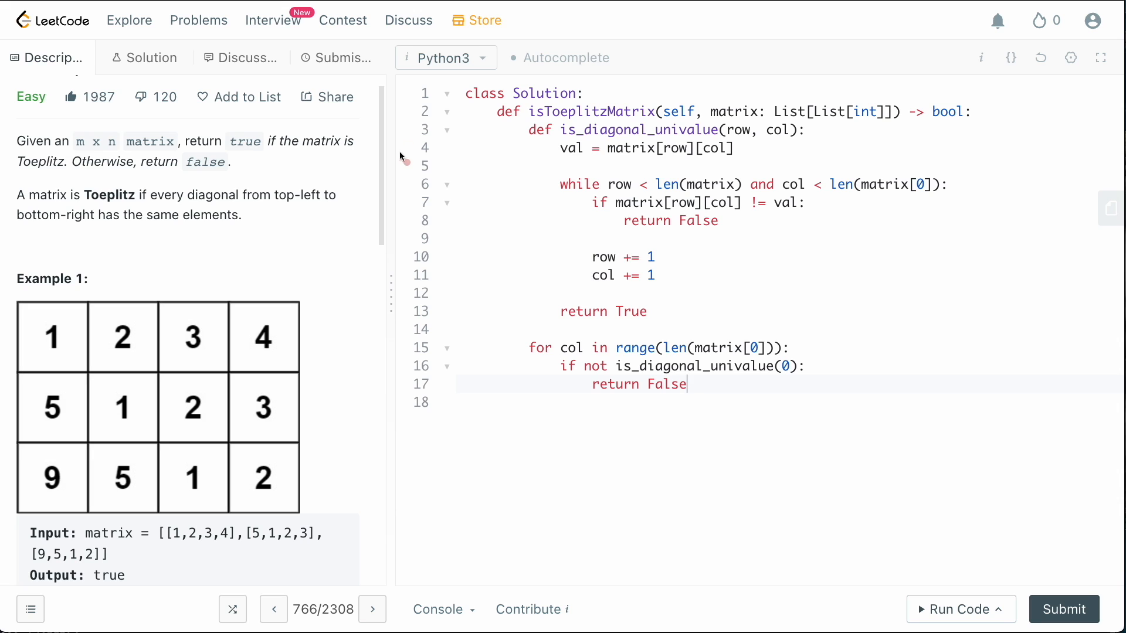
drag(88, 195, 173, 195)
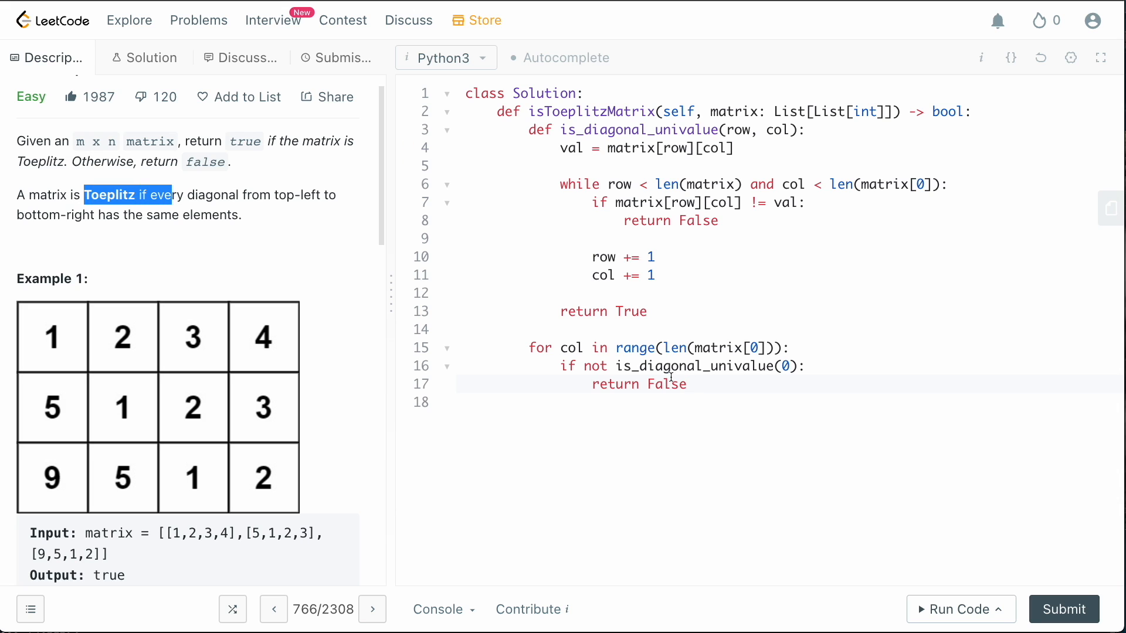
key(enter)
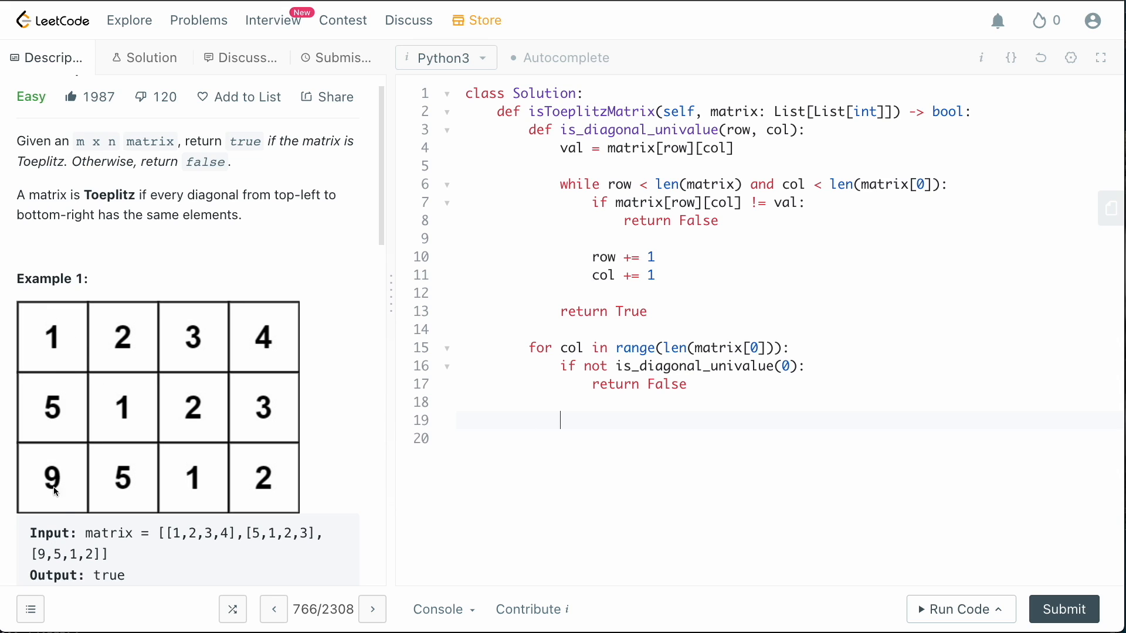
mouse_move(586, 388)
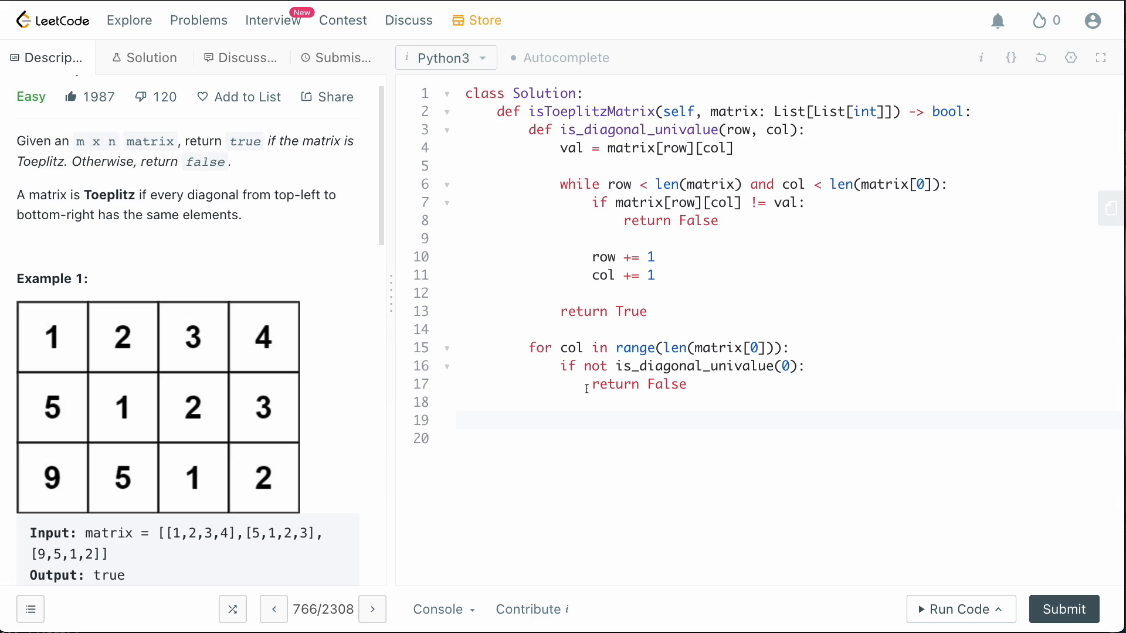
Add the second loop header for row in range(1, len(matrix)):
text(for)
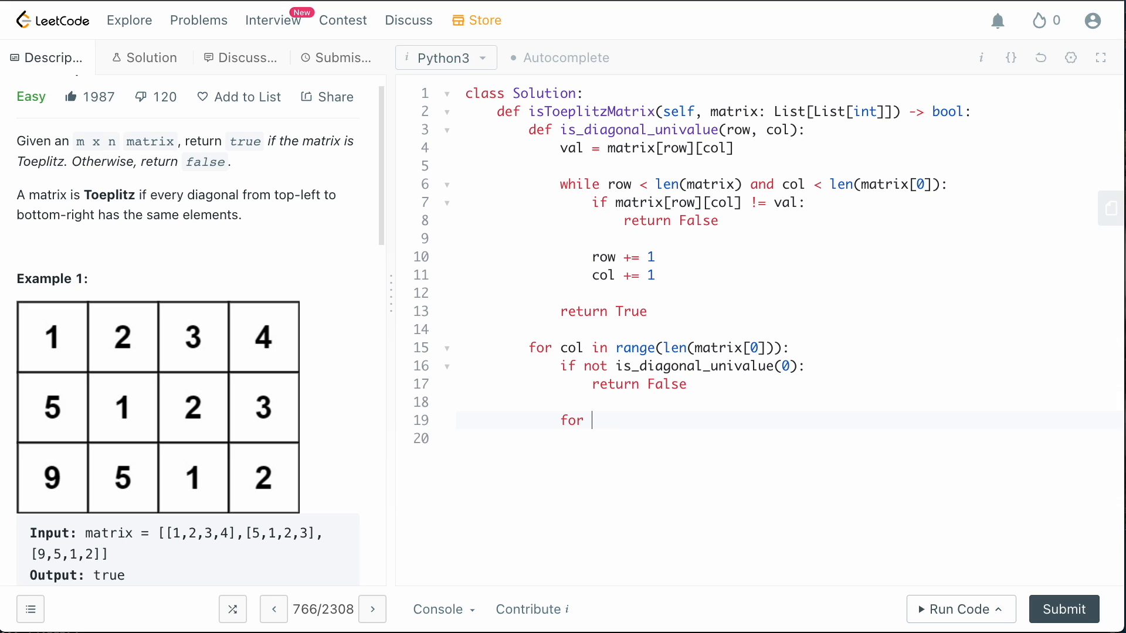
text(row in range()
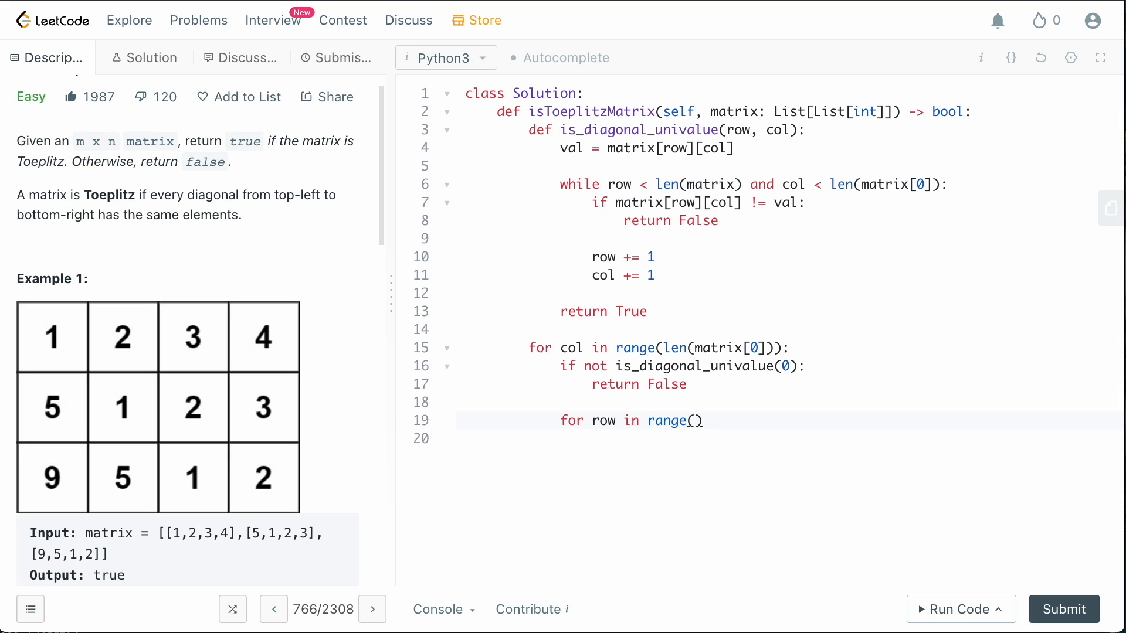
text(1, len(matrix))
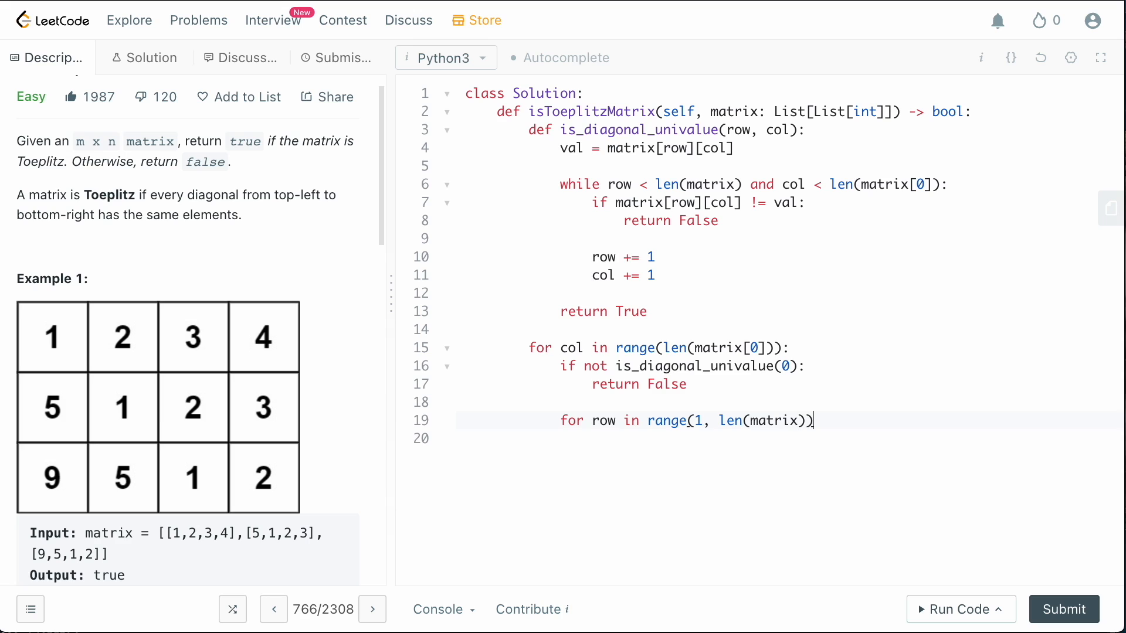
text(:)
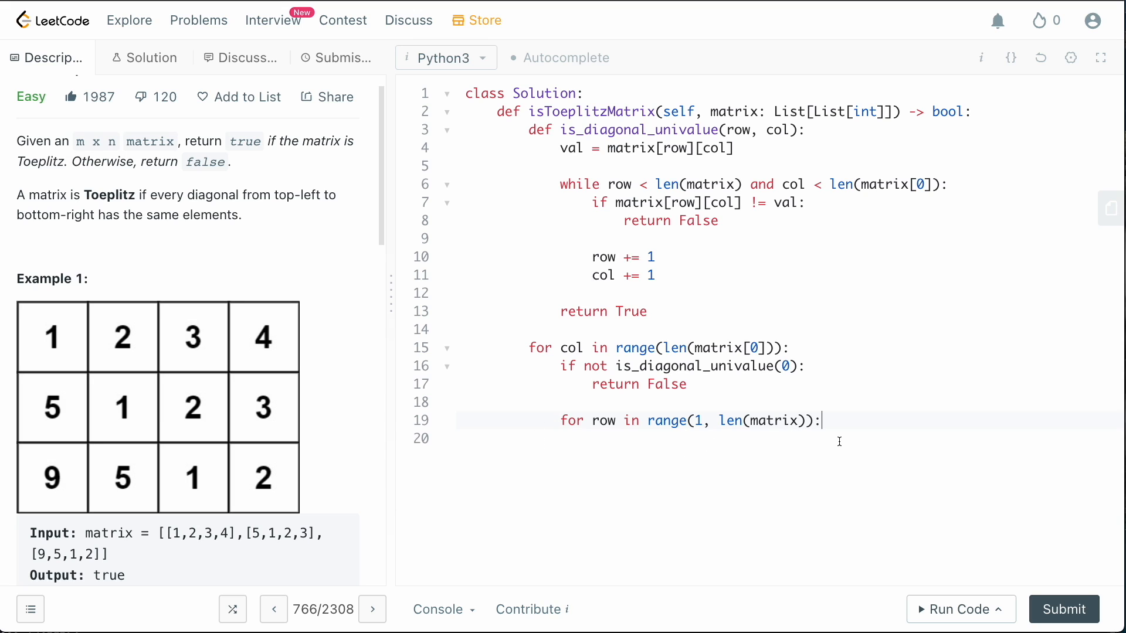
mouse_move(52, 337)
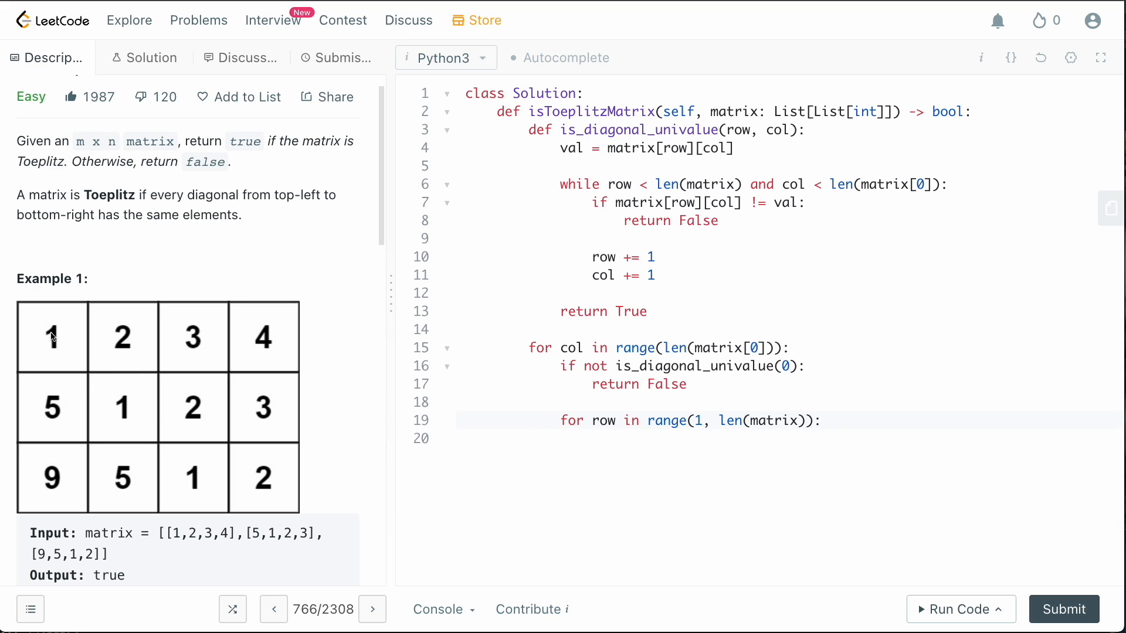
mouse_move(87, 350)
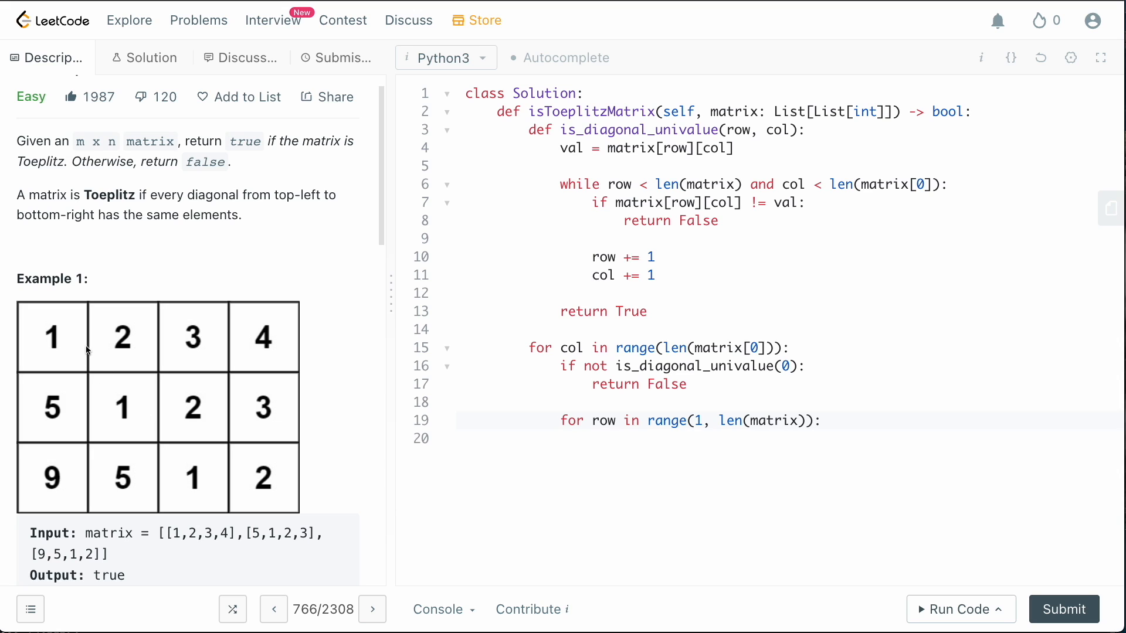
mouse_move(87, 351)
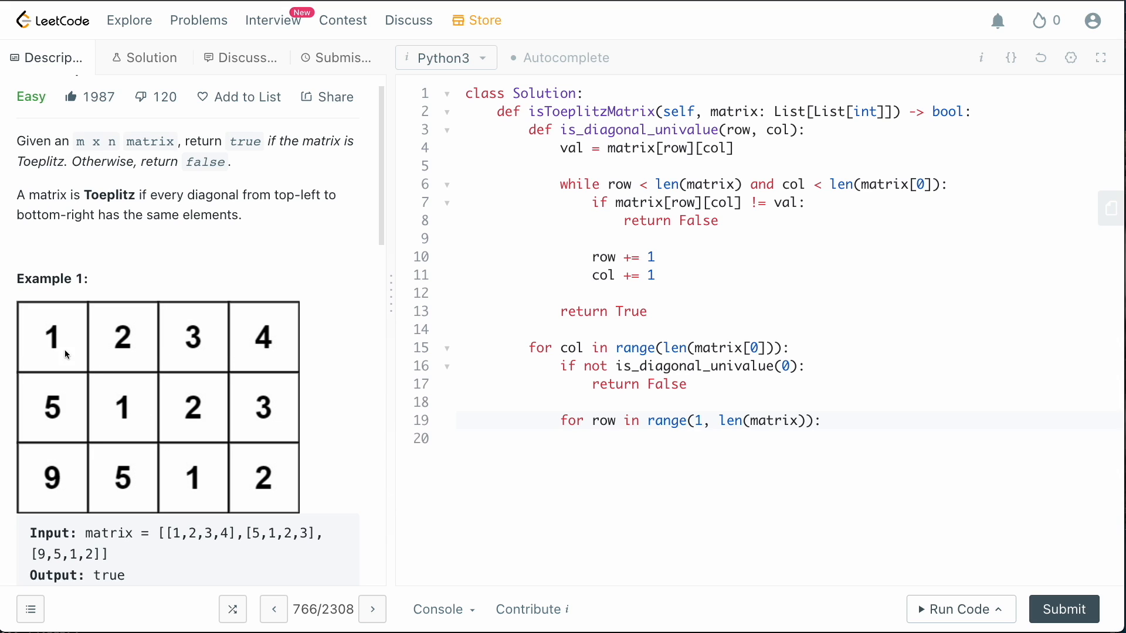
mouse_move(66, 539)
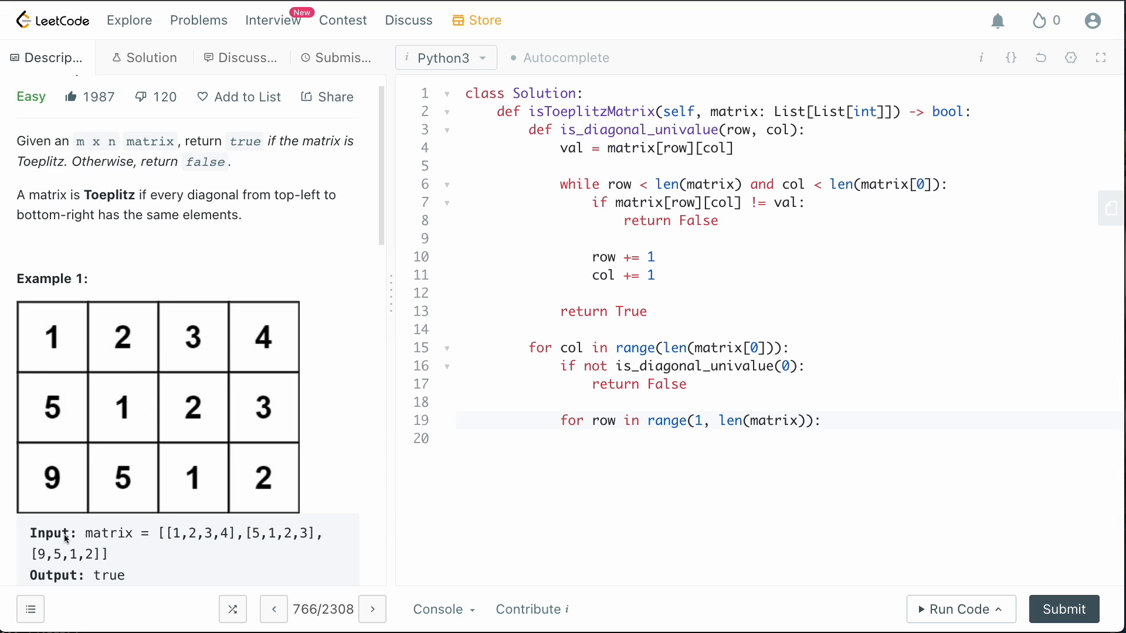
mouse_move(41, 344)
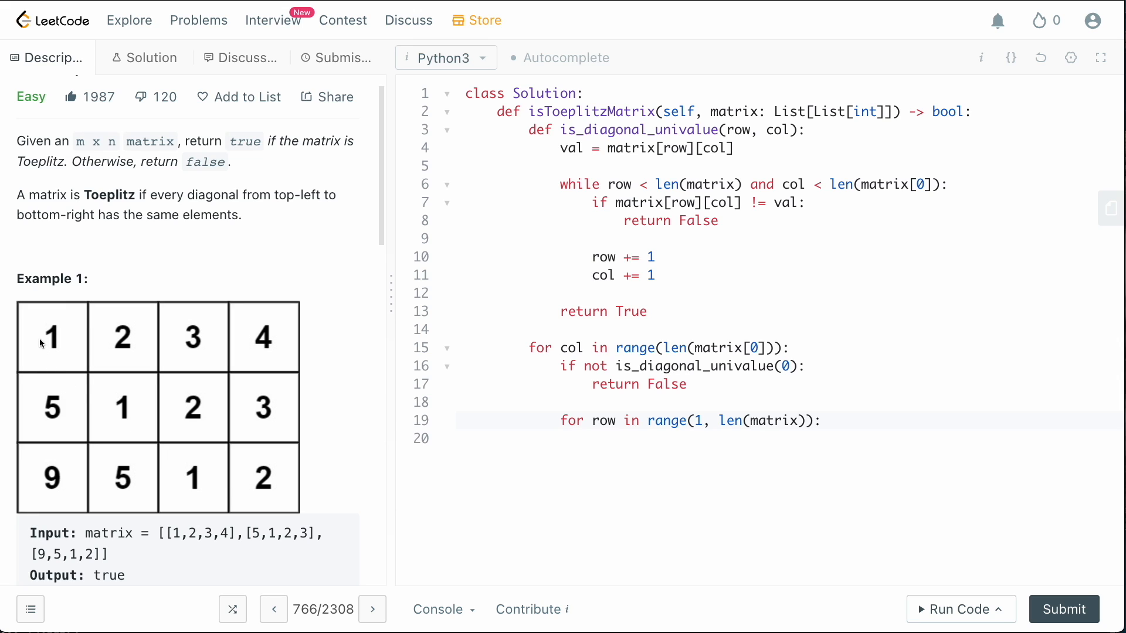
mouse_move(39, 454)
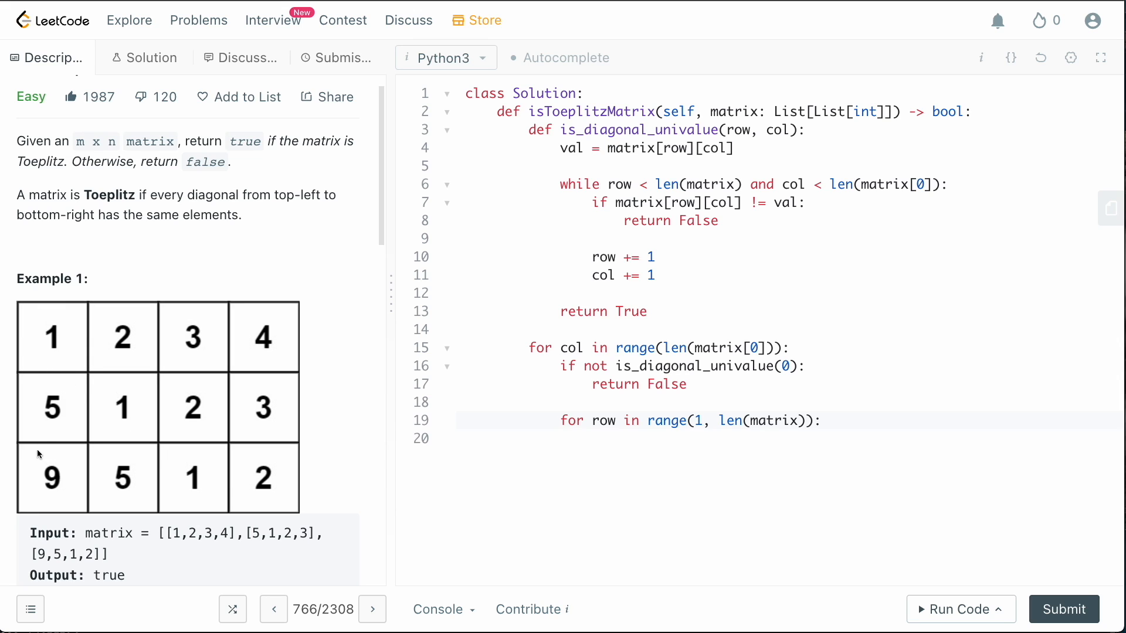
mouse_move(50, 423)
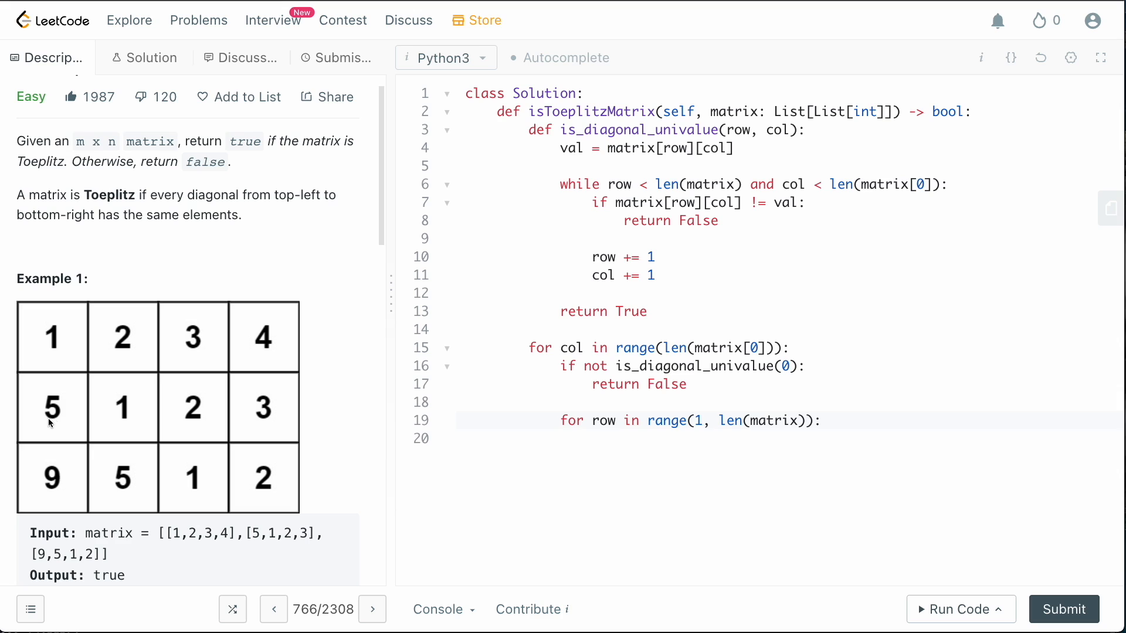
mouse_move(47, 510)
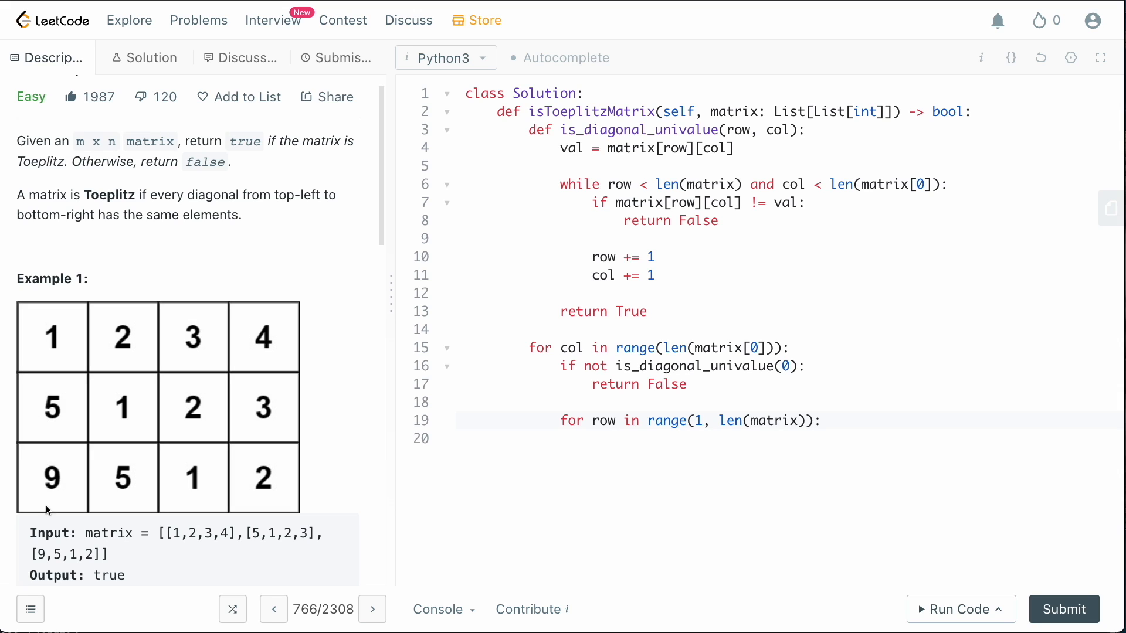
mouse_move(77, 342)
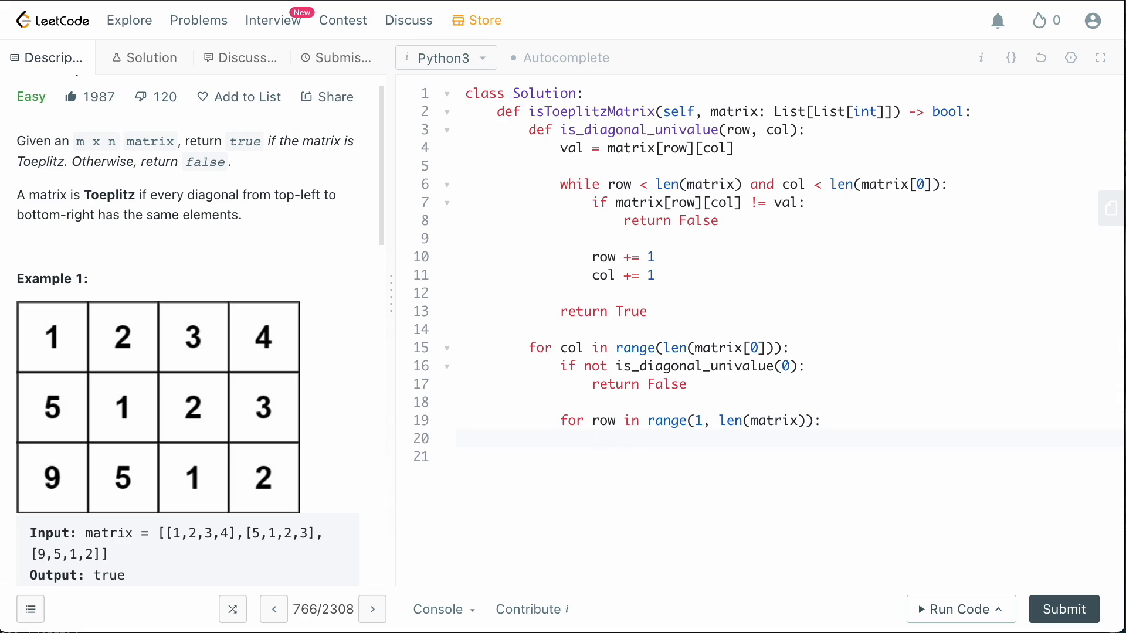
Inside the row loop, check if not is_diagonal_univalue(row, 0) and return False
text(if not)
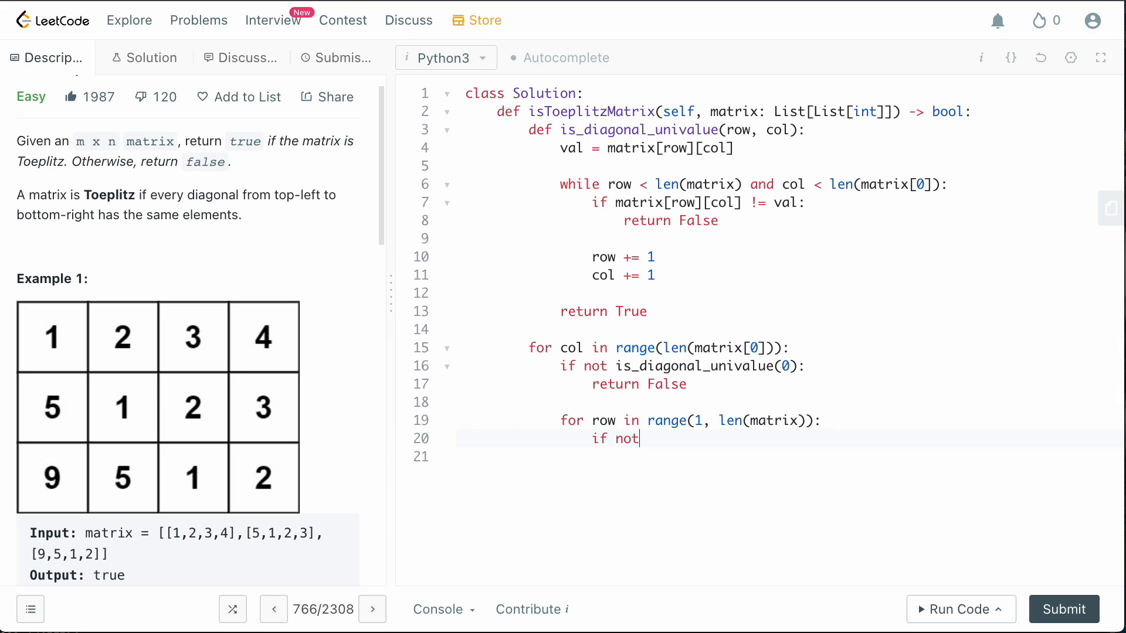
text(is_g)
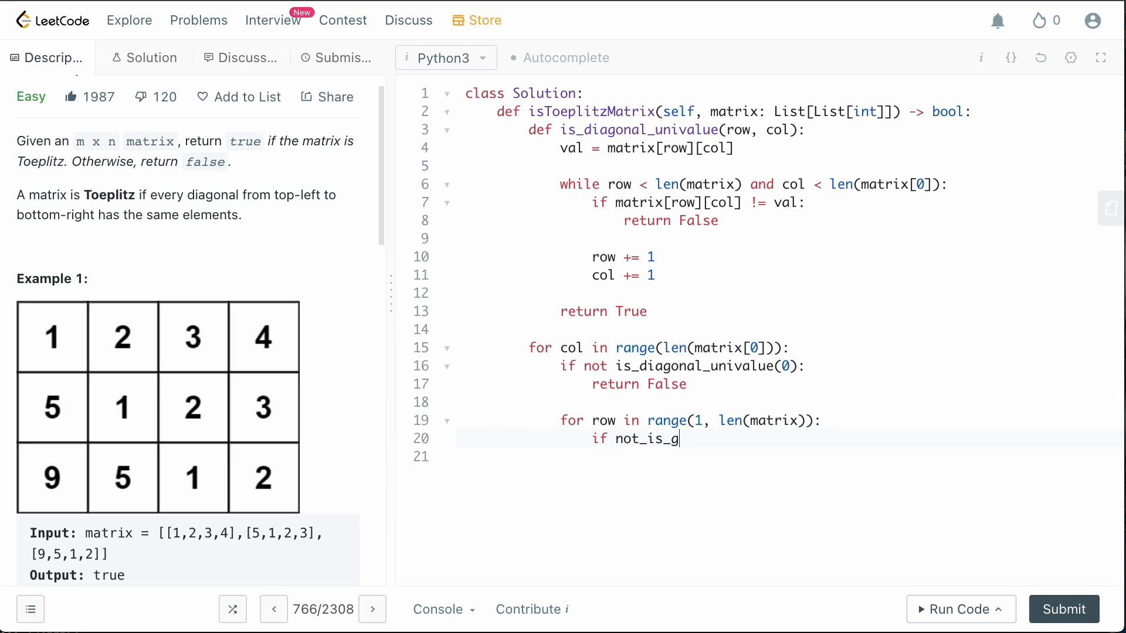
text(iagonal-u)
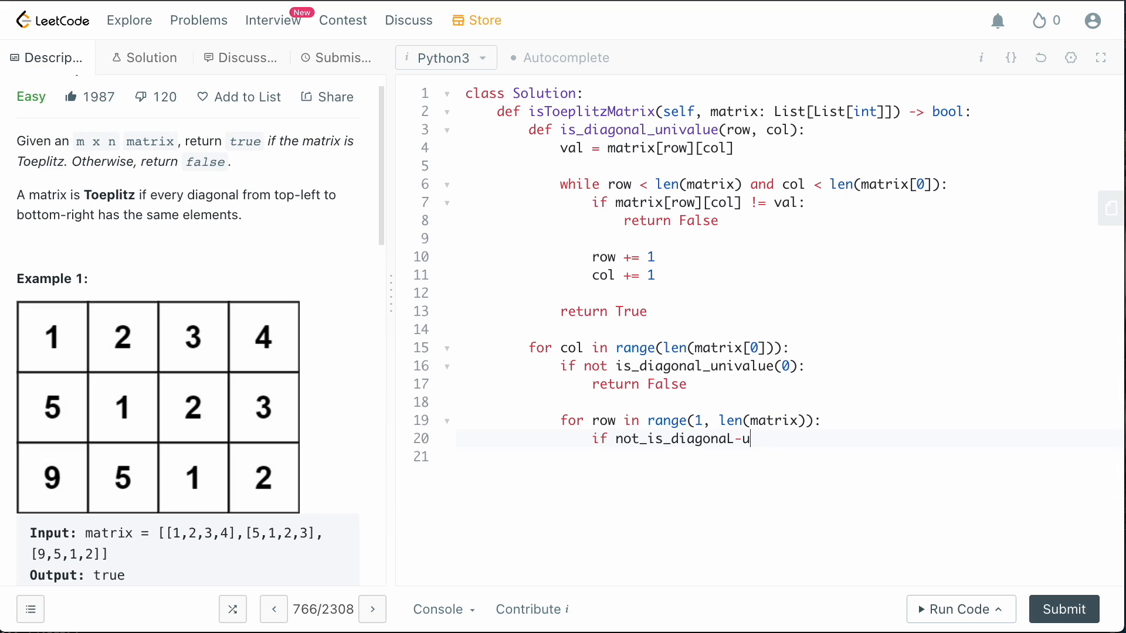
text(nivale)
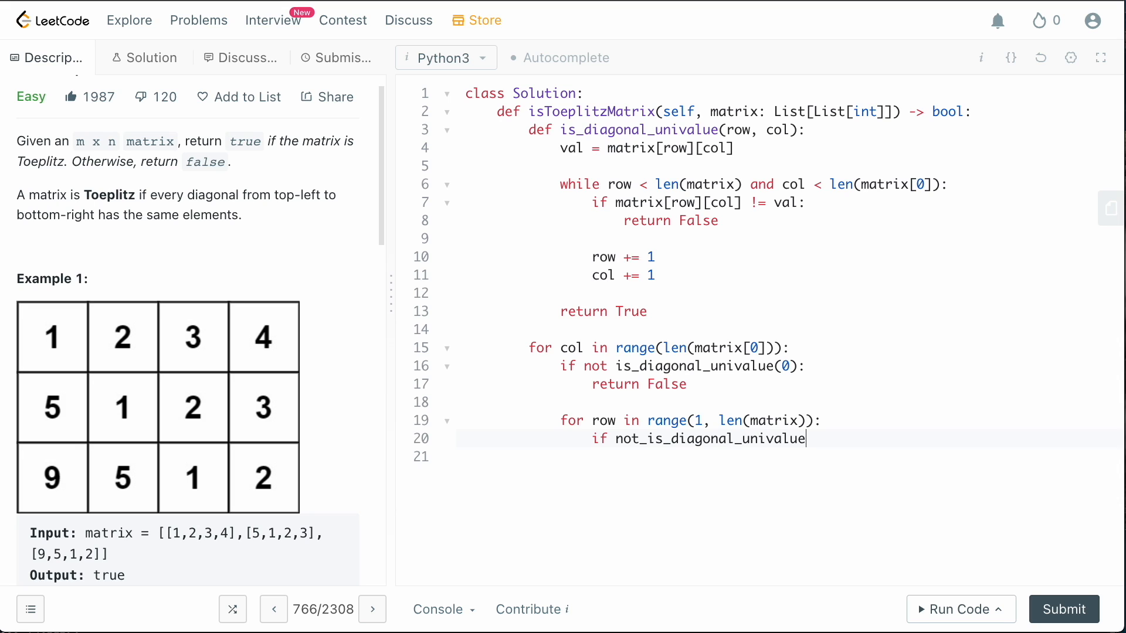
text(())
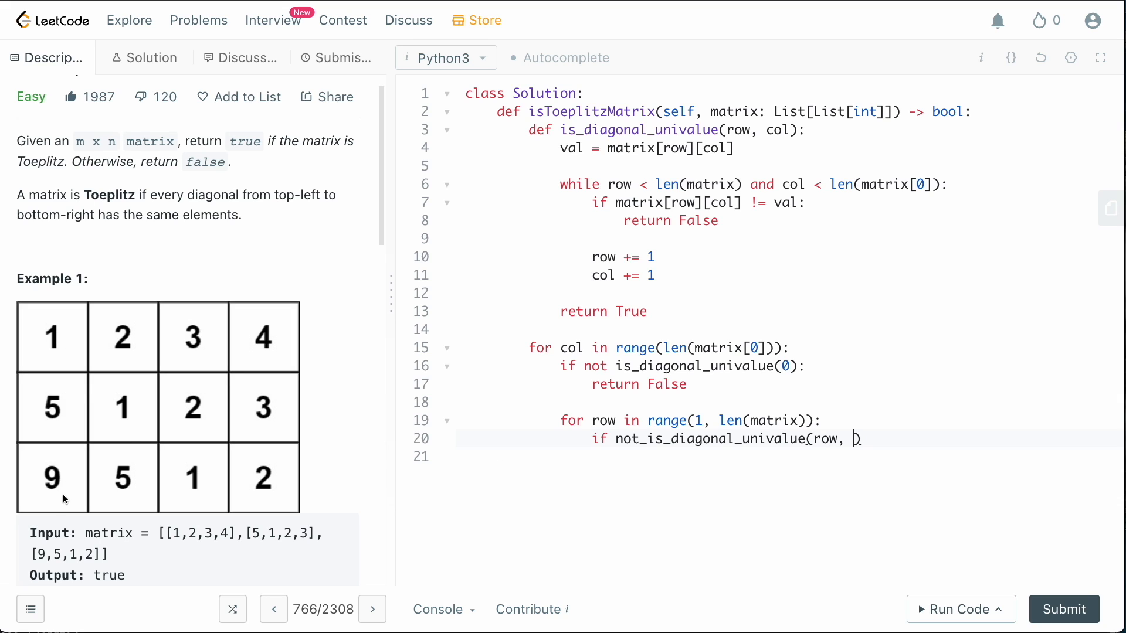
text(0)
text(return False)
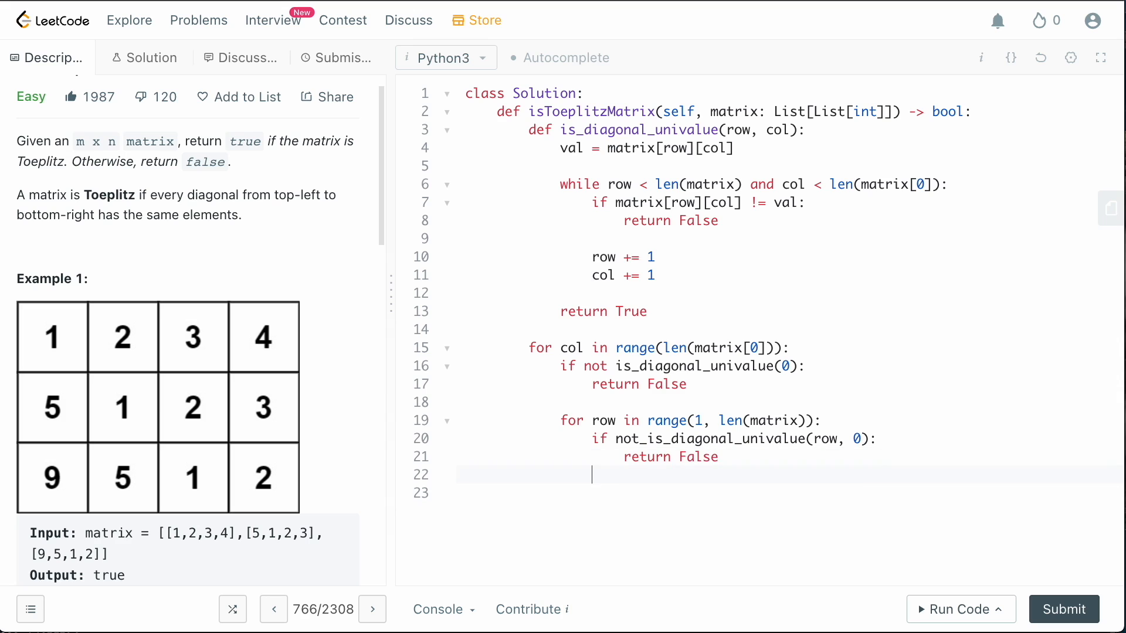
key(enter)
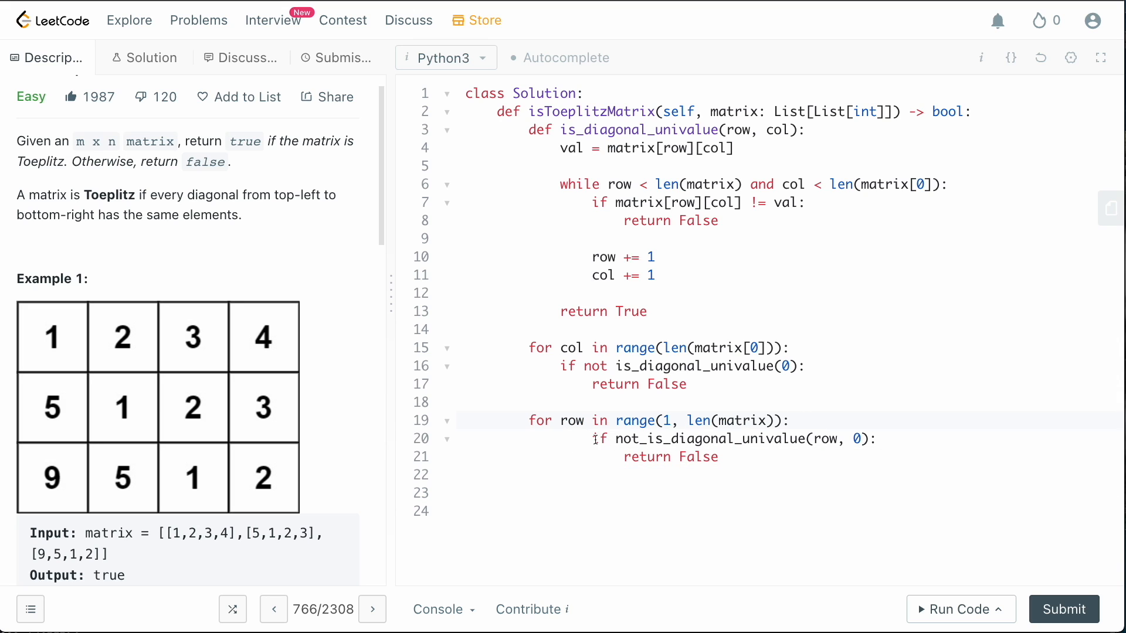
End the method with return True below the row loop
click(697, 456)
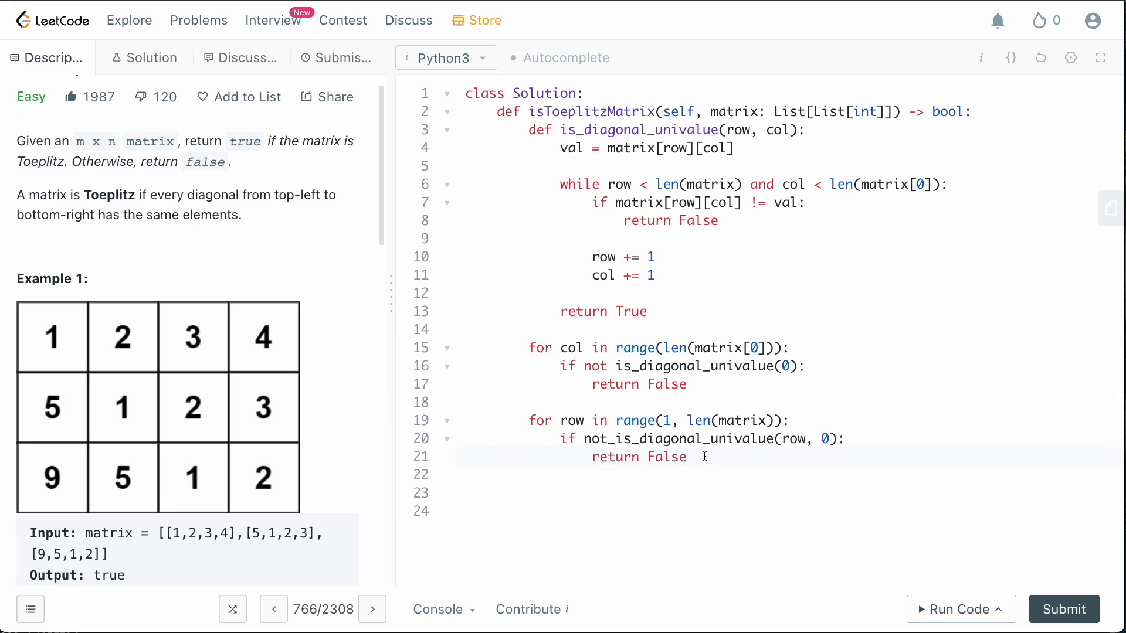
key(Enter)
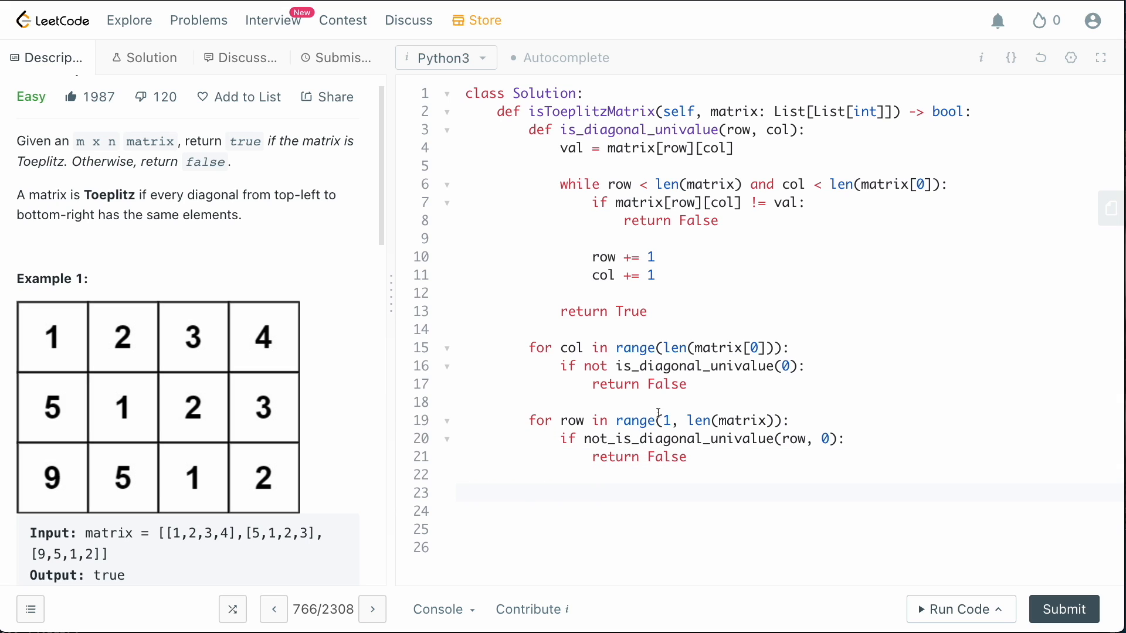
text(re)
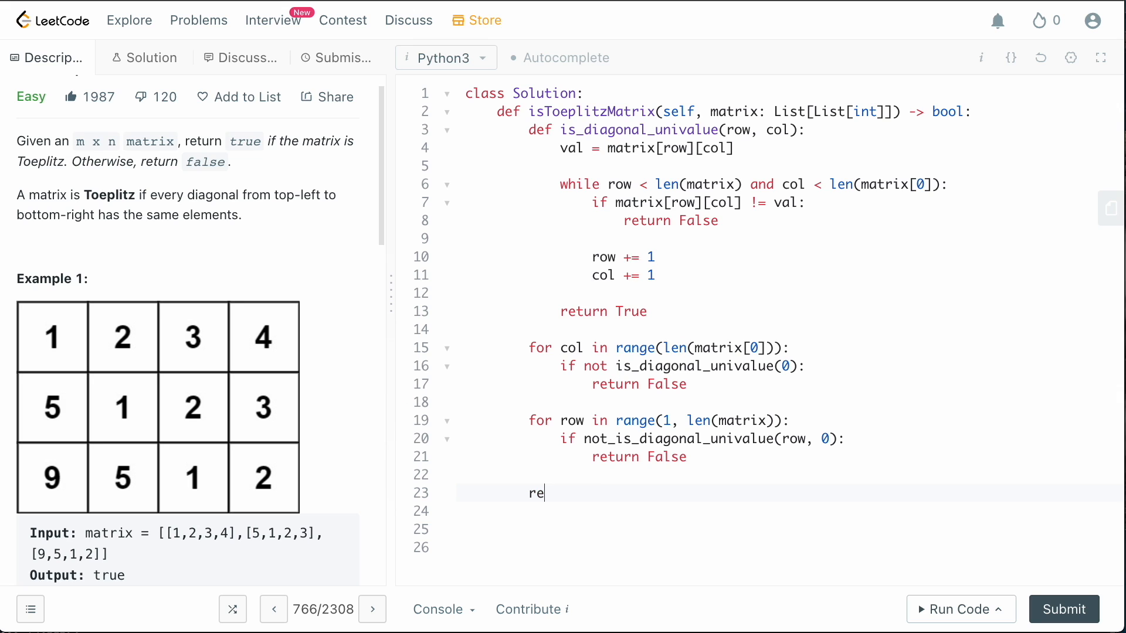
text(turn True)
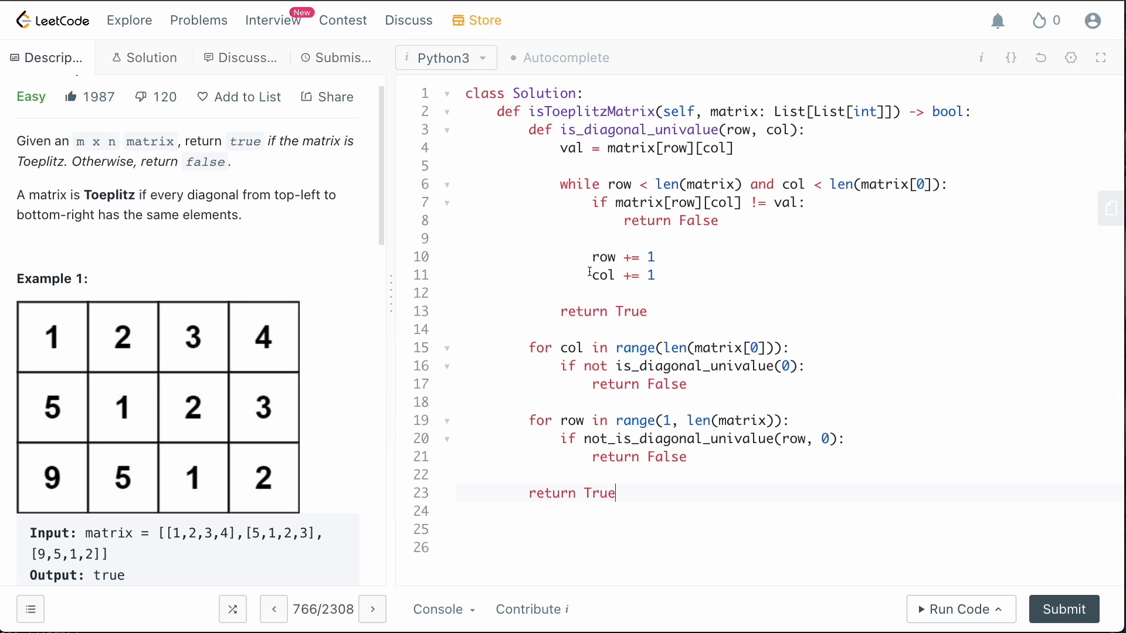
Run the code, fix the calls to is_diagonal_univalue(0, col) and (row, 0), and submit for an Accepted result
click(957, 609)
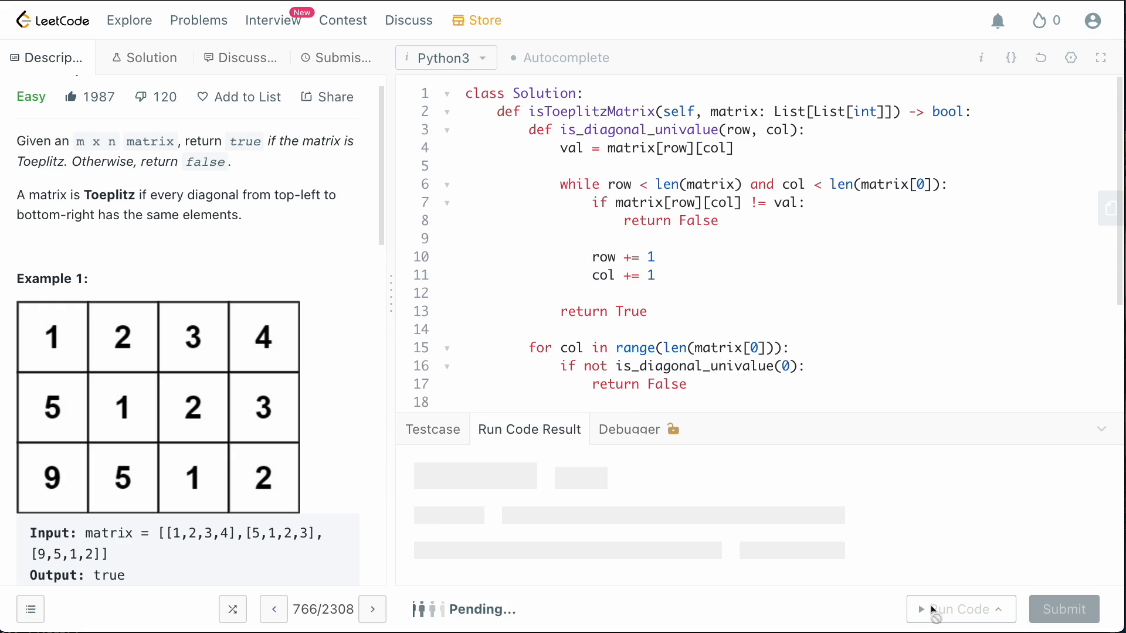
click(957, 610)
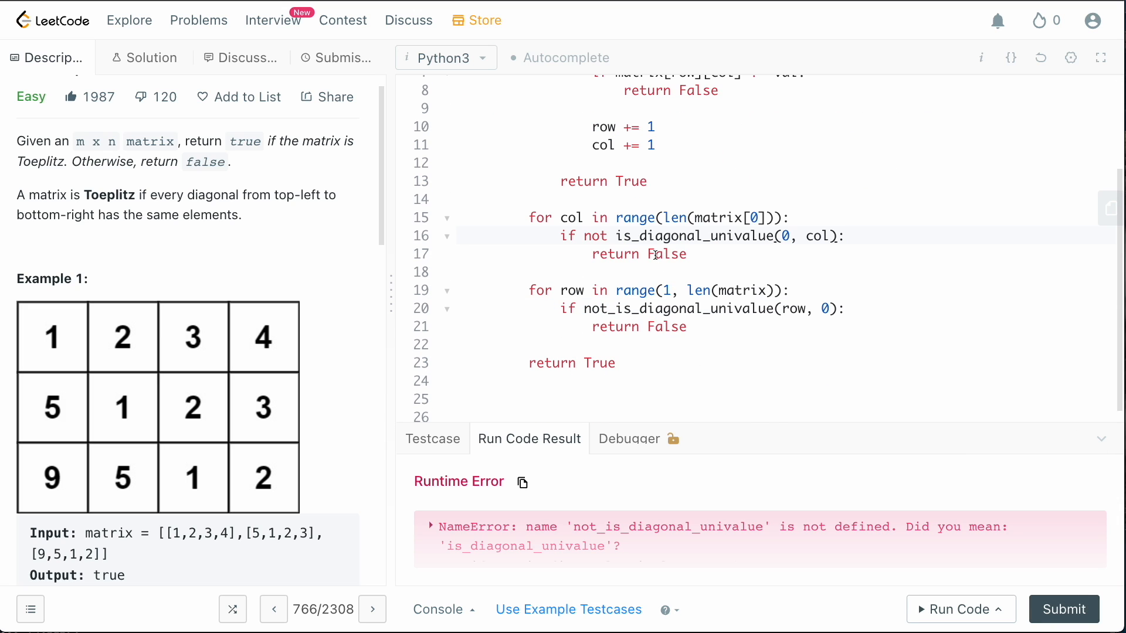
mouse_move(665, 324)
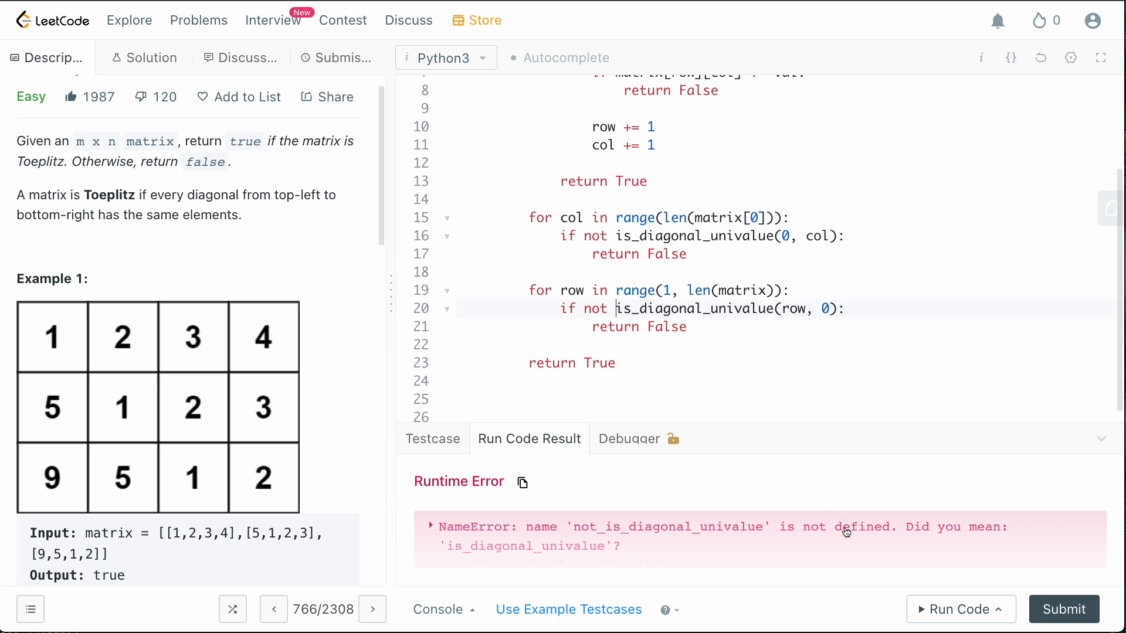
click(957, 609)
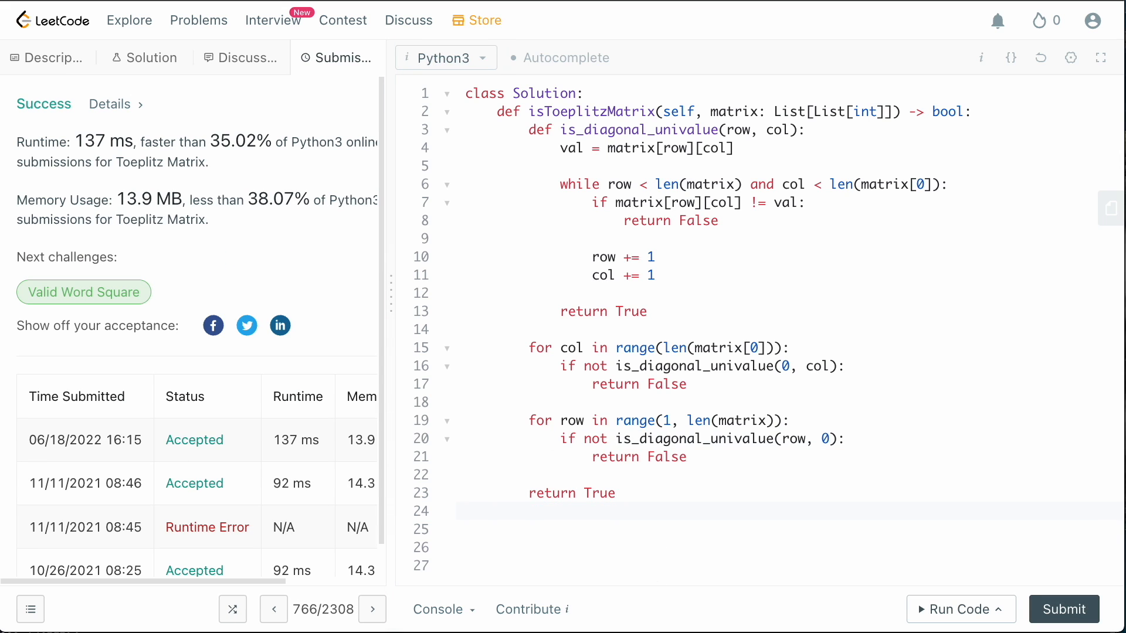
Add the time complexity comment #: T: O(M * N) below the solution
text(#: T:)
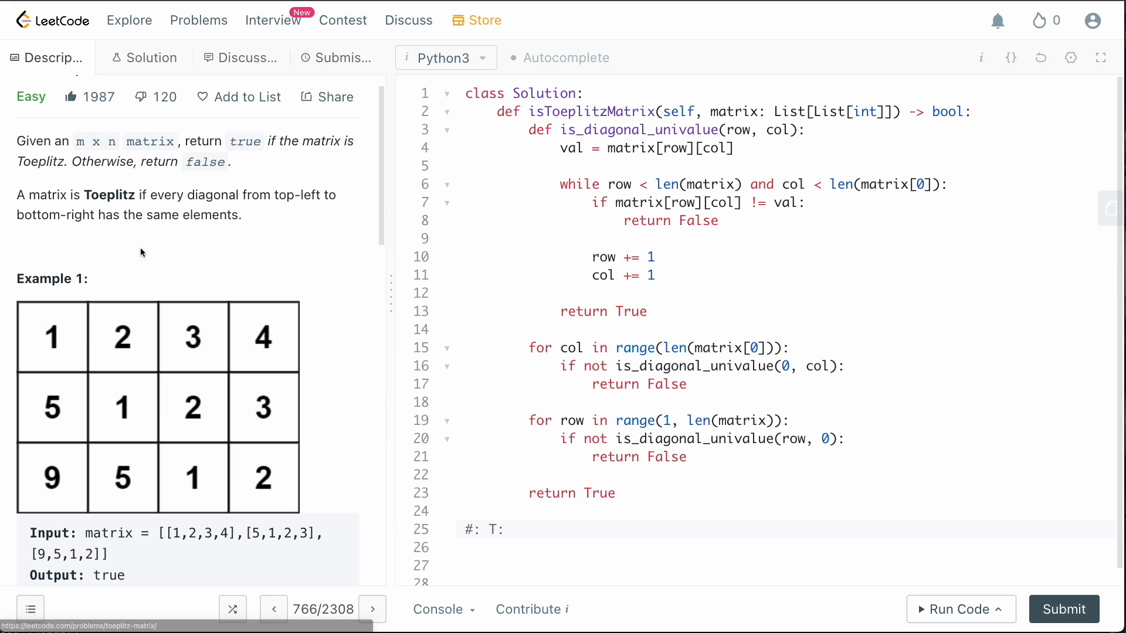
mouse_move(300, 340)
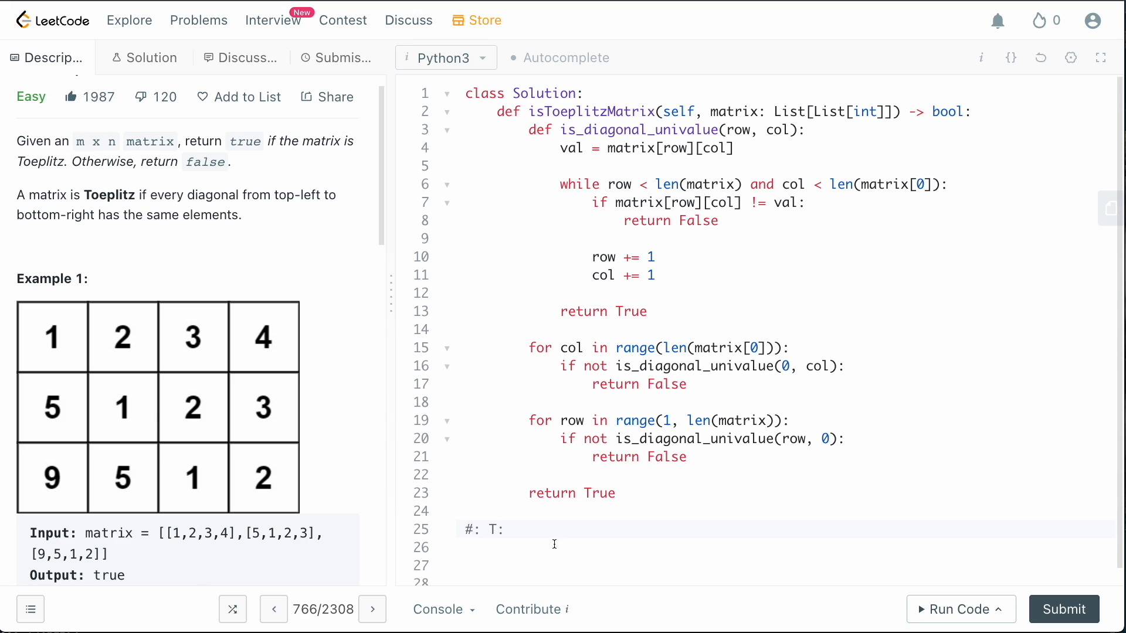
mouse_move(549, 525)
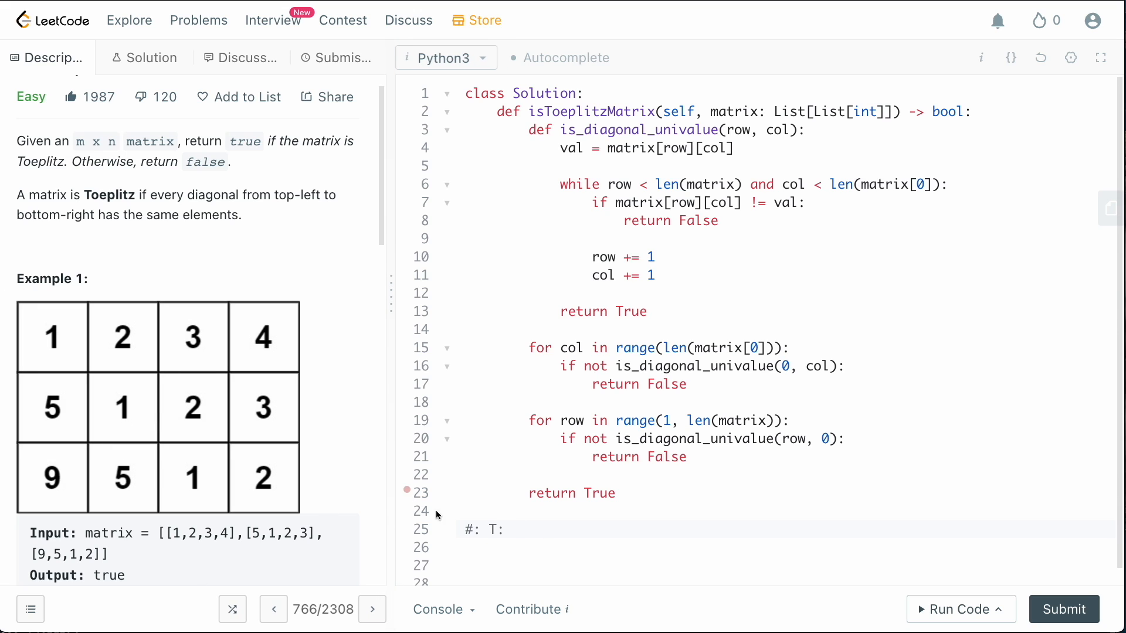
text(09)
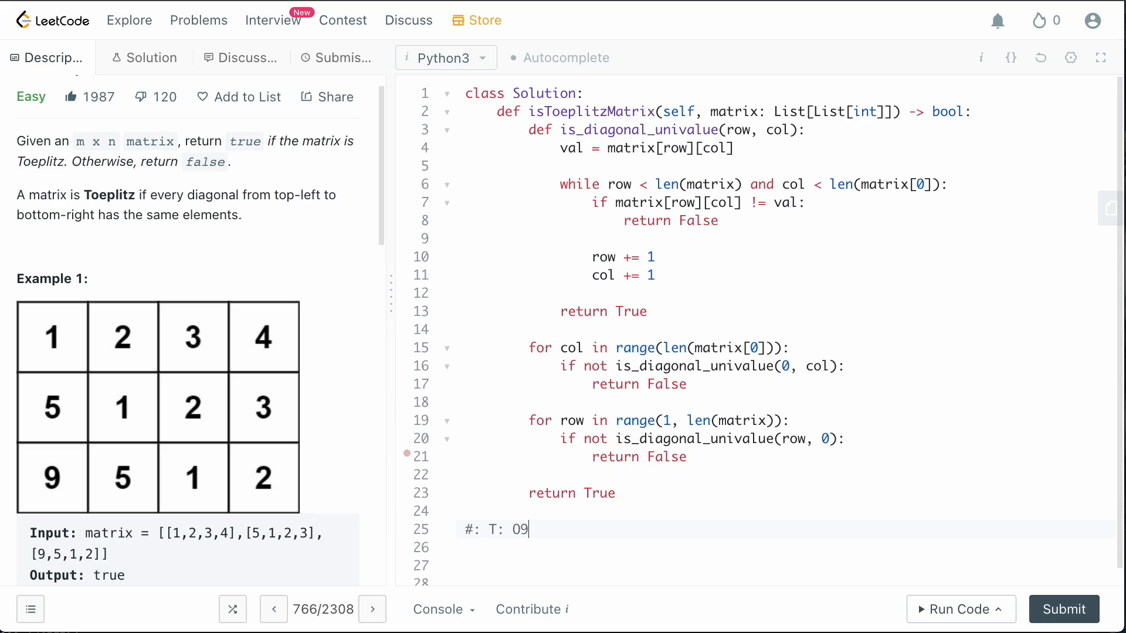
text((M))
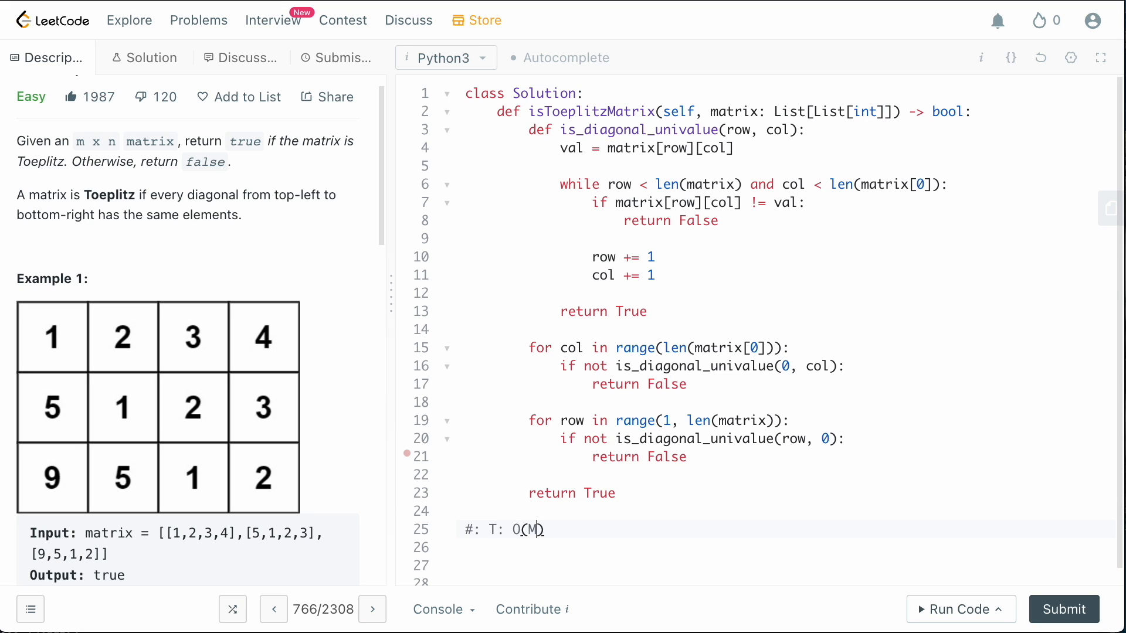
text(* N)
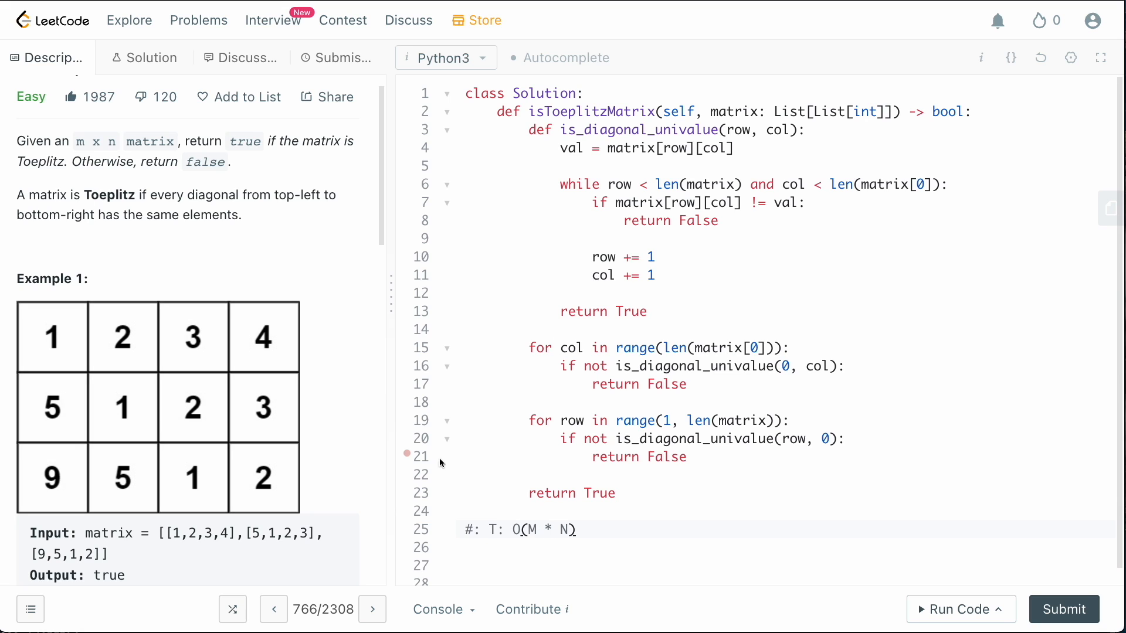
Add the space complexity comment #: S: O(1) on the next line
double_click(95, 142)
text(#:)
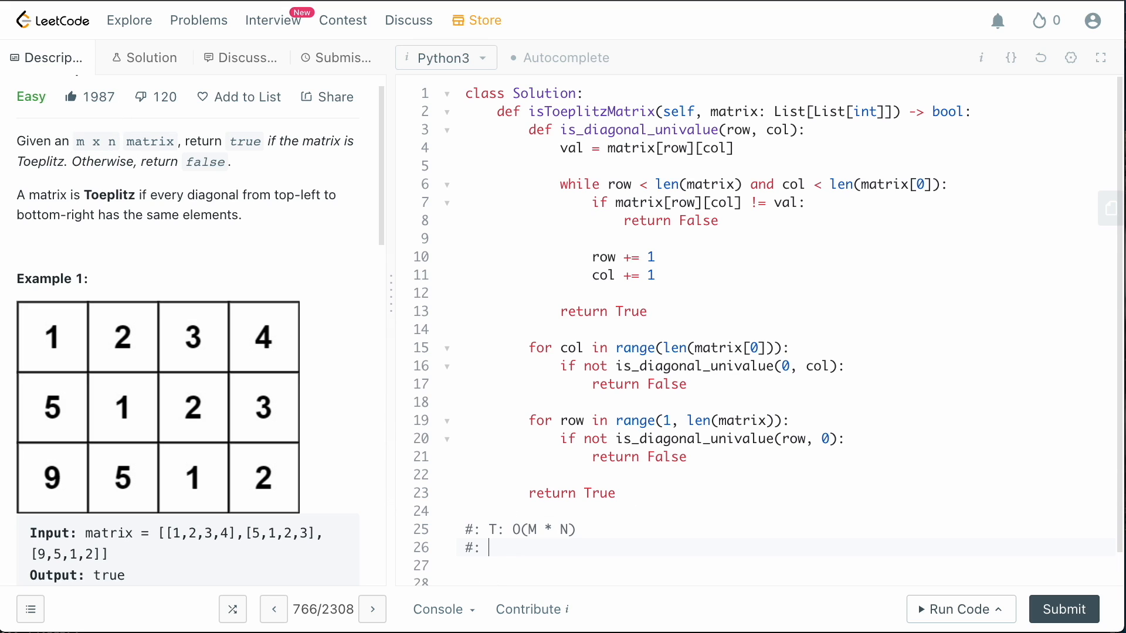
text(S:)
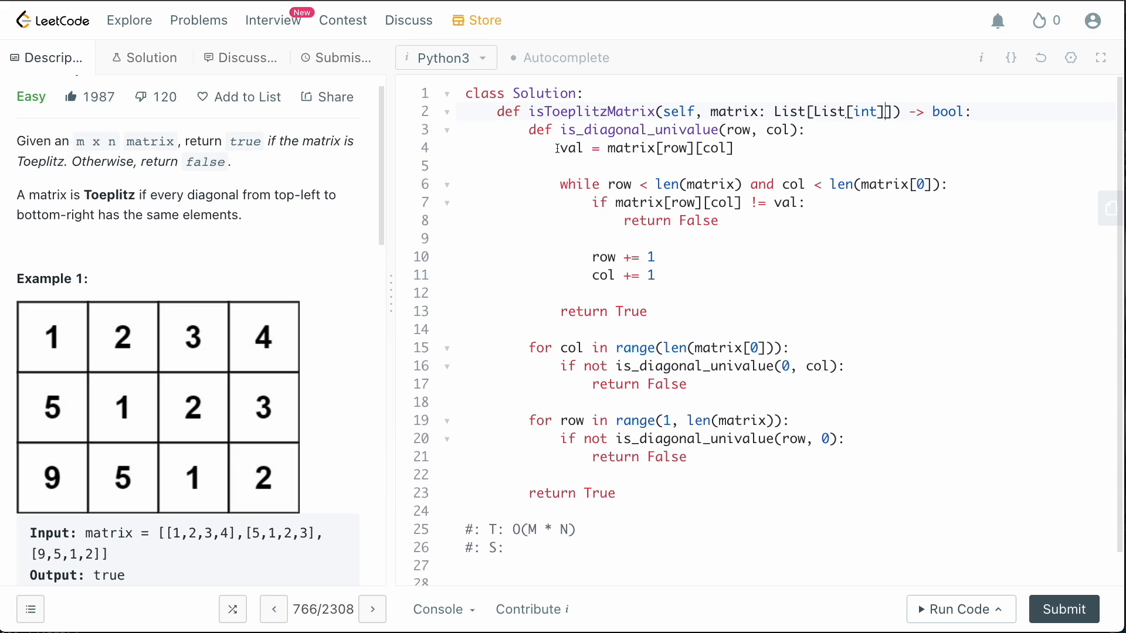
click(513, 549)
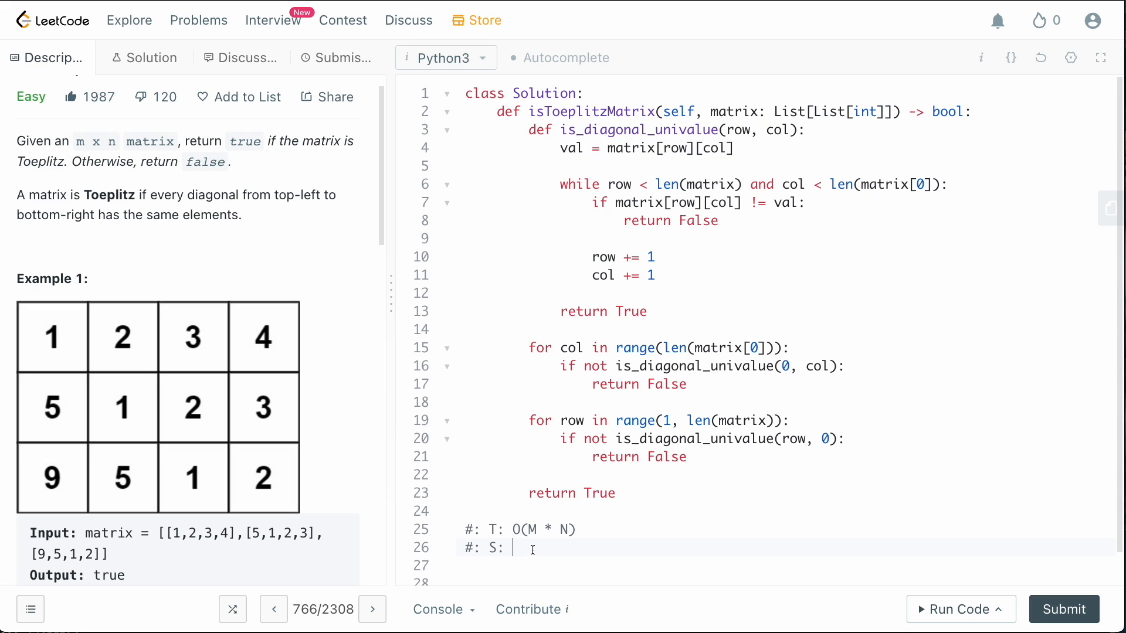
text(0)
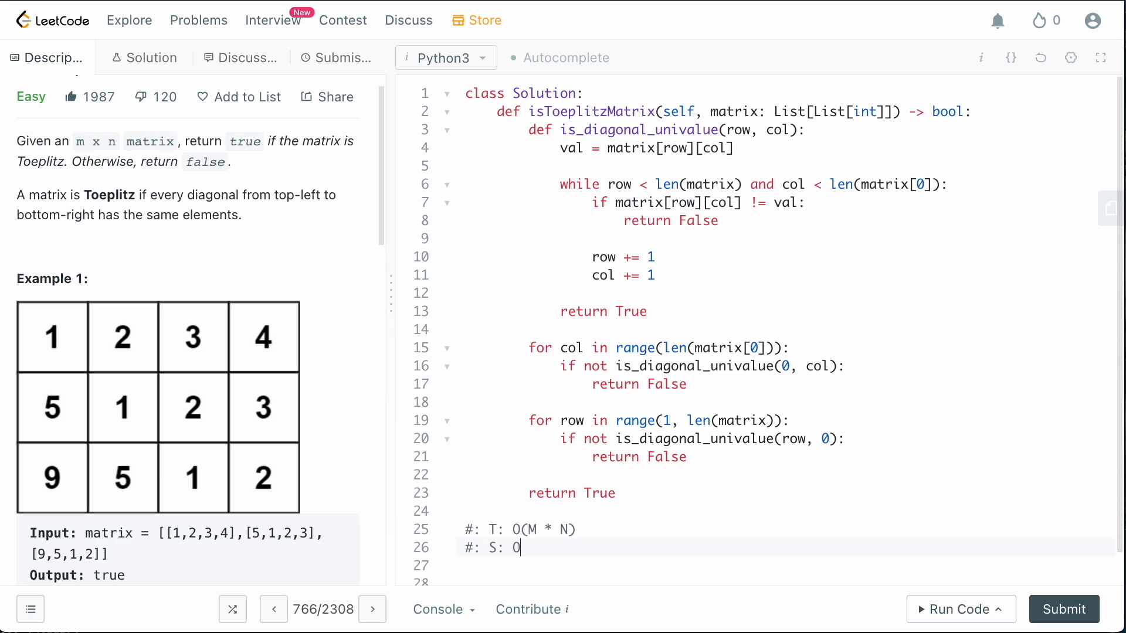
text(1))
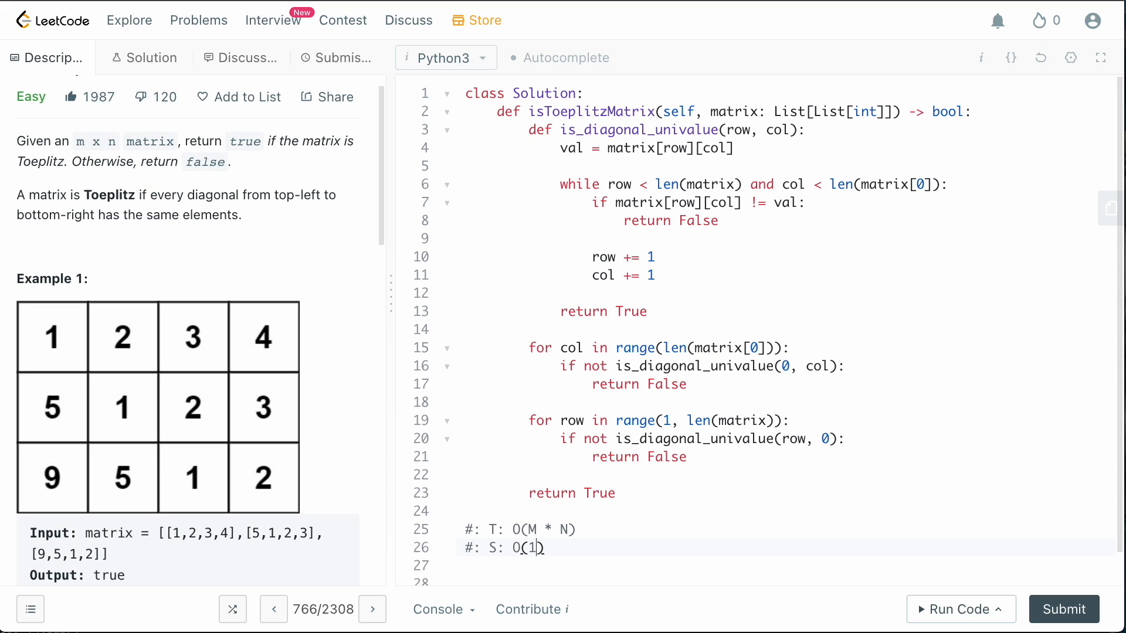